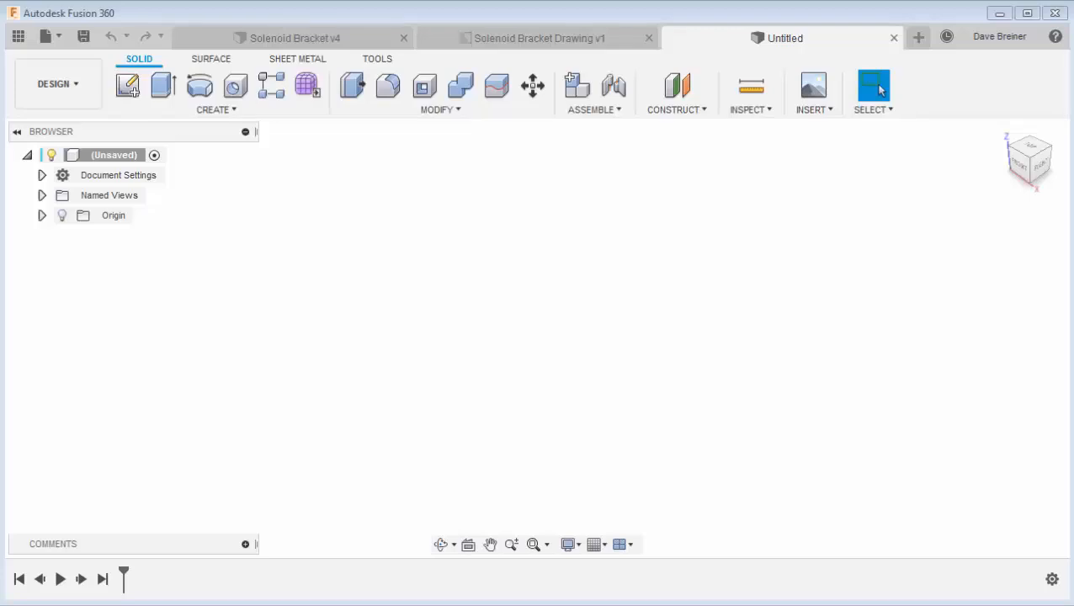
pyautogui.moveTo(108, 81)
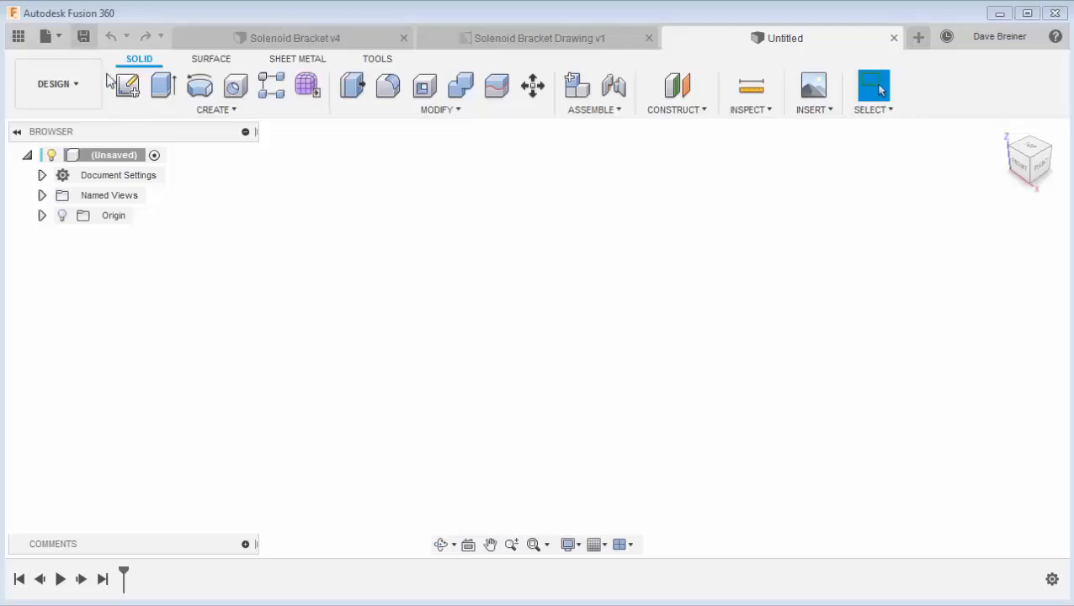
# Begin a Sheet Metal sketch and draw a wide rectangle across the origin.
pyautogui.click(127, 86)
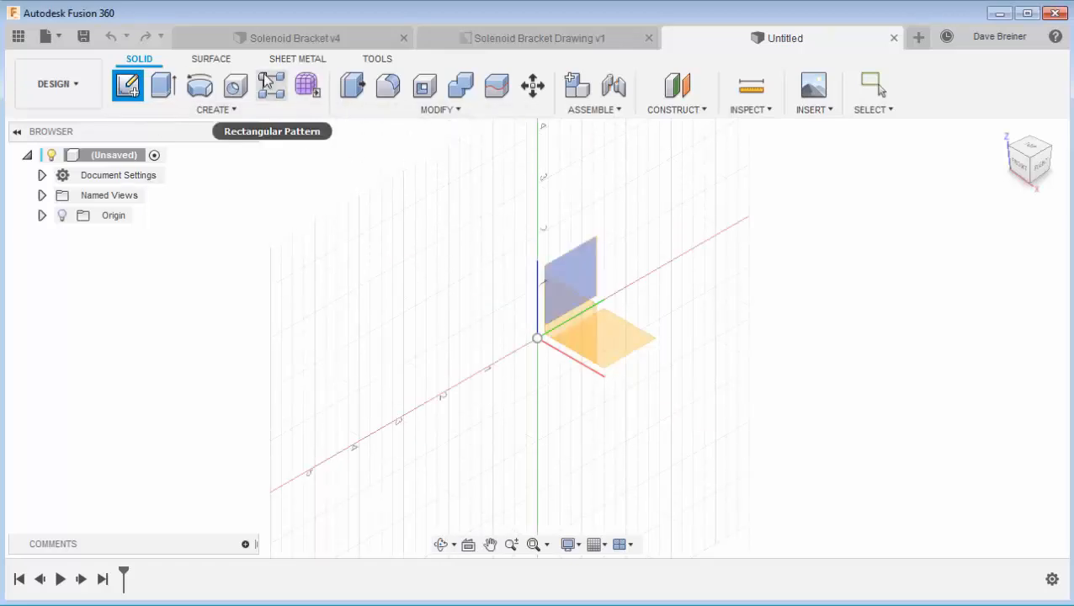
pyautogui.moveTo(487, 202)
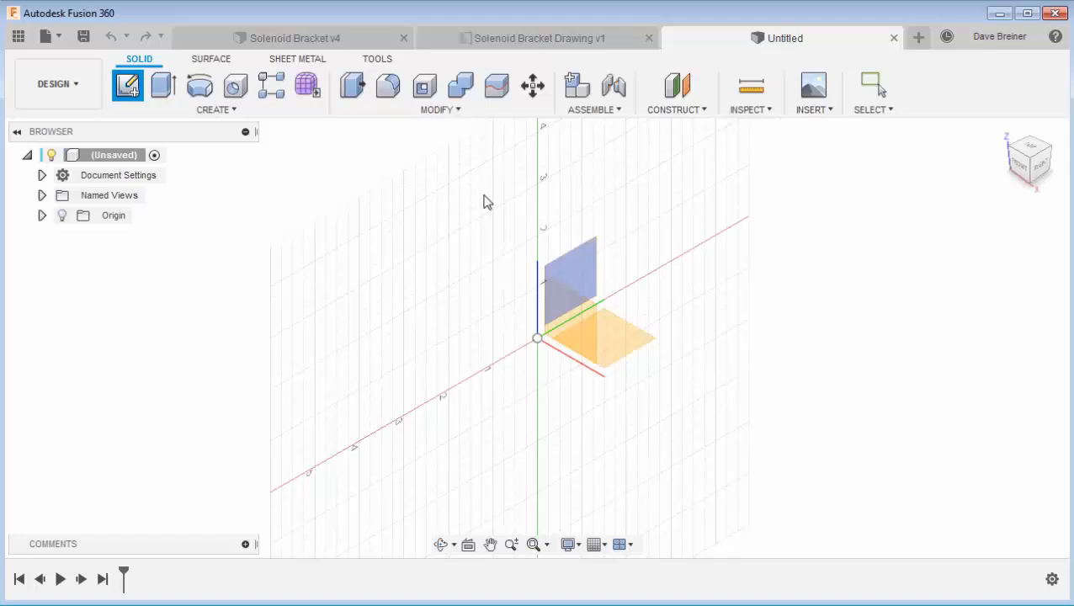
pyautogui.moveTo(464, 225)
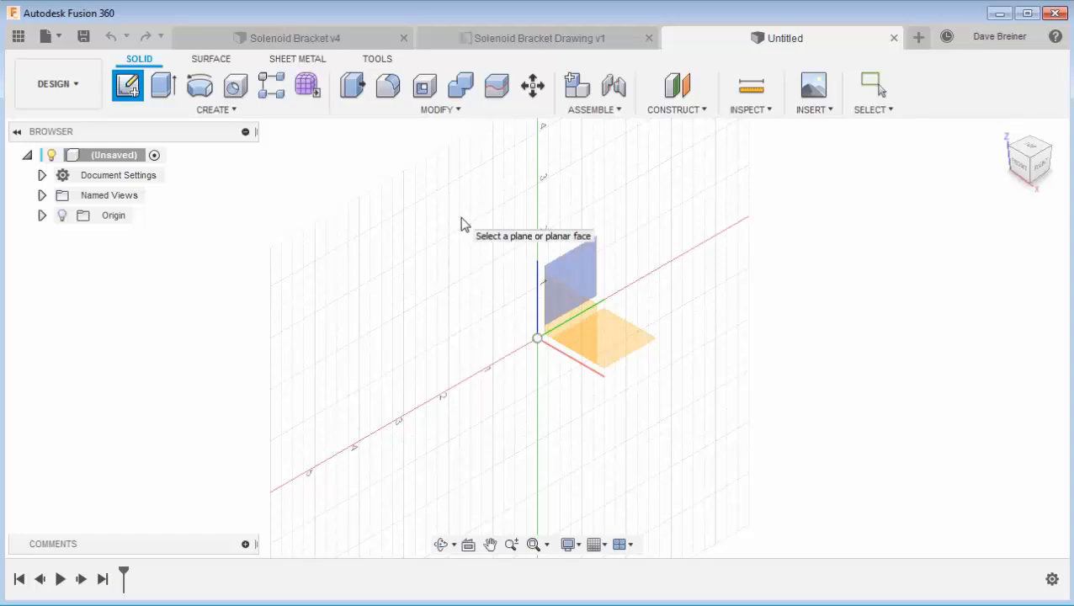
pyautogui.click(872, 88)
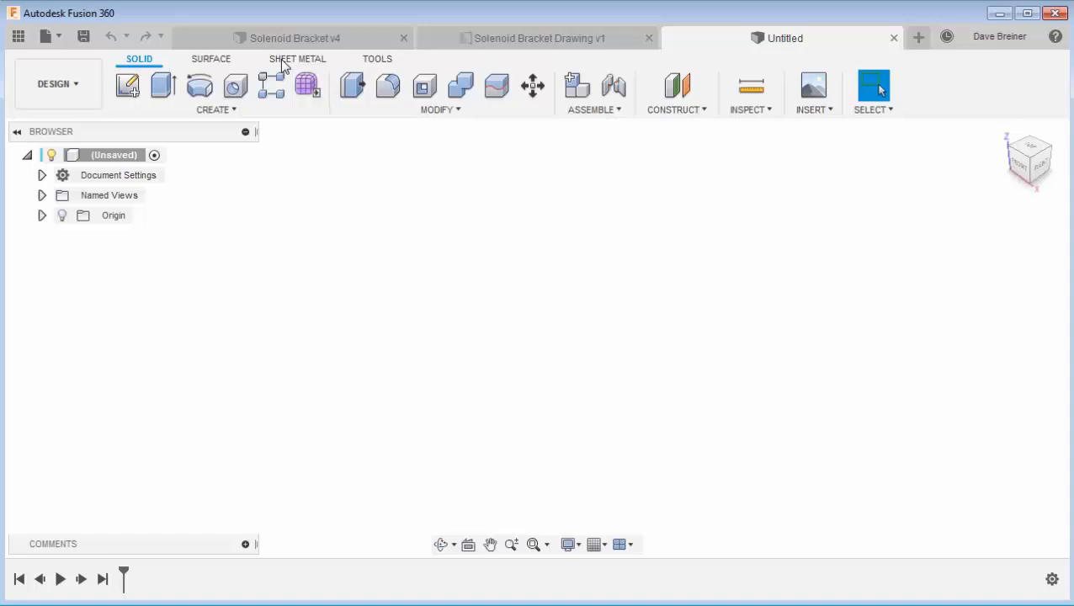
pyautogui.click(297, 57)
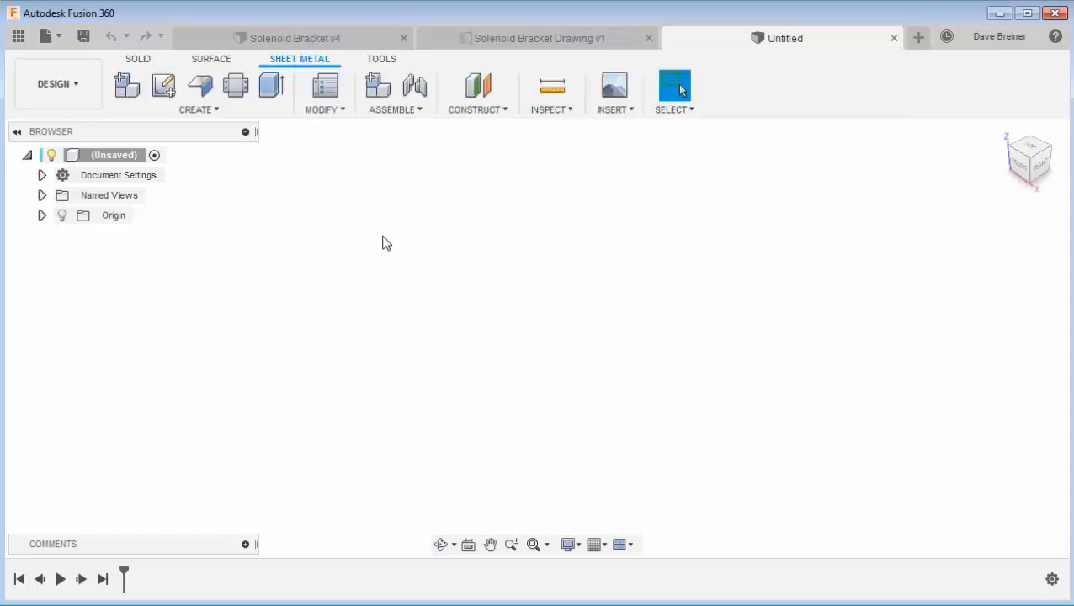
pyautogui.moveTo(163, 86)
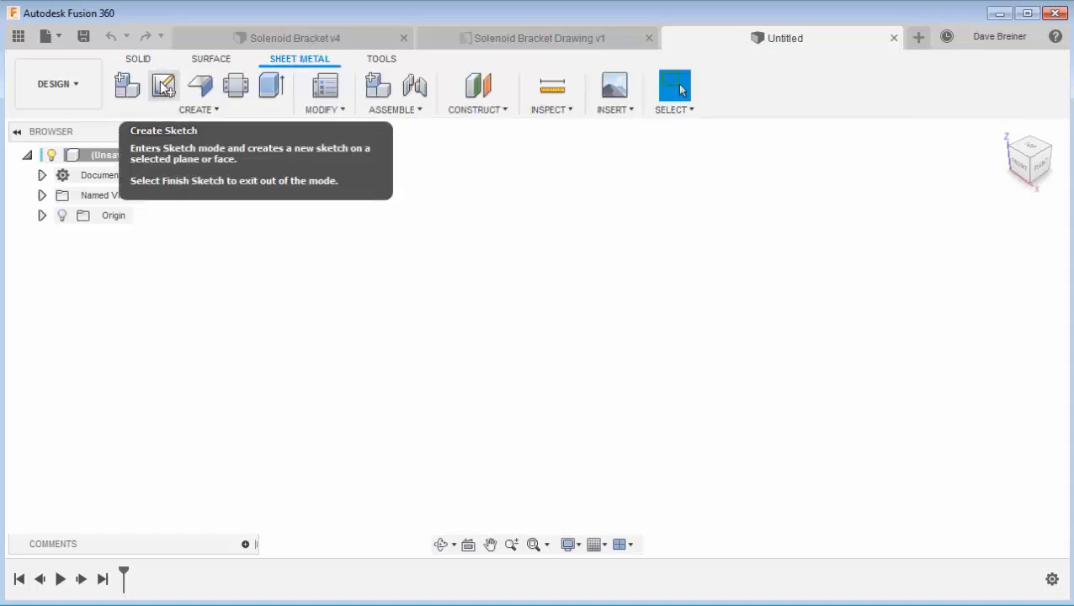
pyautogui.moveTo(212, 175)
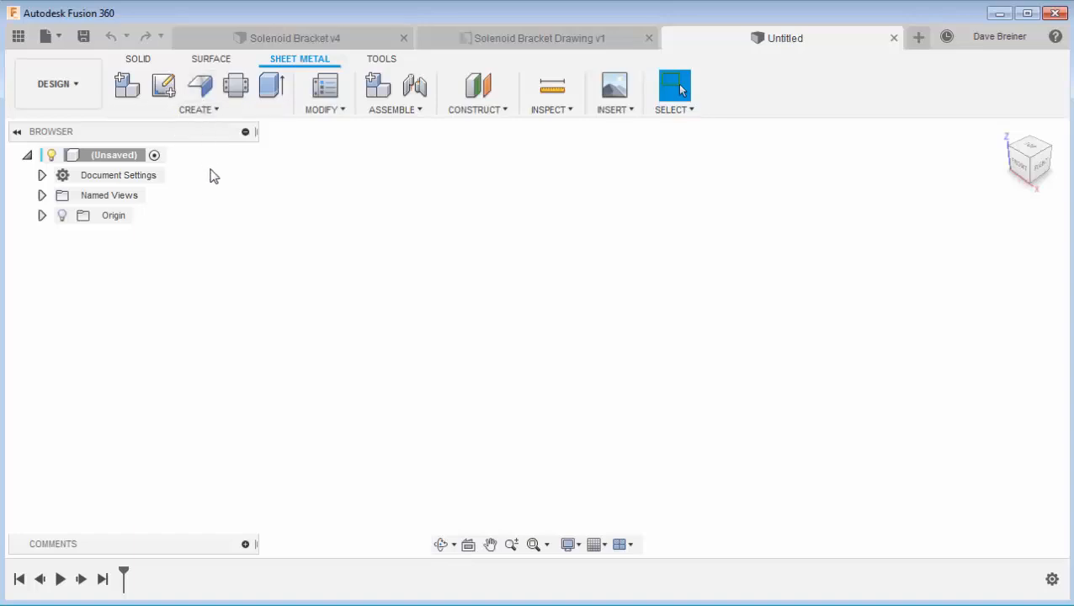
pyautogui.moveTo(216, 191)
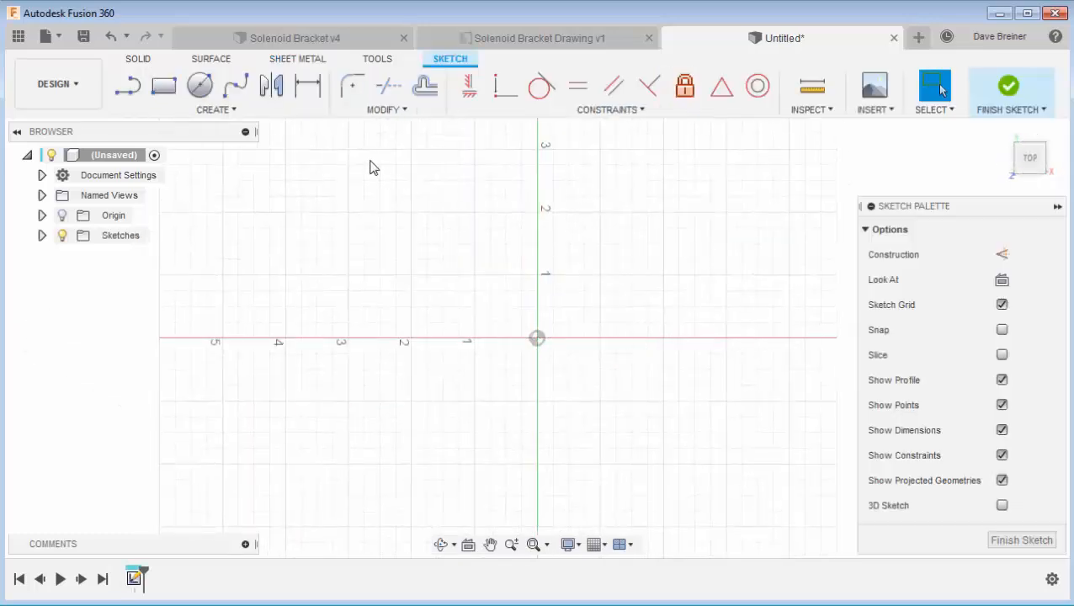
pyautogui.click(164, 84)
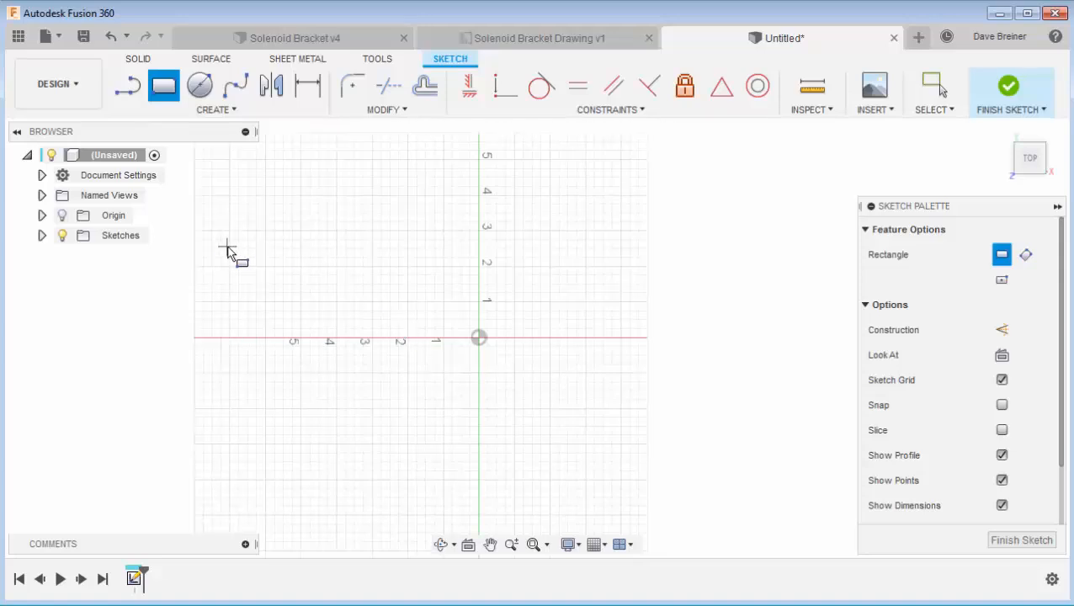
pyautogui.moveTo(229, 251); pyautogui.dragTo(821, 432)
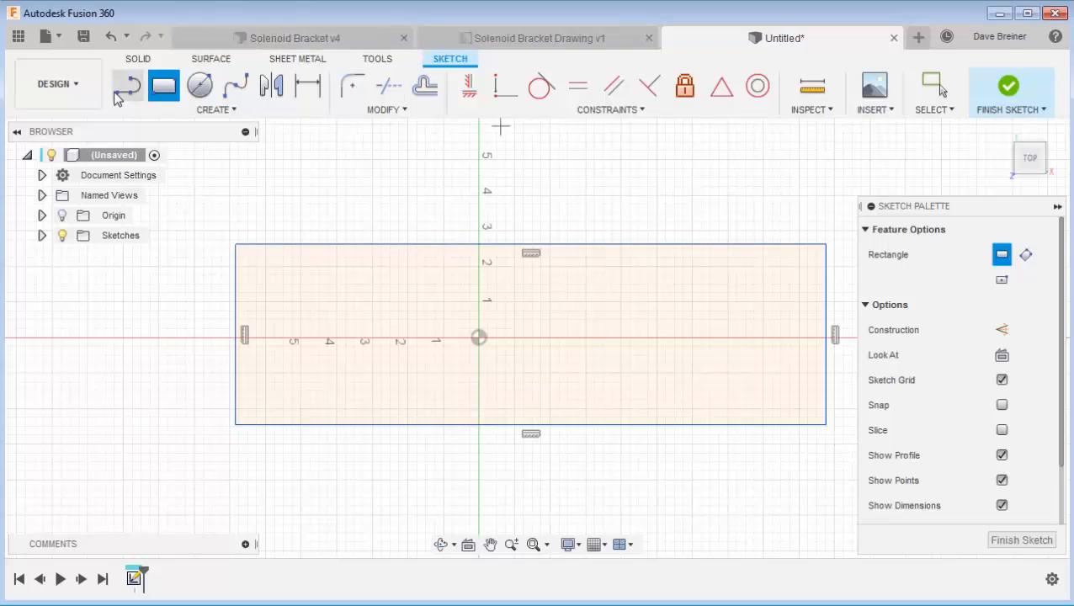
# Add the corner and bend lines and a circle centred on the origin.
pyautogui.click(128, 86)
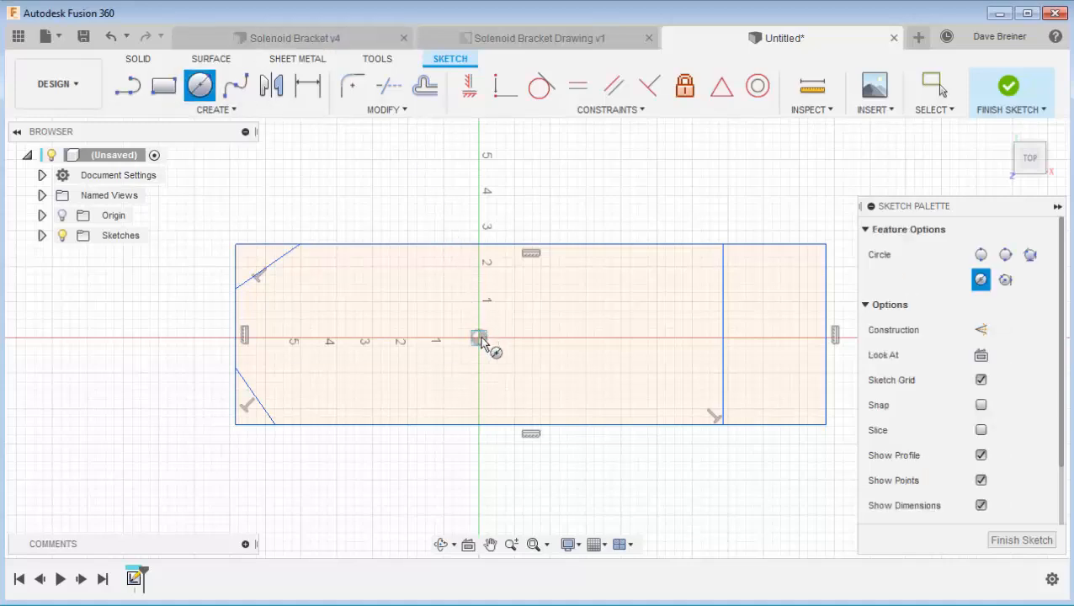
pyautogui.moveTo(478, 336); pyautogui.dragTo(519, 337)
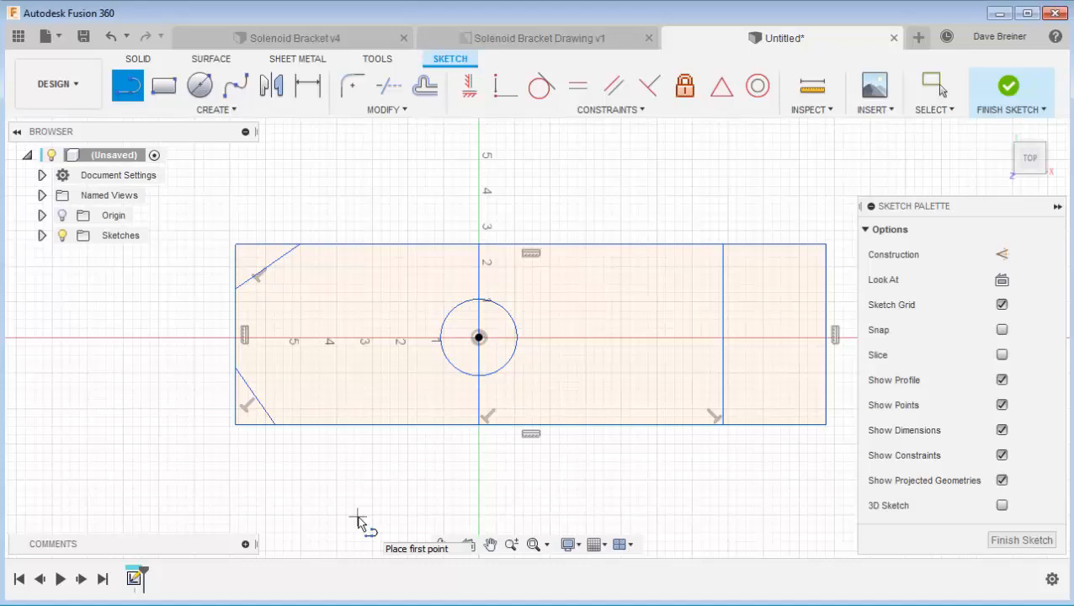
pyautogui.moveTo(737, 456)
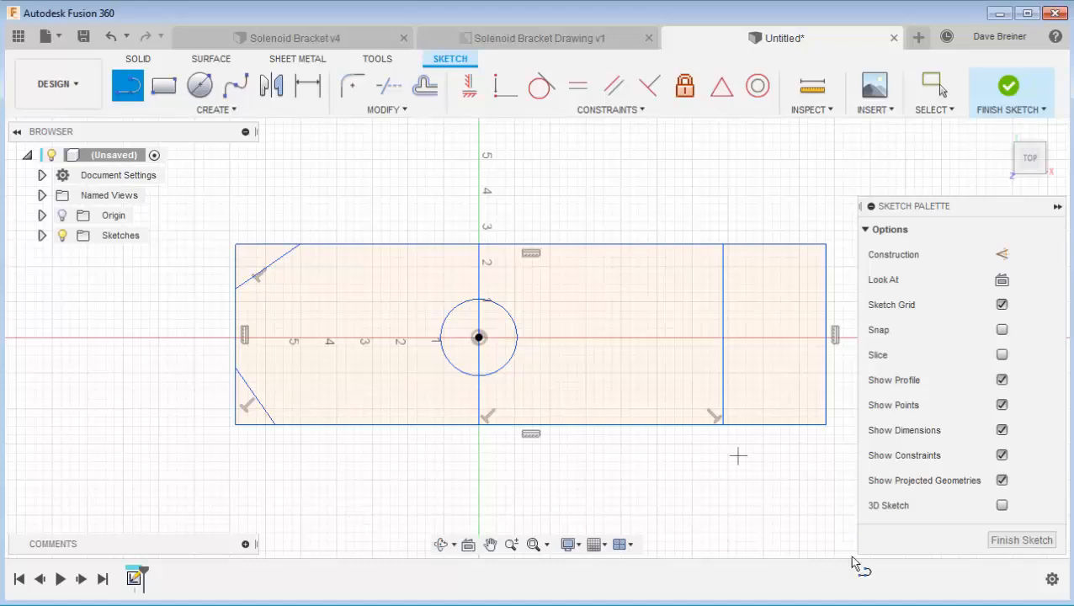
# Finish the sketch and flange its profiles as Steel (in) 16 Ga with thickness to Side 2.
pyautogui.click(1009, 91)
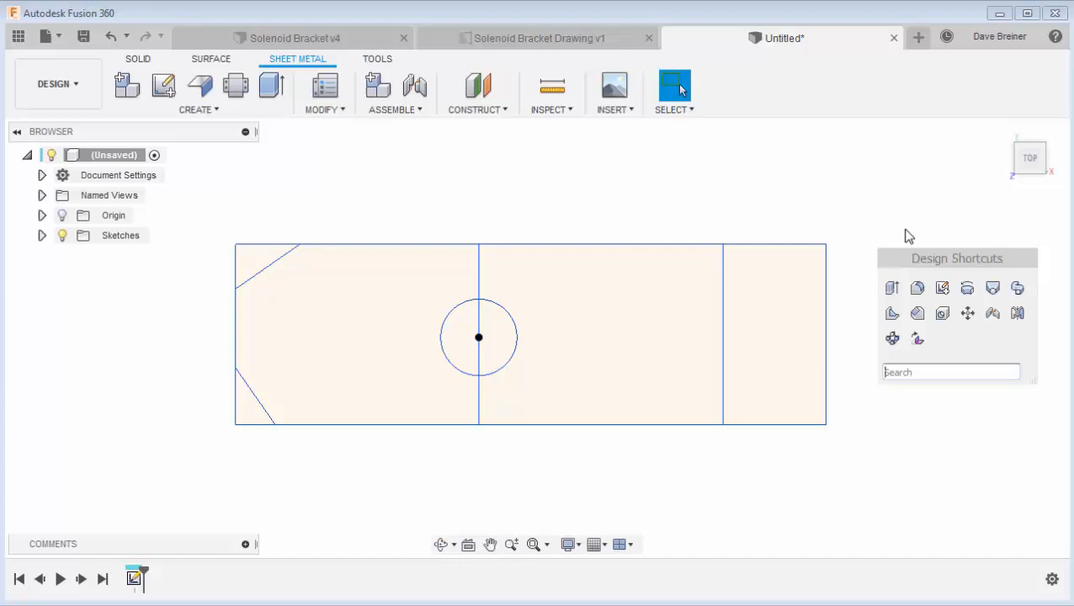
pyautogui.moveTo(952, 217)
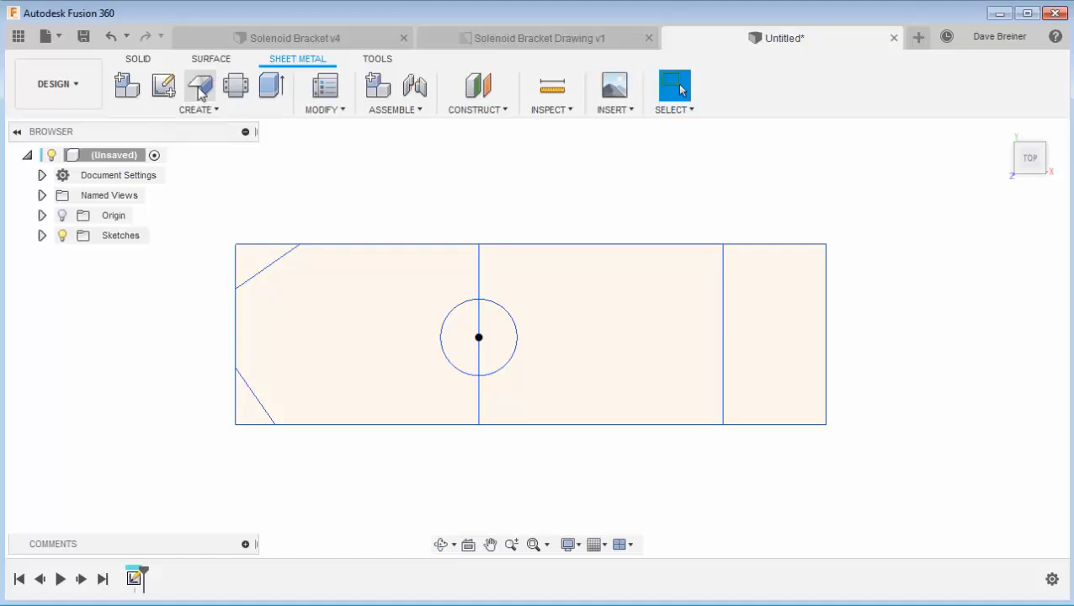
pyautogui.click(199, 88)
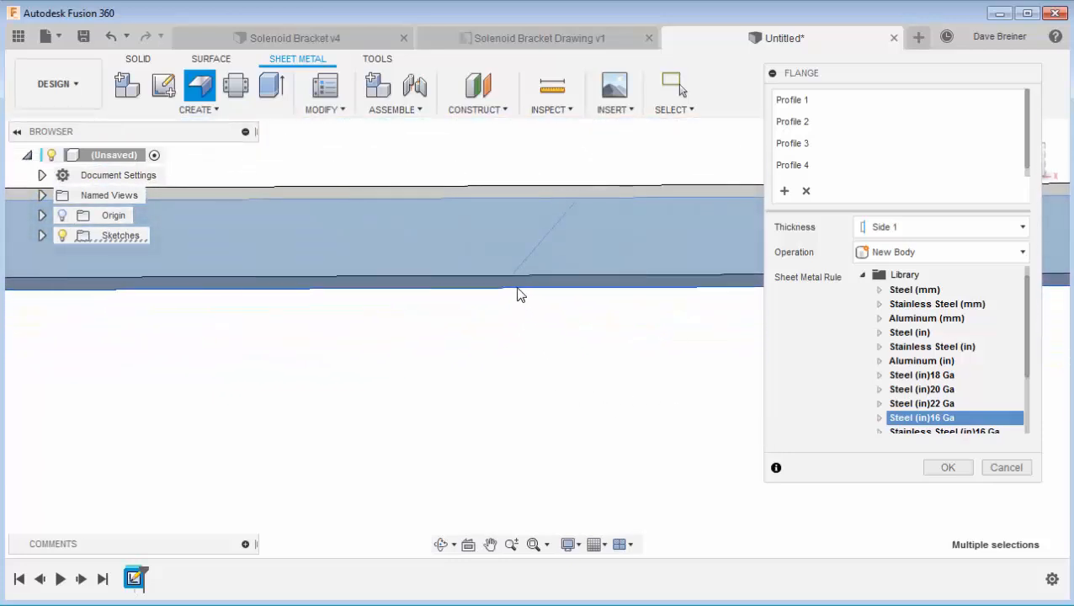
pyautogui.moveTo(537, 290)
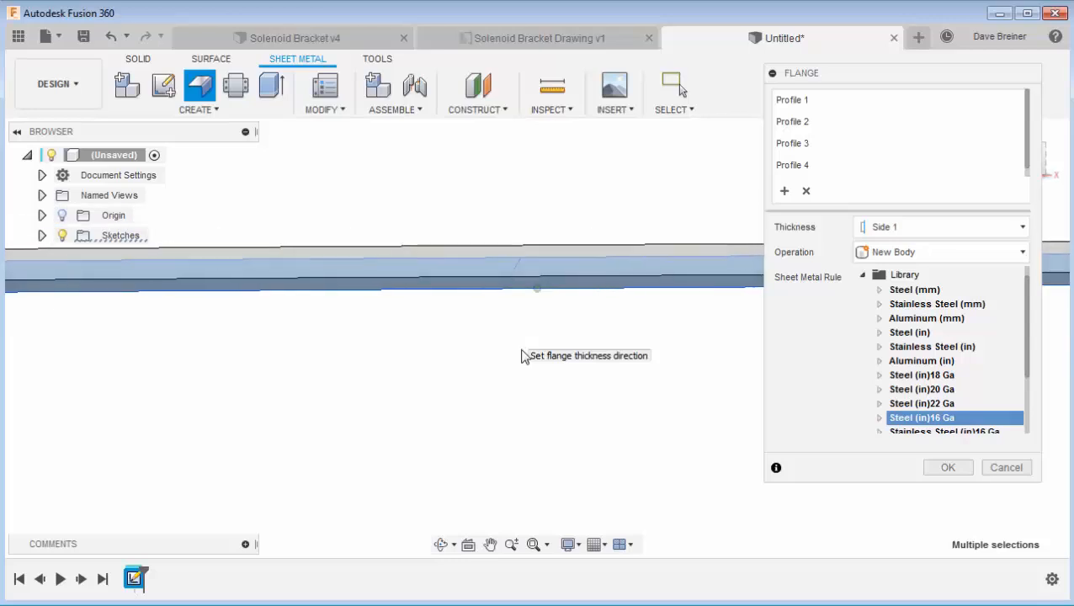
pyautogui.moveTo(566, 383)
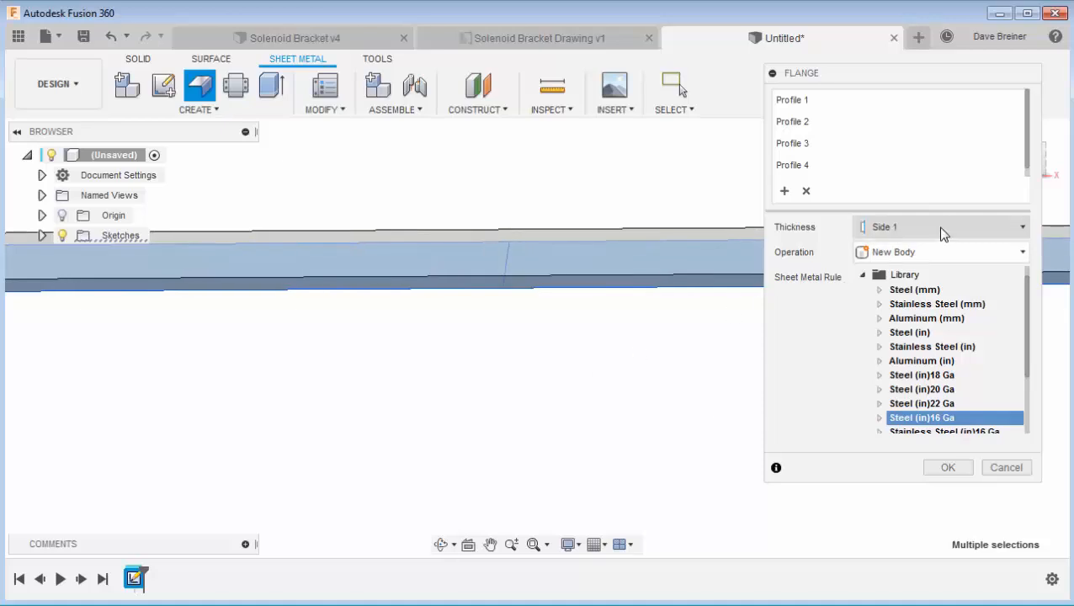
pyautogui.click(939, 226)
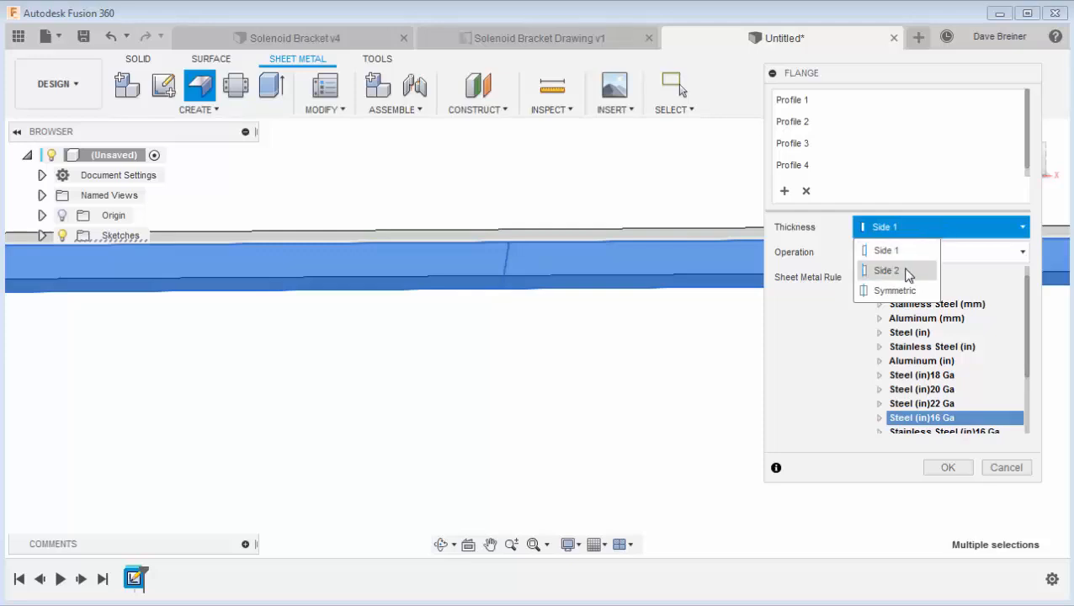
pyautogui.click(886, 269)
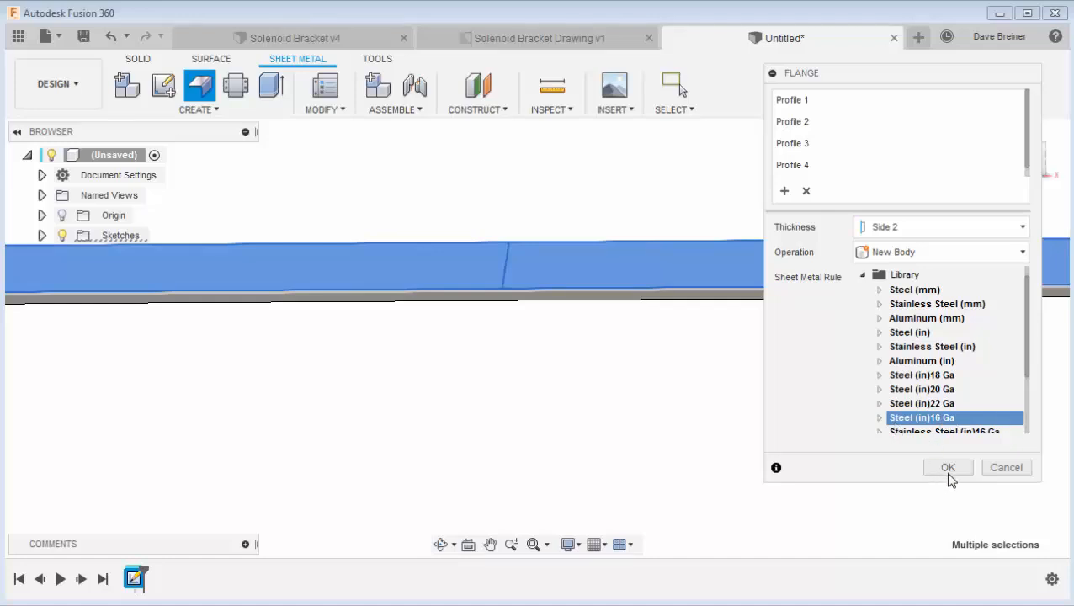
pyautogui.click(948, 468)
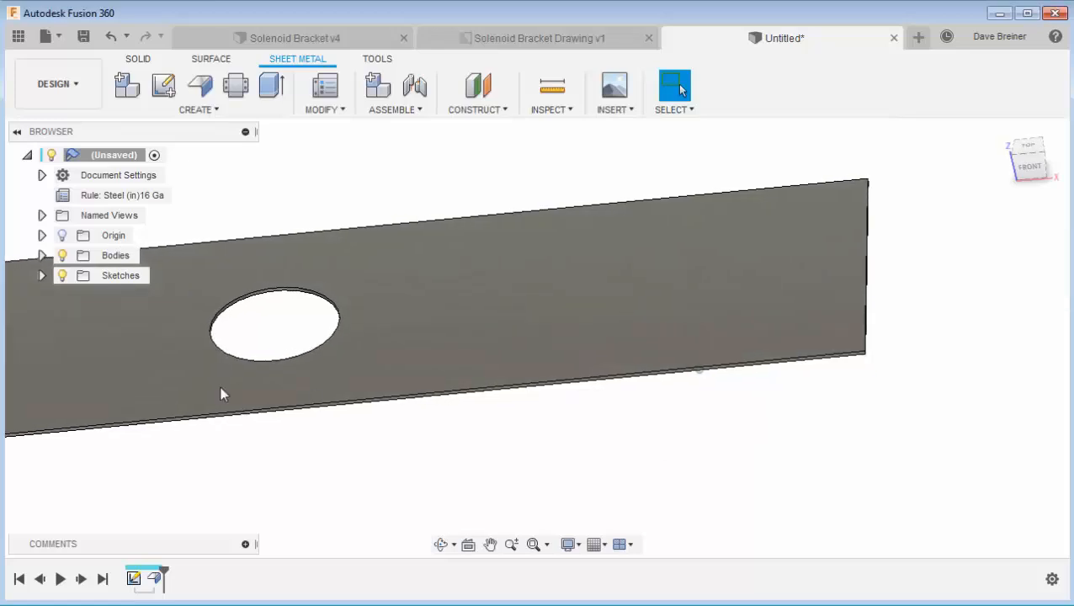
# Expand the Sketches folder so Sketch1 shows on the steel plate.
pyautogui.click(42, 276)
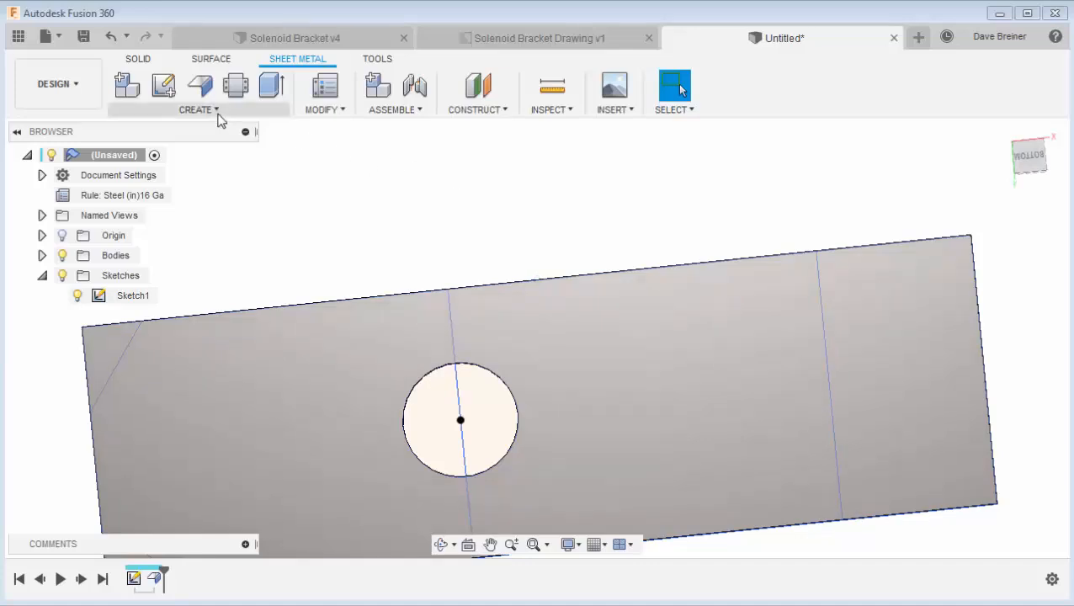
pyautogui.click(199, 110)
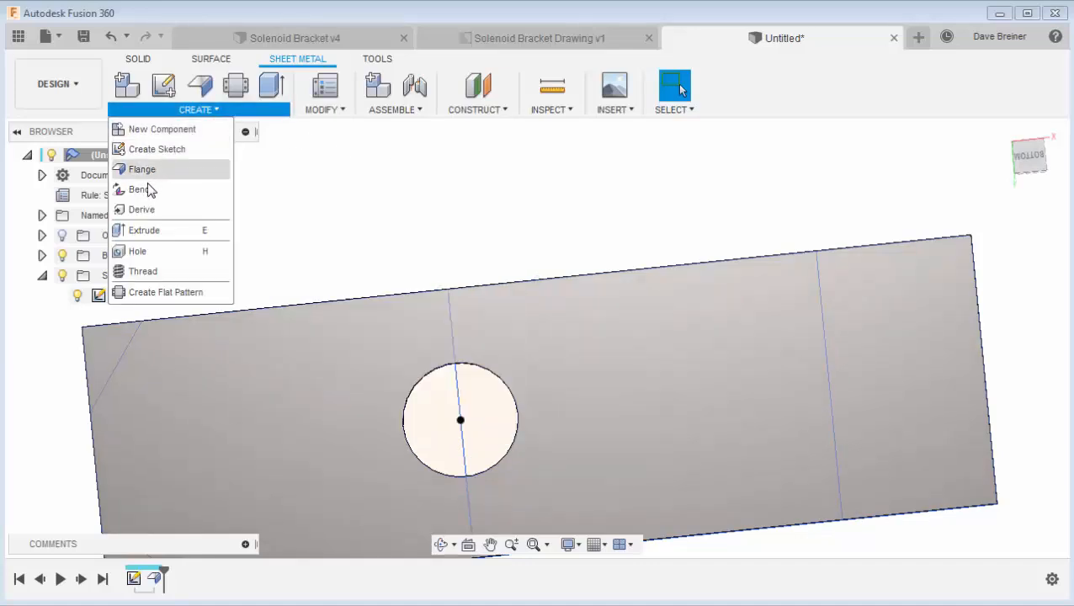
pyautogui.click(138, 189)
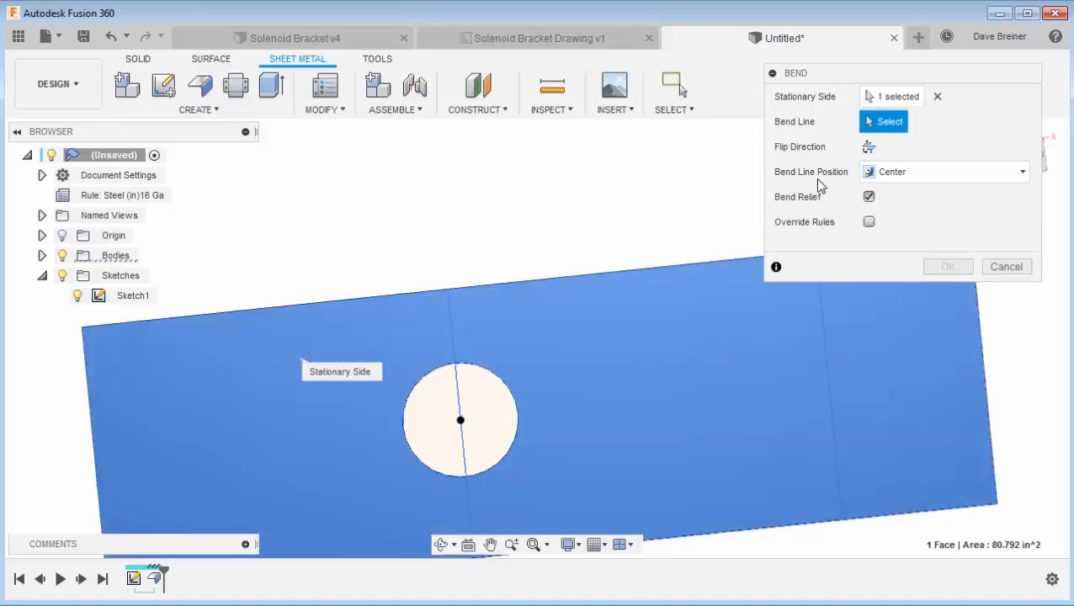
pyautogui.moveTo(799, 355)
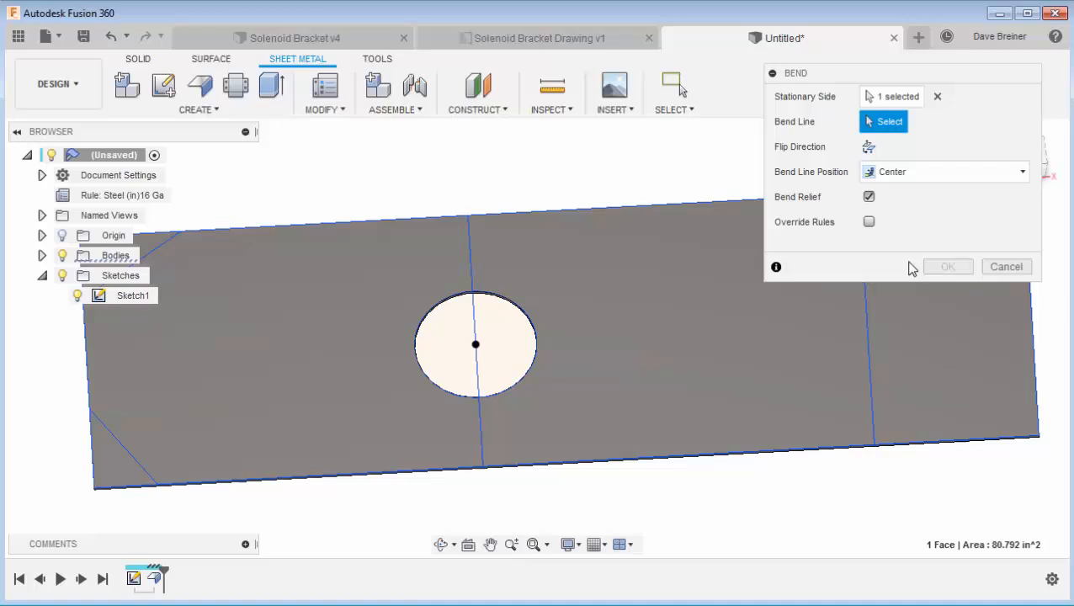
pyautogui.click(1007, 266)
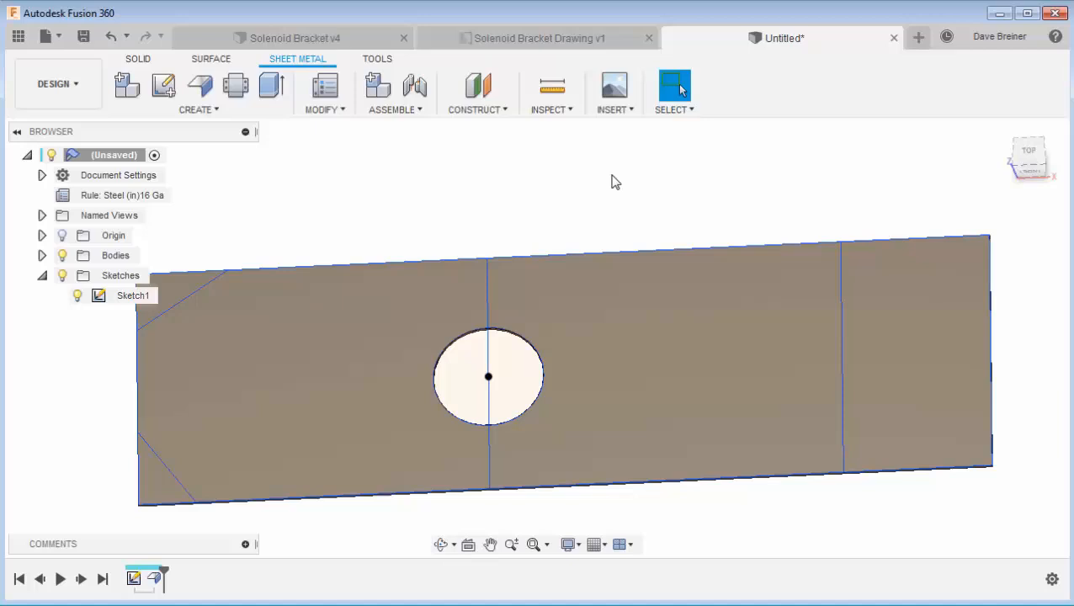
pyautogui.moveTo(259, 123)
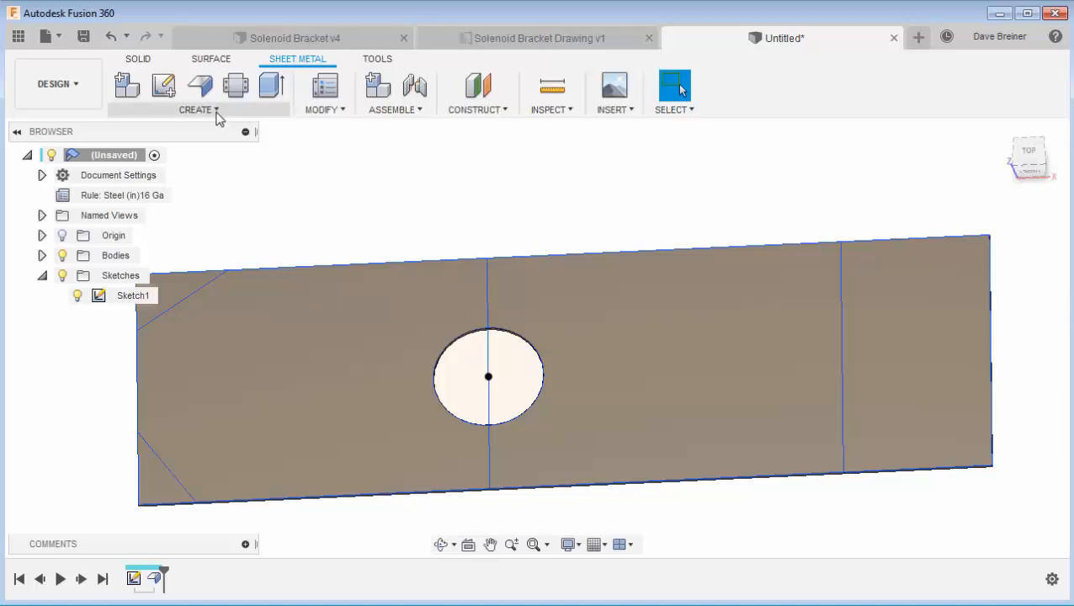
# Bend the first left corner tab along its diagonal line, flipped, at 45°.
pyautogui.click(196, 109)
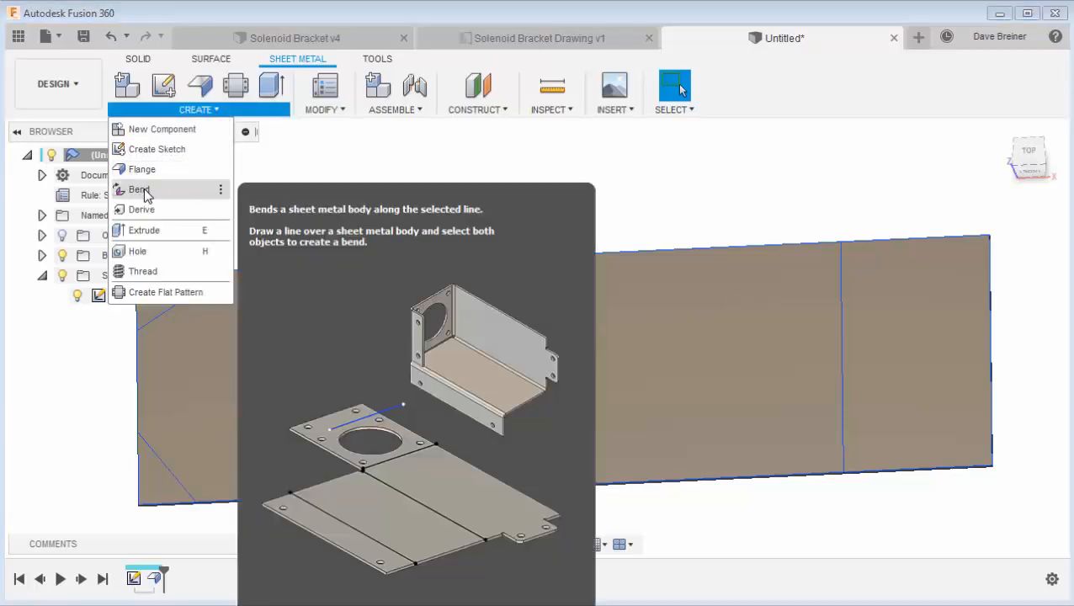
pyautogui.click(138, 188)
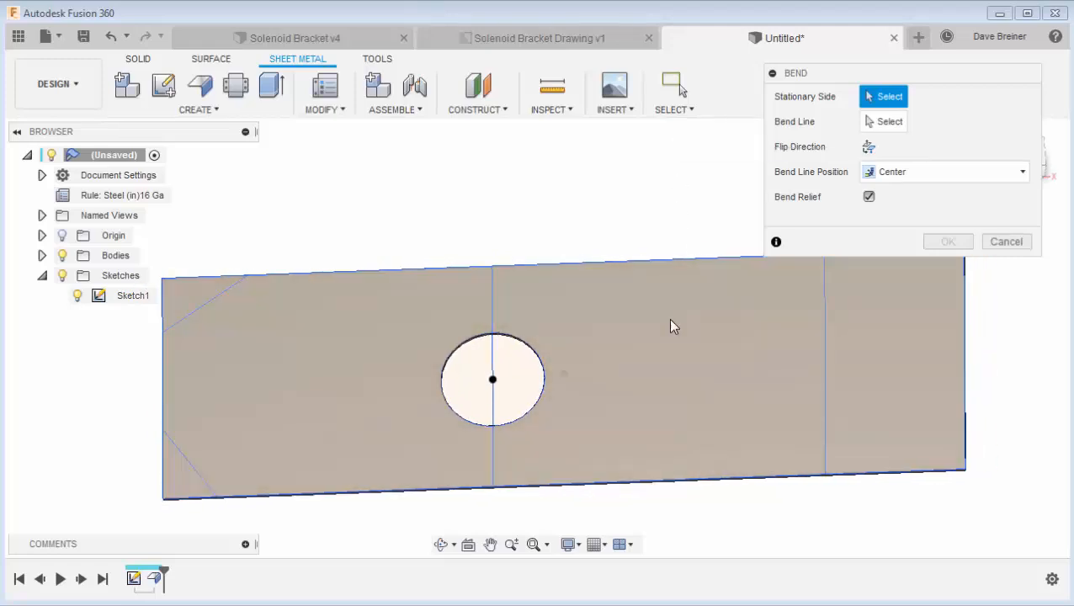
pyautogui.moveTo(724, 332)
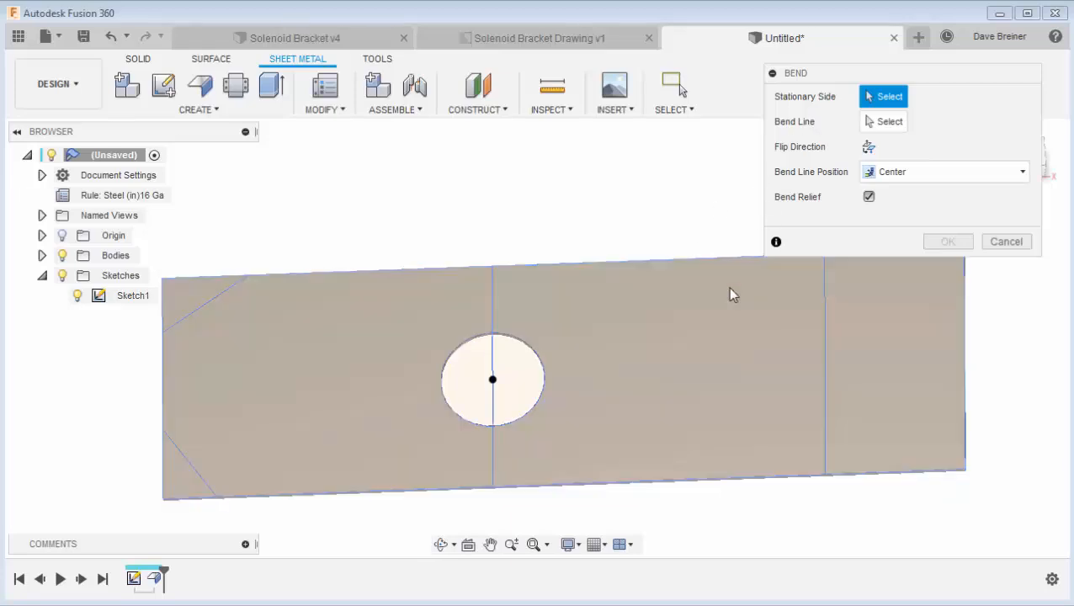
pyautogui.click(733, 354)
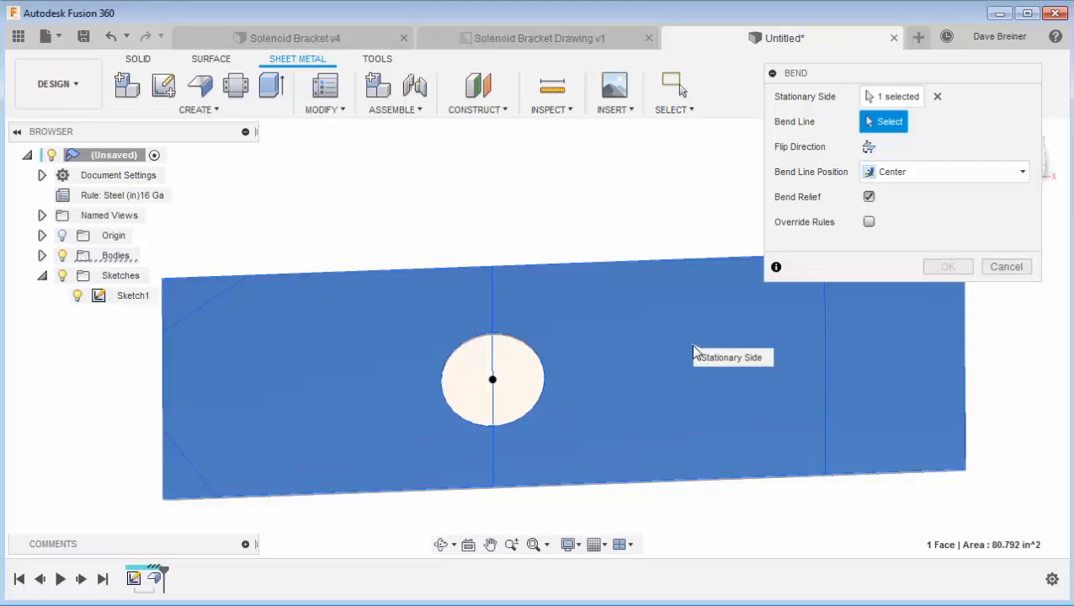
pyautogui.moveTo(684, 340)
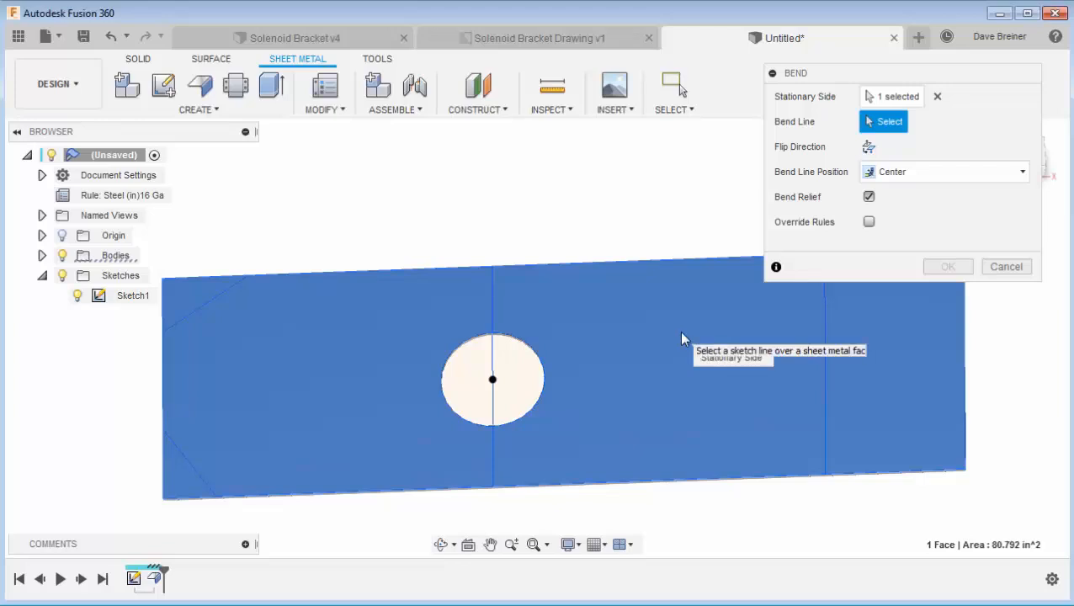
pyautogui.moveTo(337, 328)
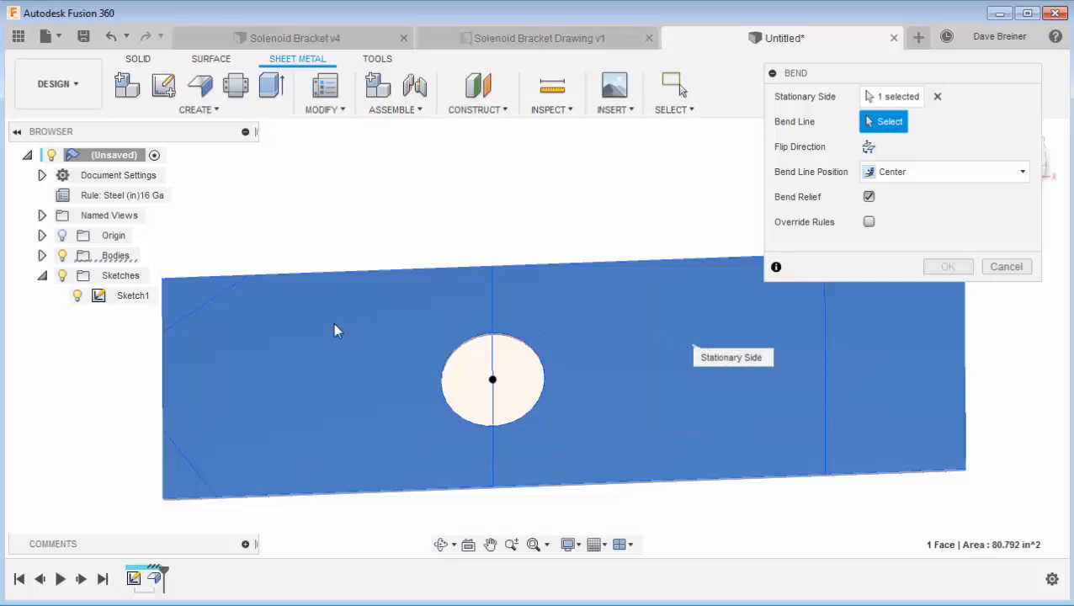
pyautogui.moveTo(219, 303)
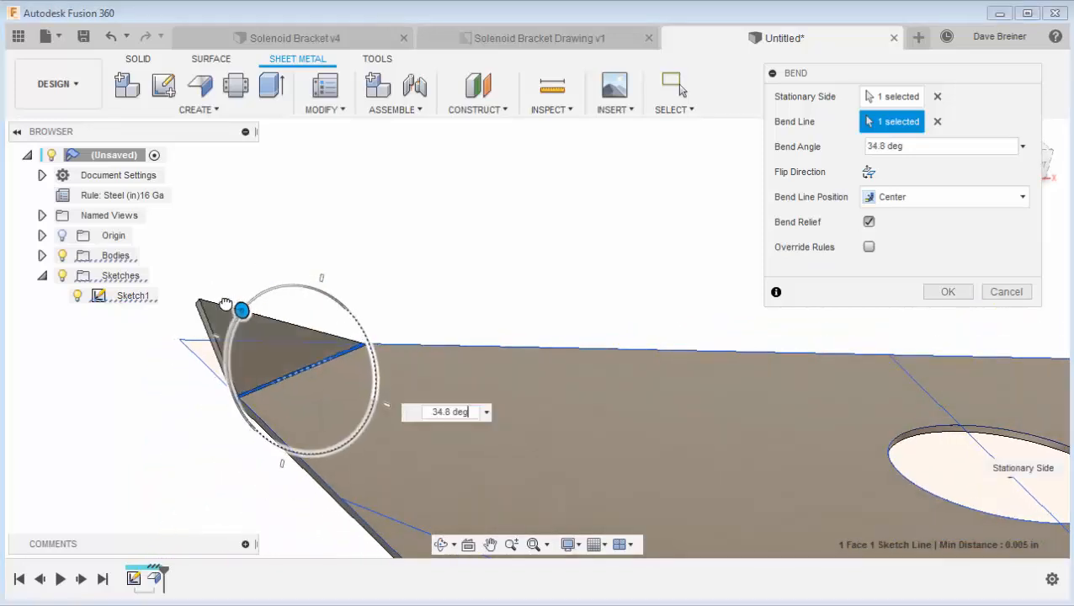
pyautogui.moveTo(242, 311); pyautogui.dragTo(306, 286)
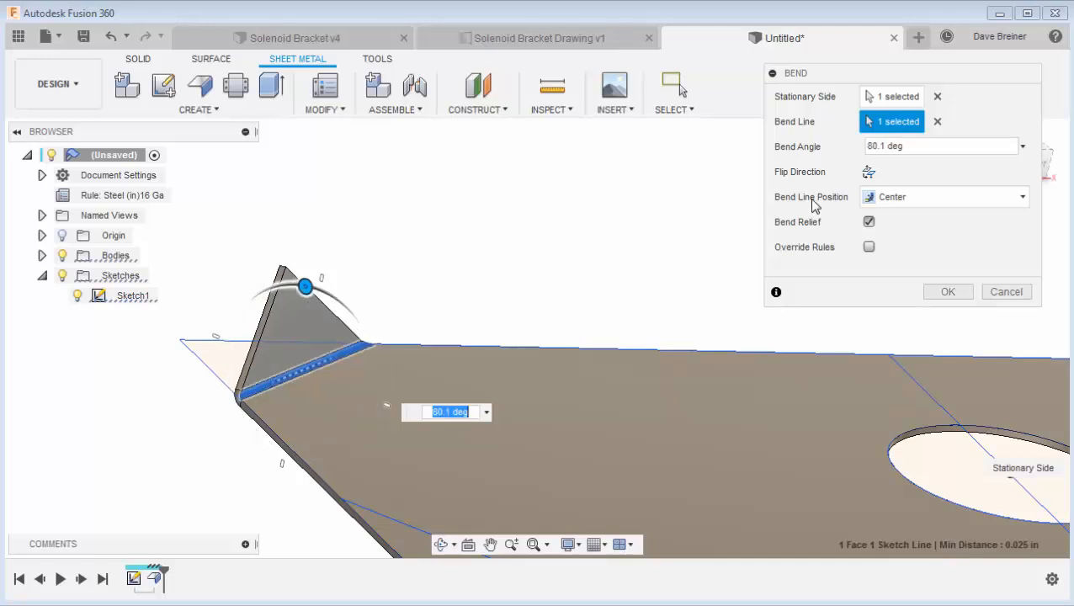
pyautogui.click(869, 172)
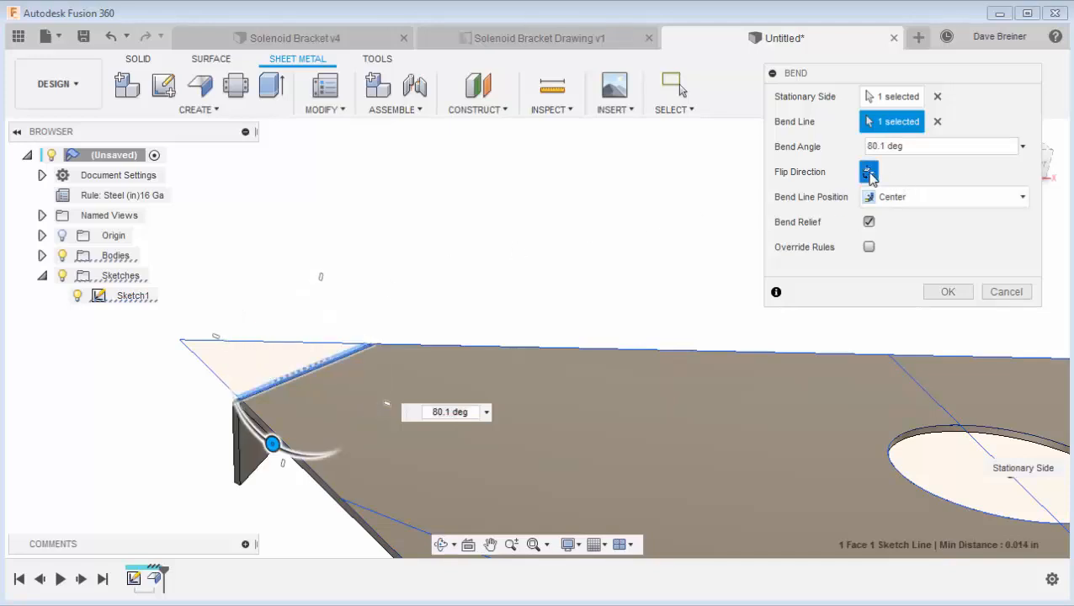
pyautogui.click(869, 172)
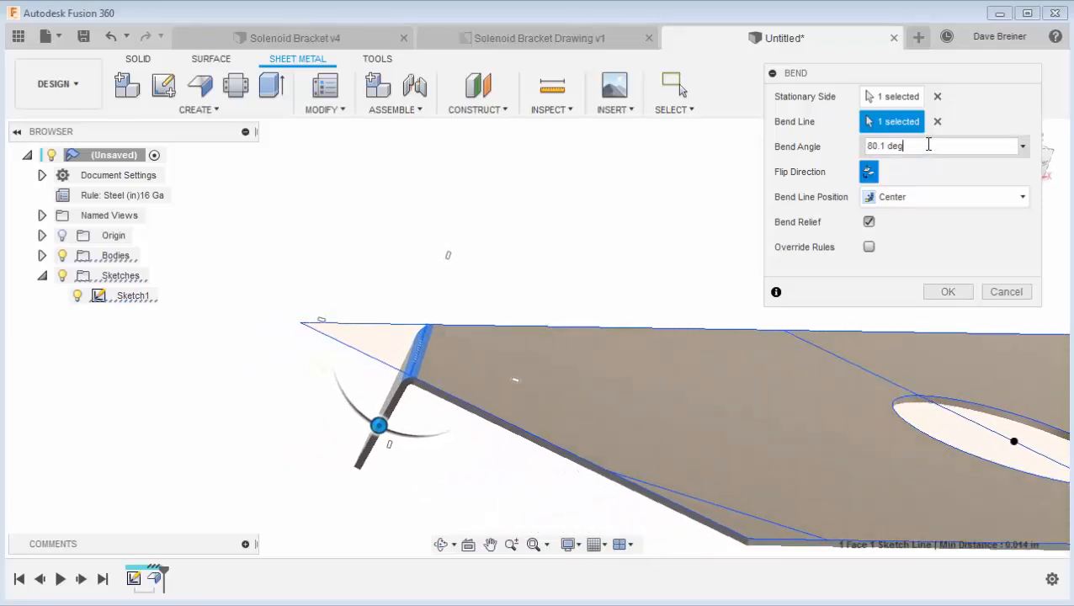
pyautogui.write('45')
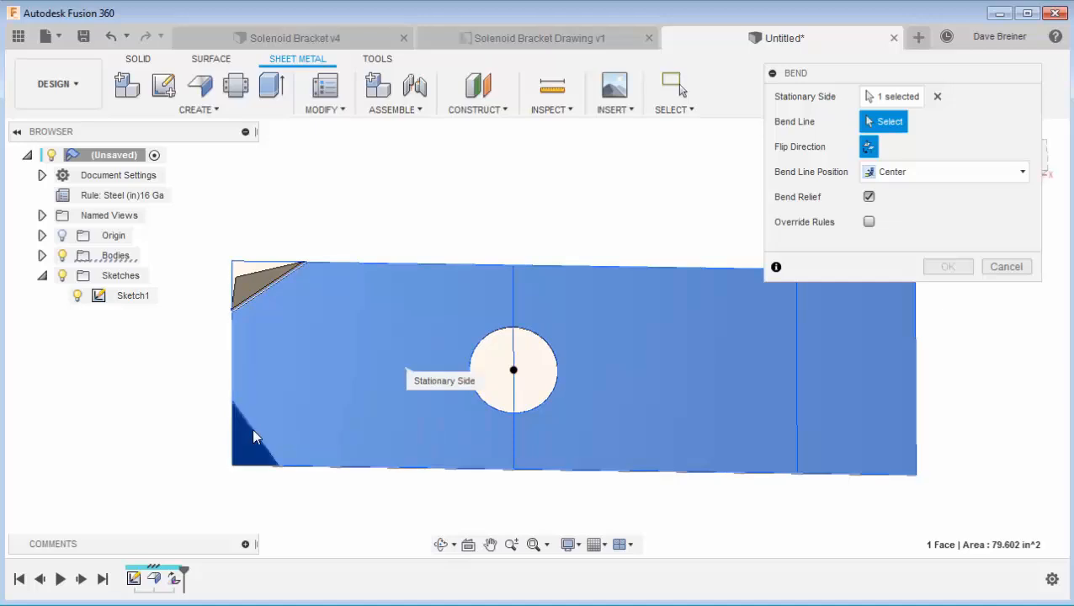
pyautogui.moveTo(256, 436)
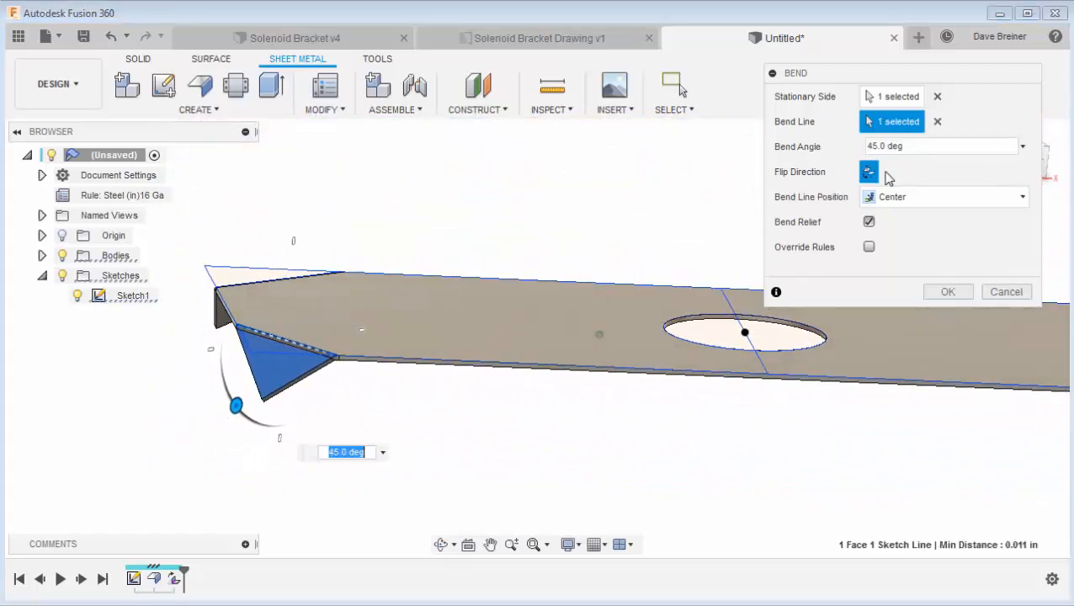
# Bend the second corner tab along its diagonal line at 90°.
pyautogui.click(869, 172)
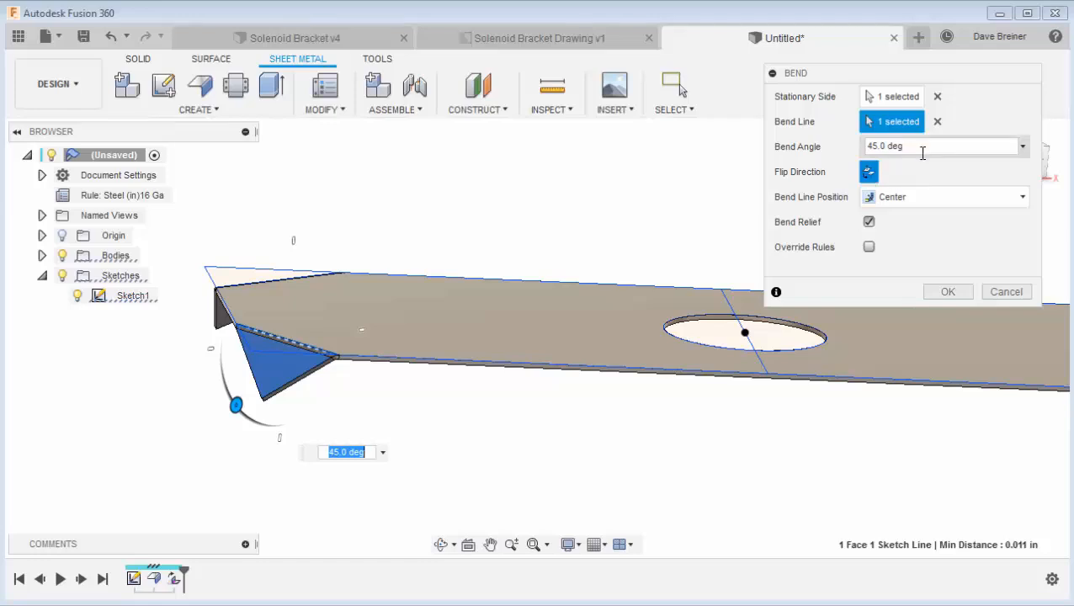
pyautogui.write('90')
pyautogui.write('ben')
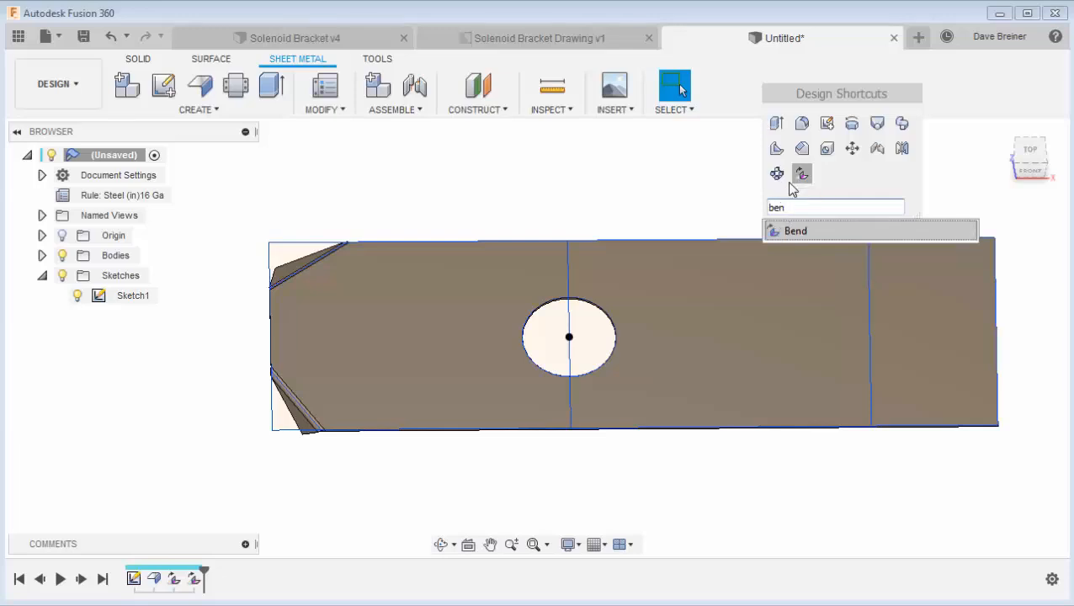
pyautogui.moveTo(690, 188)
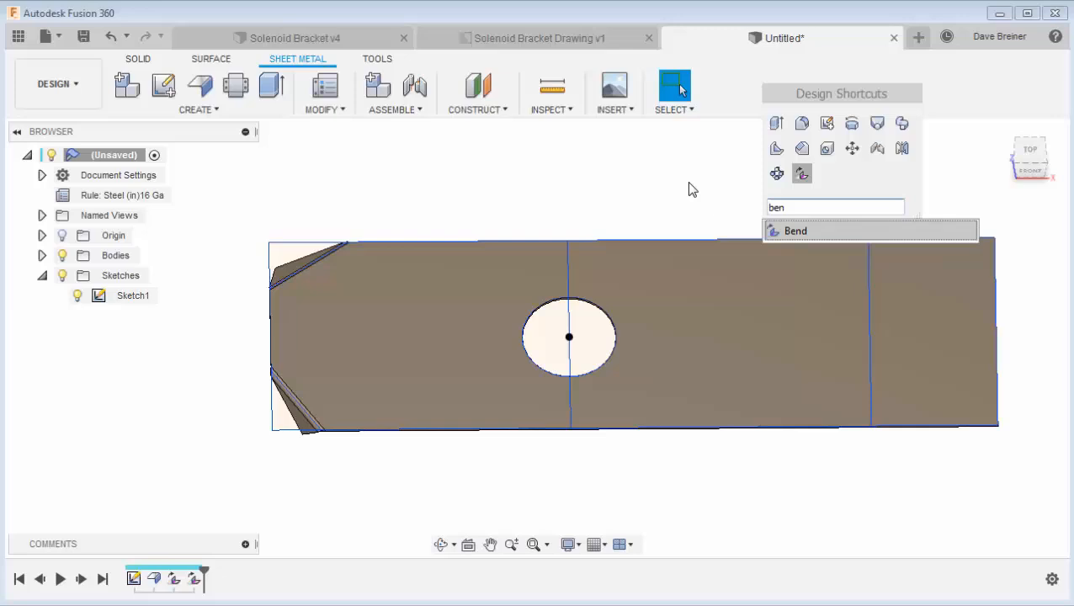
# Bend the plate 90° along the centre sketch line with the middle face kept stationary.
pyautogui.click(795, 231)
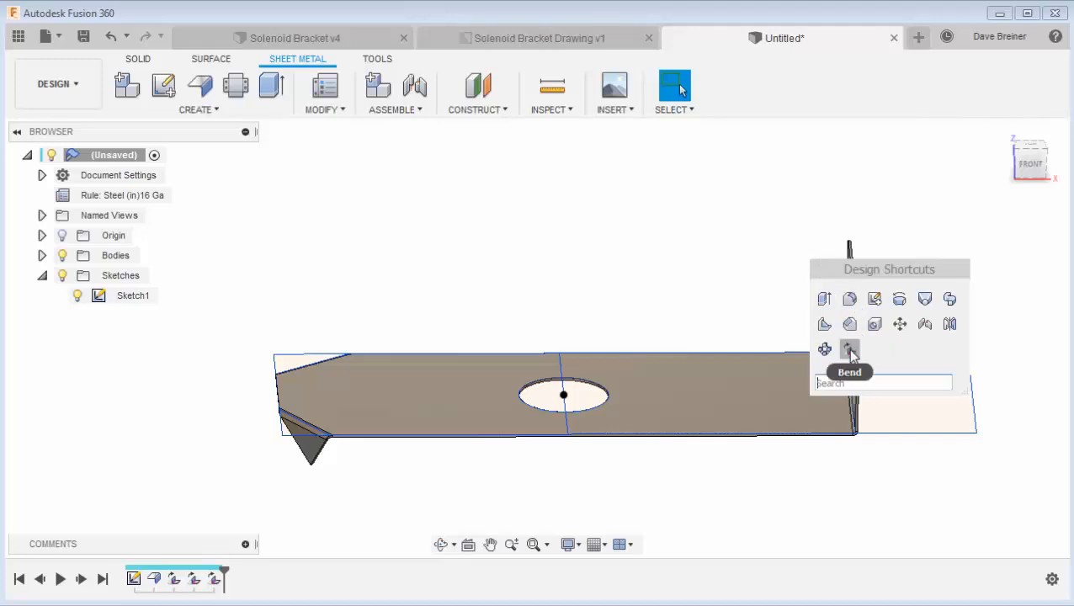
pyautogui.click(848, 347)
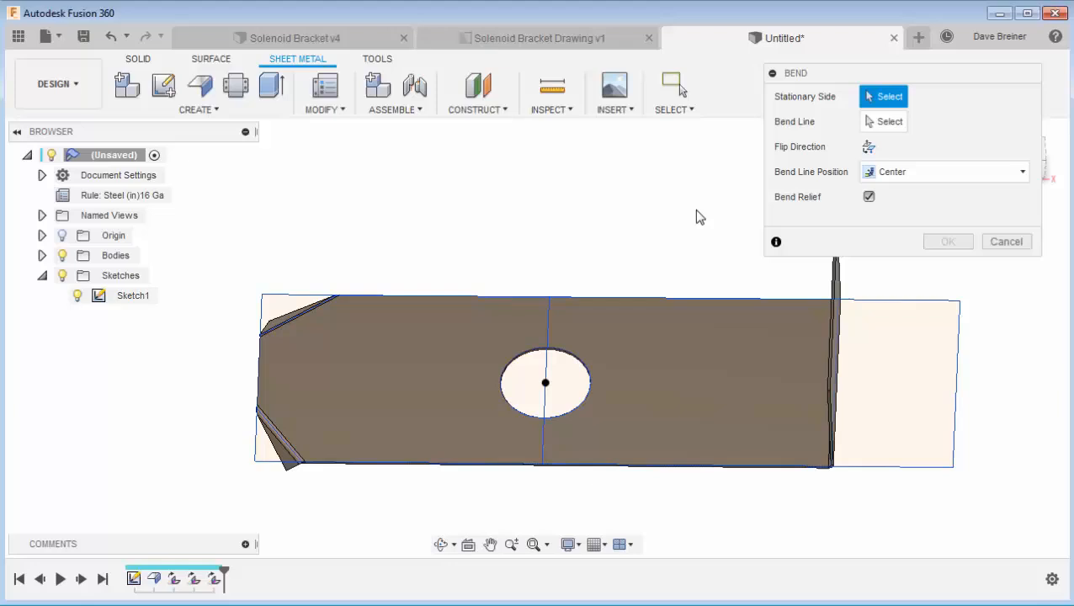
pyautogui.moveTo(655, 311)
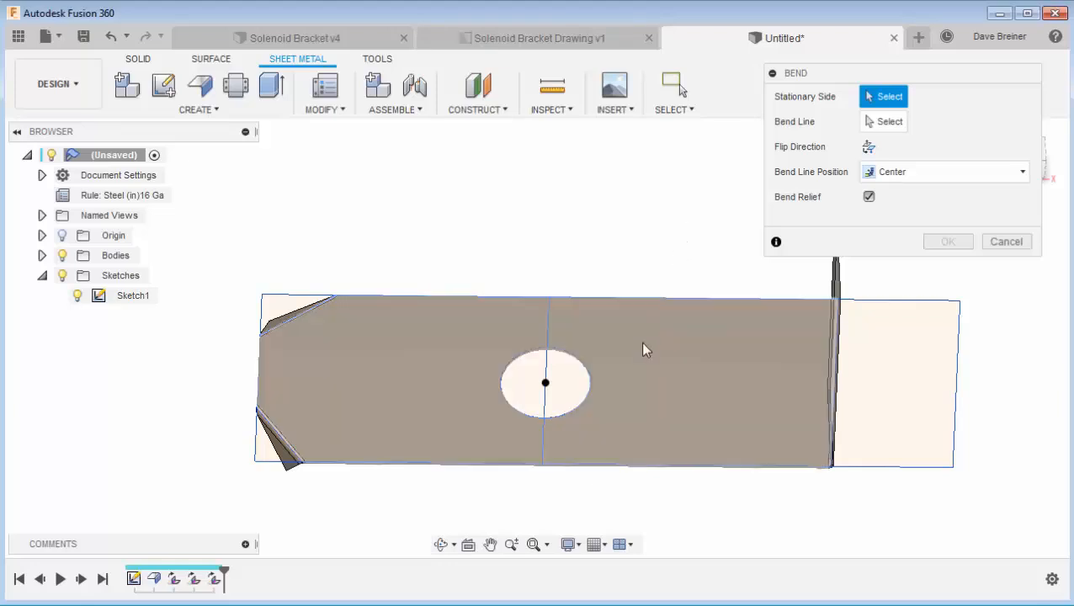
pyautogui.click(640, 348)
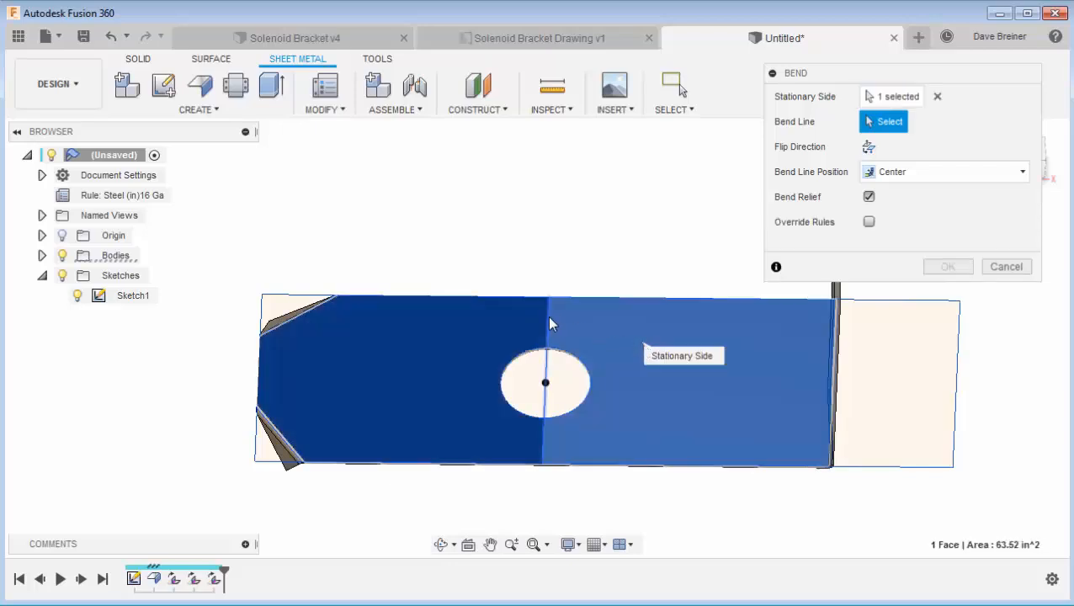
pyautogui.click(545, 384)
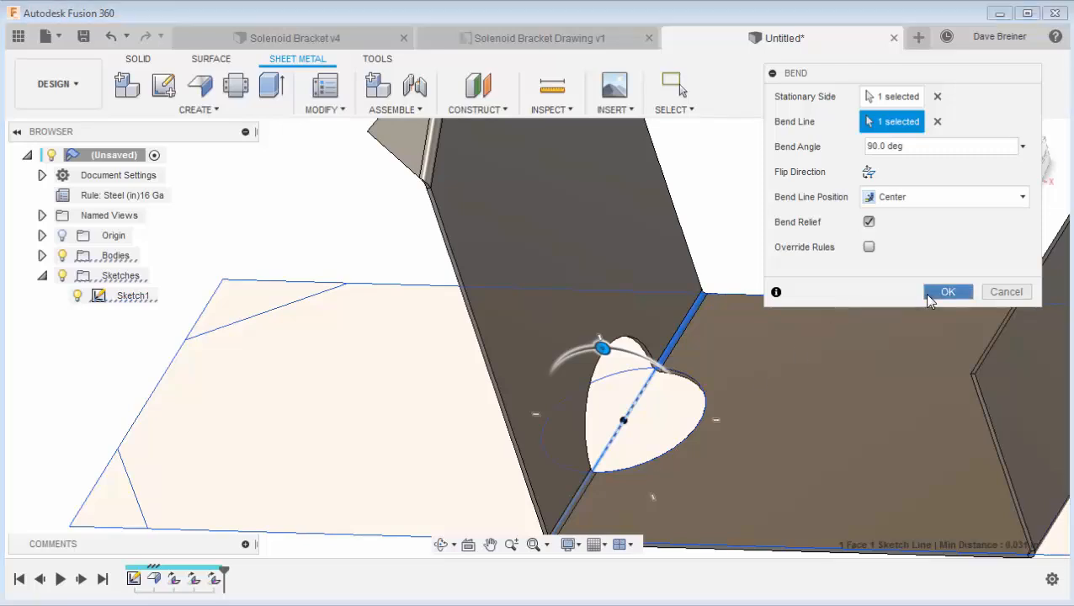
pyautogui.click(948, 291)
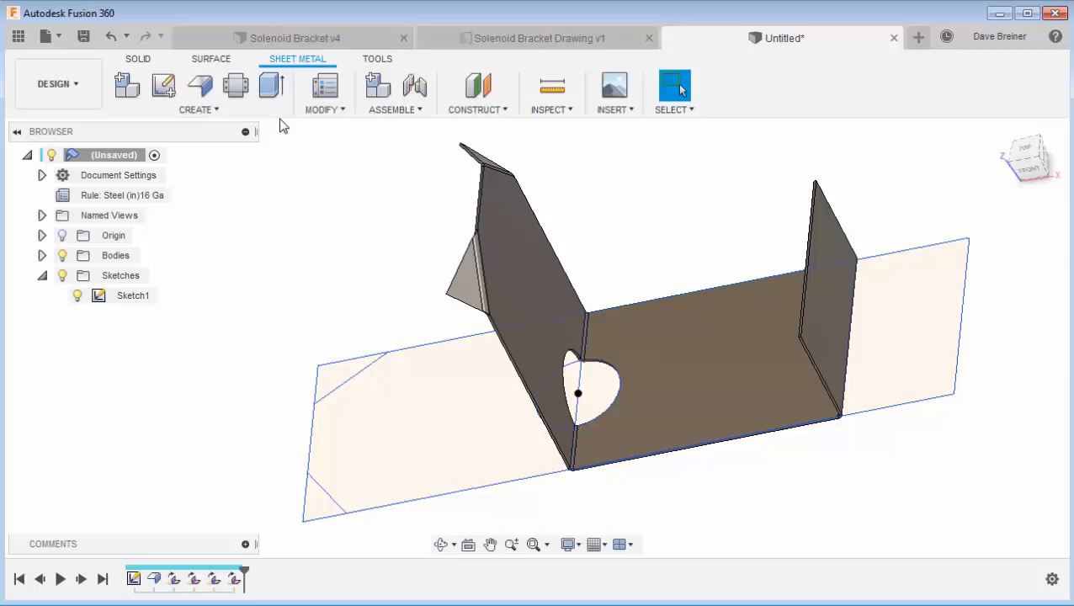
pyautogui.click(198, 109)
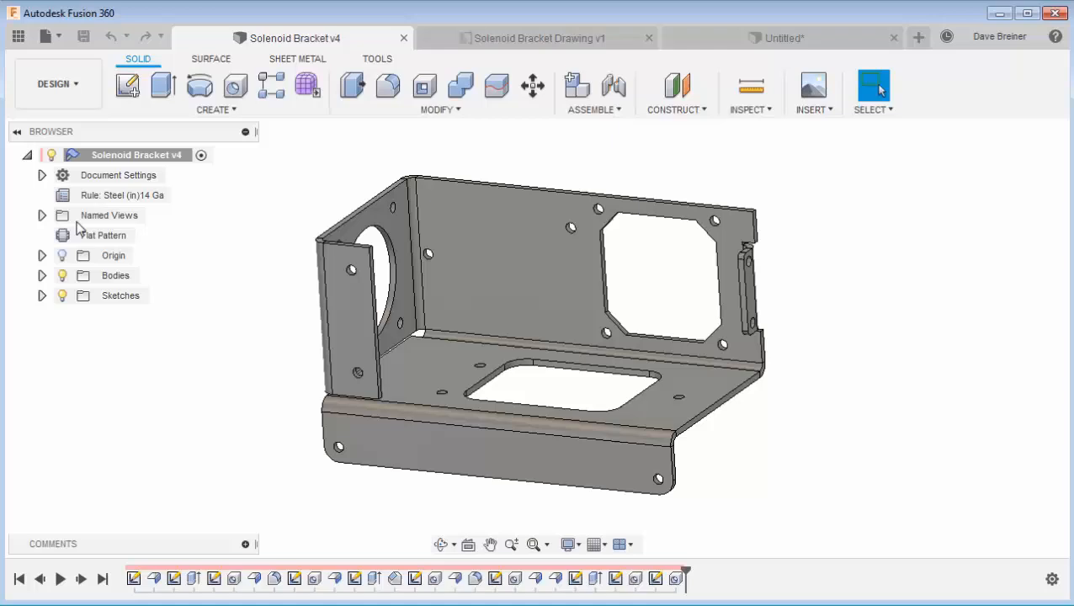
pyautogui.moveTo(1025, 161)
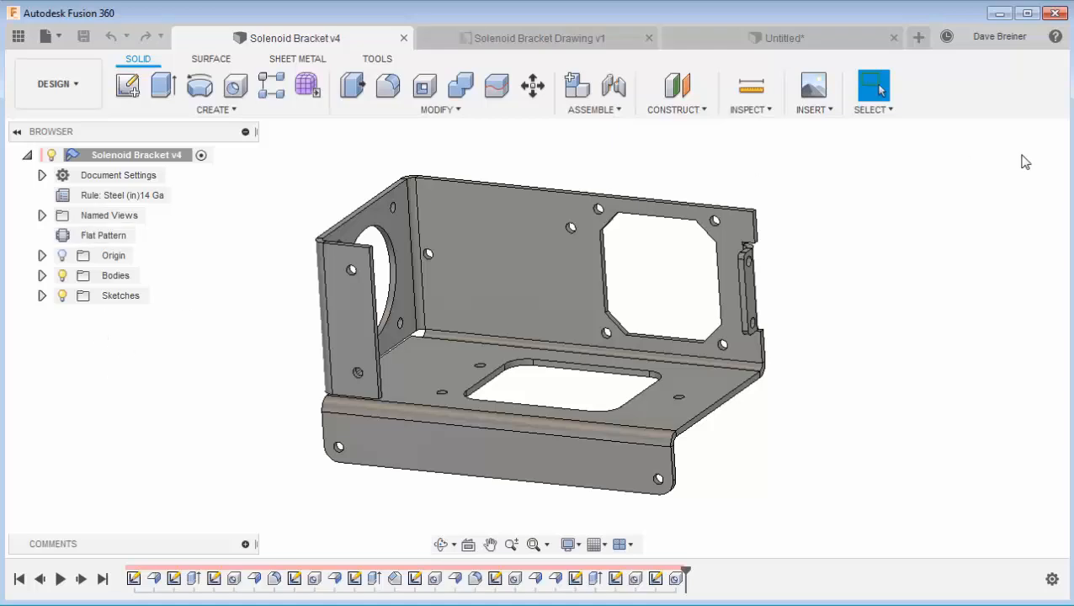
pyautogui.moveTo(279, 212)
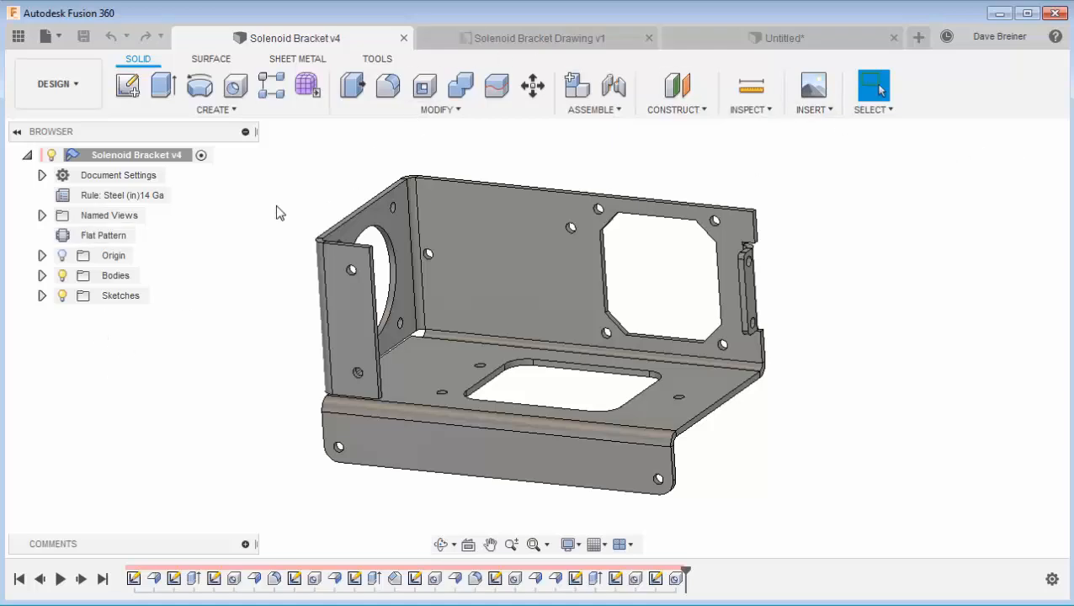
# Create a Flat Pattern from the bottom face and activate the existing flat pattern.
pyautogui.click(300, 59)
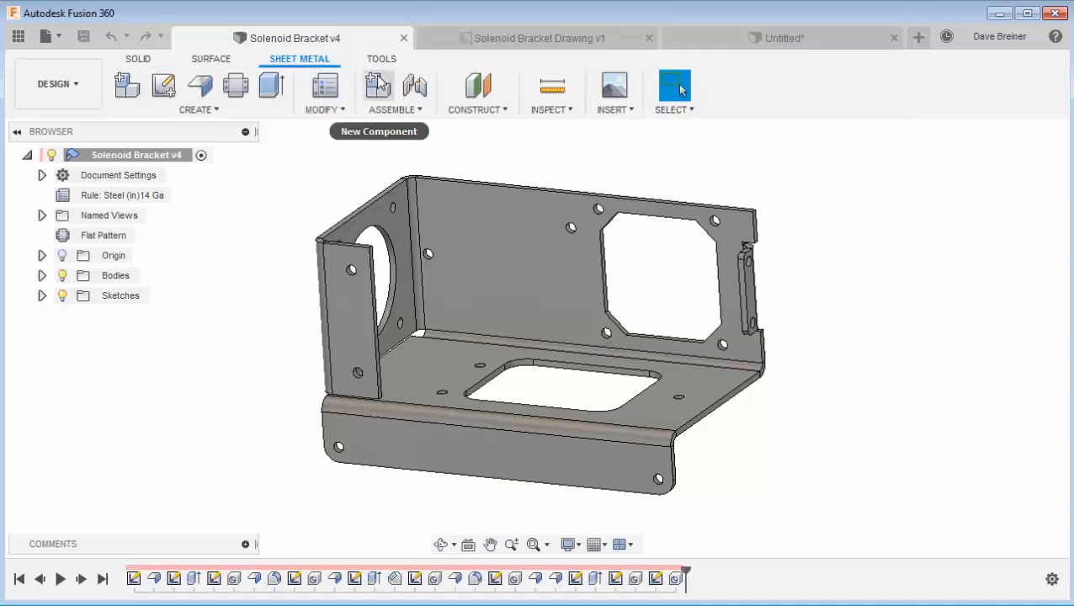
pyautogui.click(236, 86)
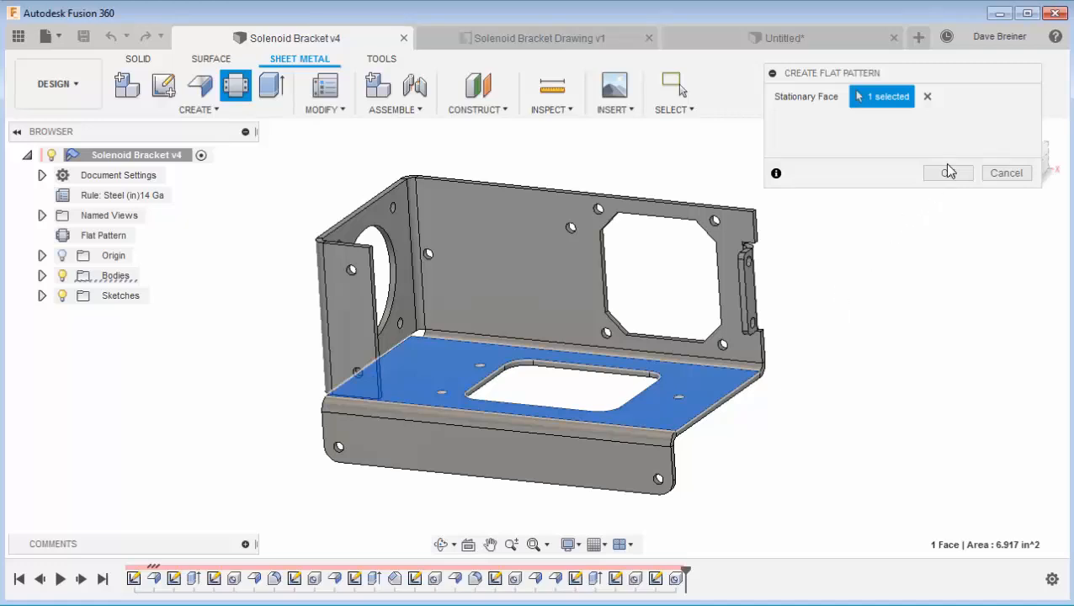
pyautogui.click(949, 172)
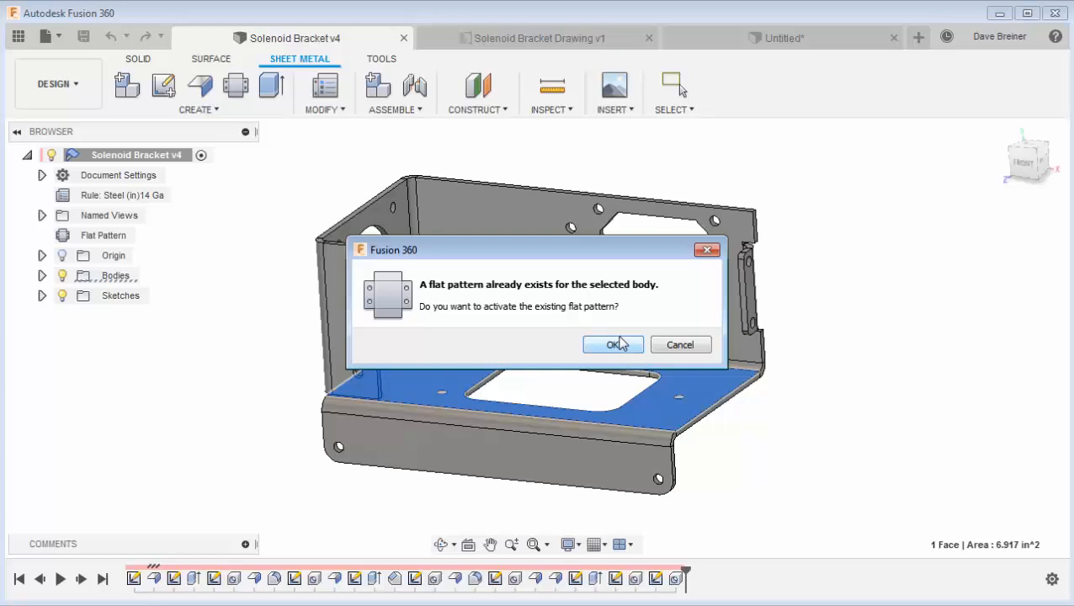
pyautogui.click(613, 344)
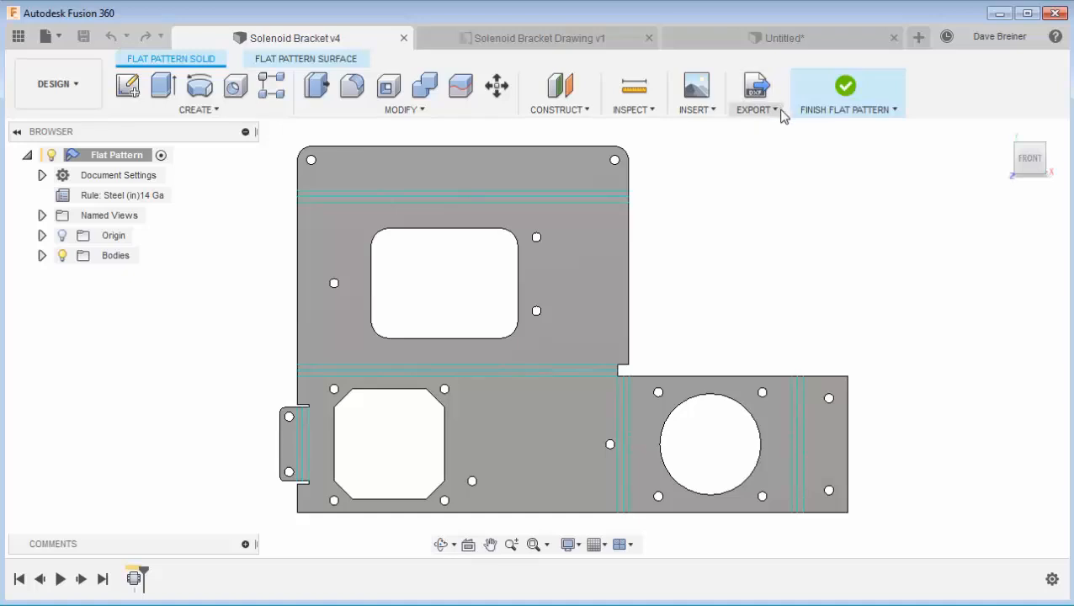
# View Solenoid Bracket Drawing v1, then start a new blank untitled design.
pyautogui.click(754, 93)
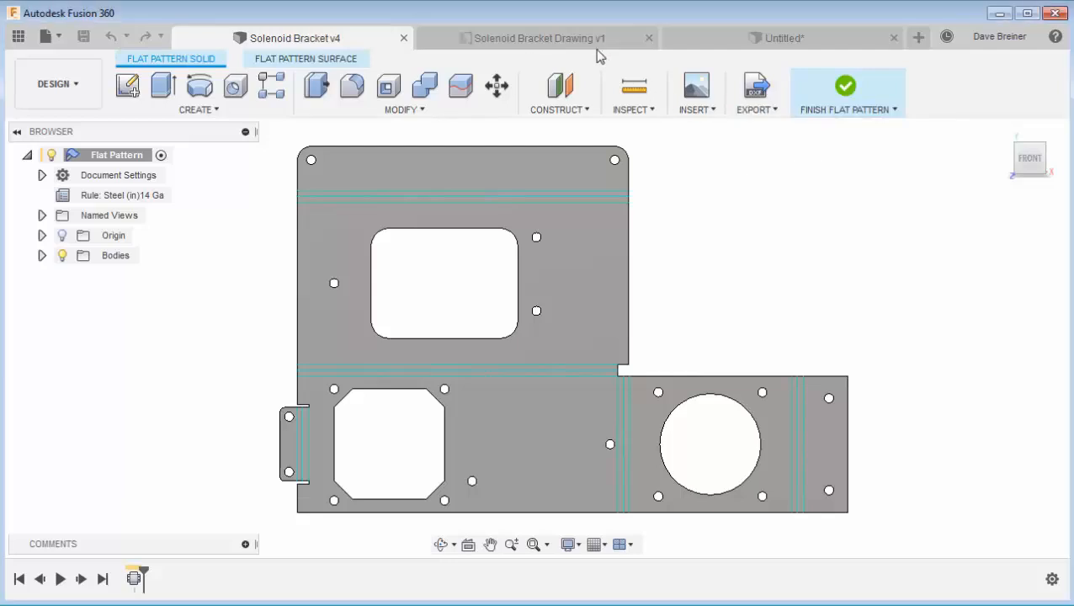
pyautogui.click(546, 37)
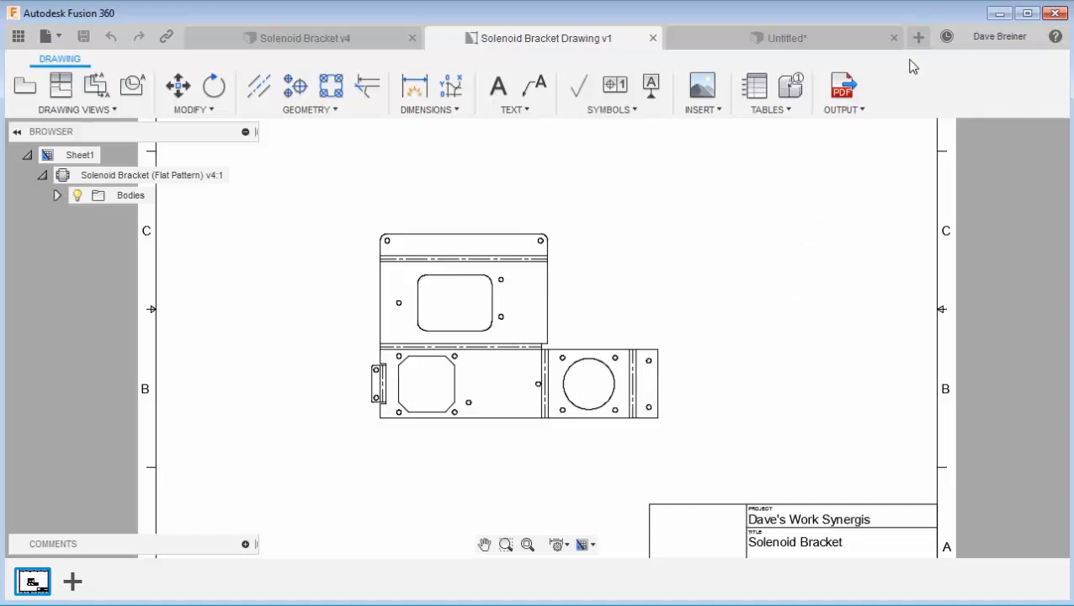
pyautogui.click(919, 37)
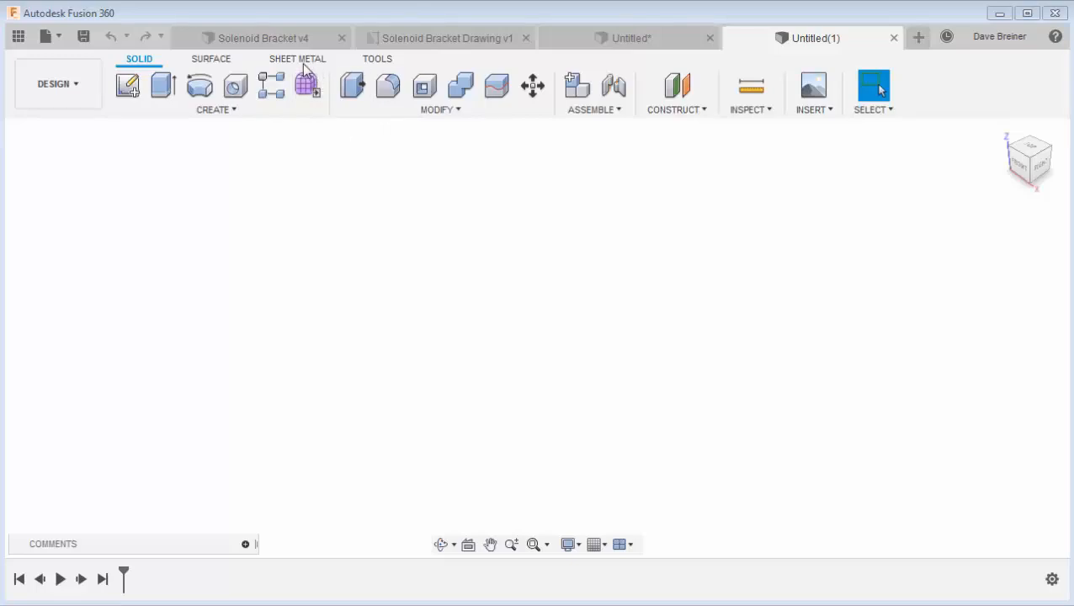
# Start a Sheet Metal sketch on the top plane and begin an Insert DXF import.
pyautogui.click(296, 59)
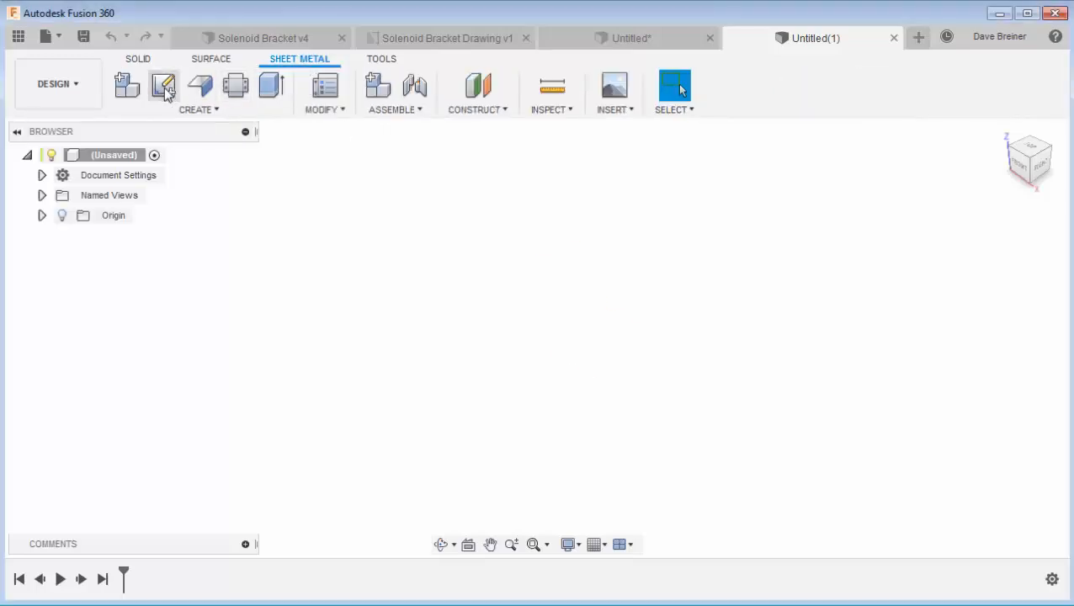
pyautogui.click(165, 87)
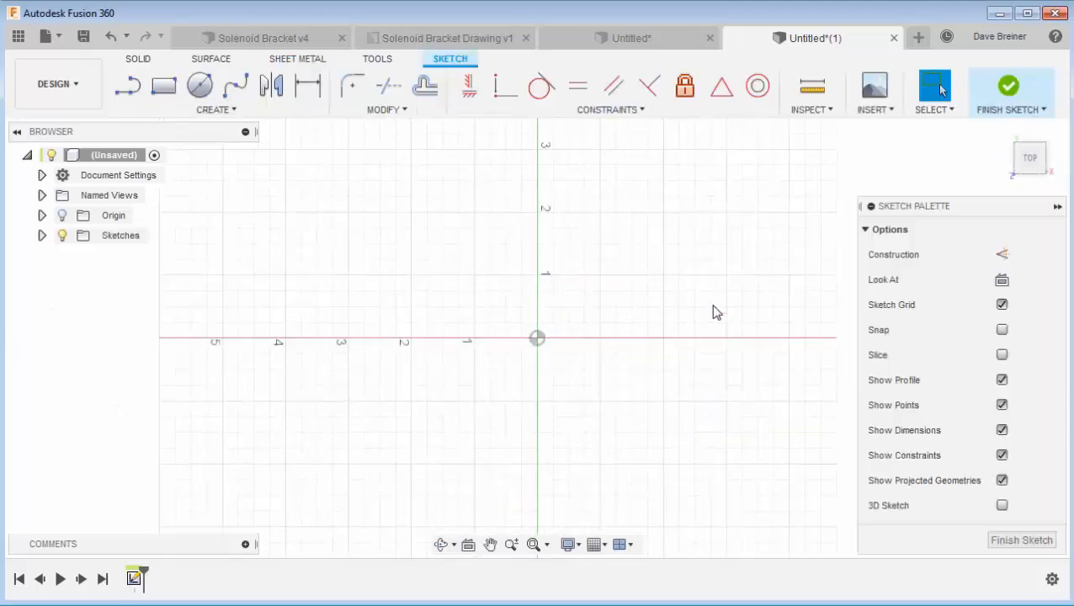
pyautogui.click(874, 94)
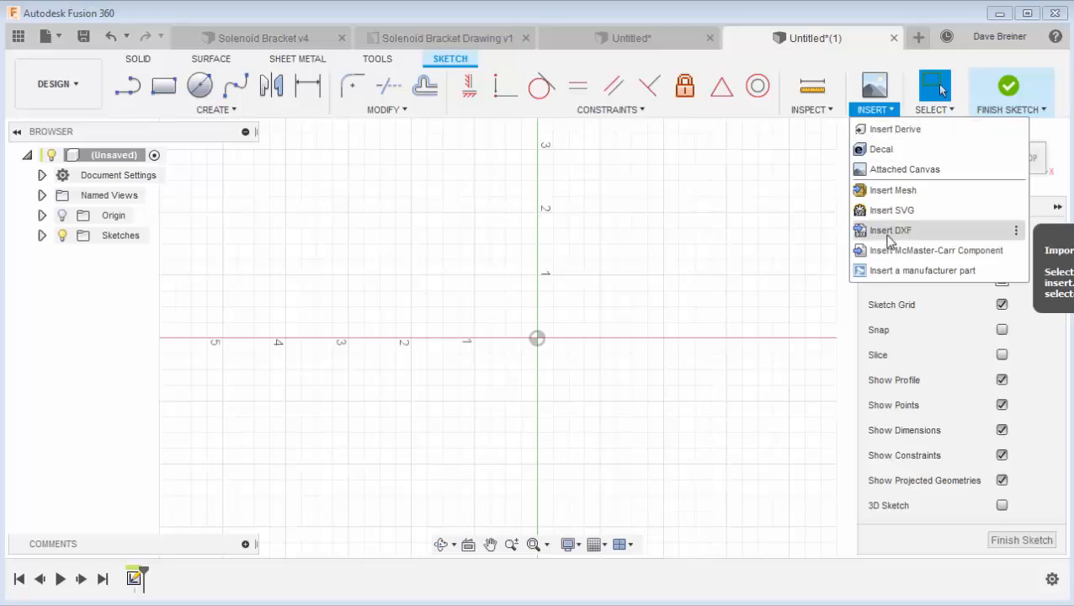
pyautogui.click(889, 229)
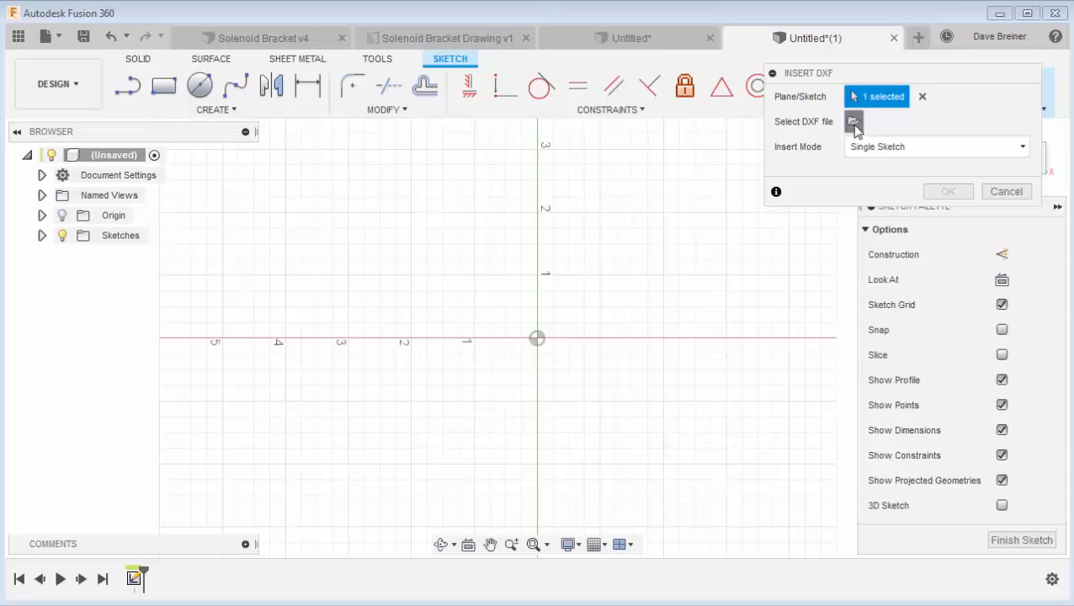
# Choose Solenoid Bracket Flat Pattern.dxf from Downloads as the file to import.
pyautogui.click(854, 121)
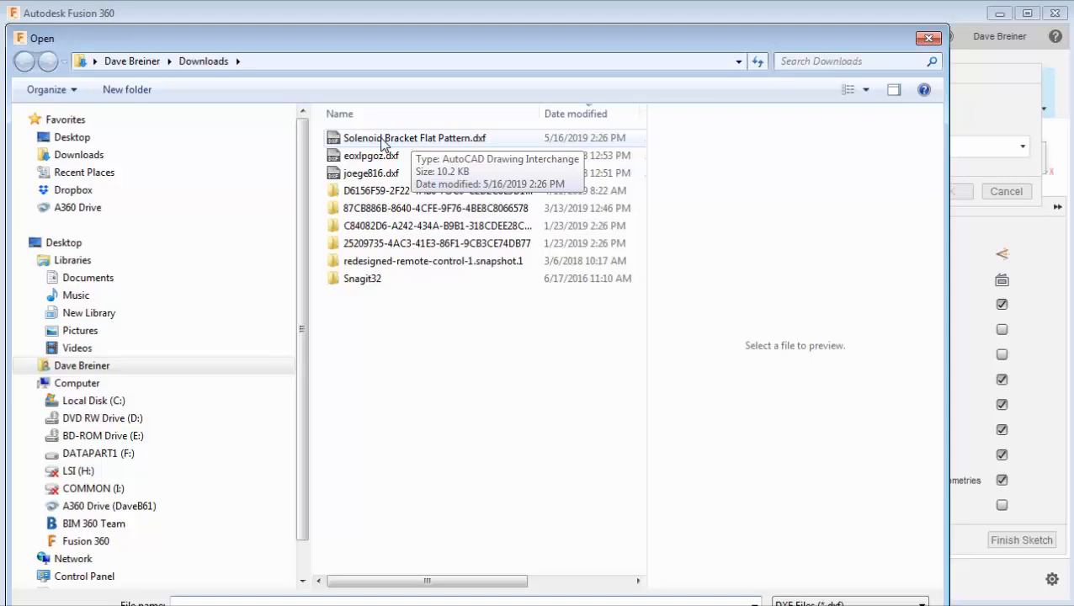
pyautogui.click(414, 138)
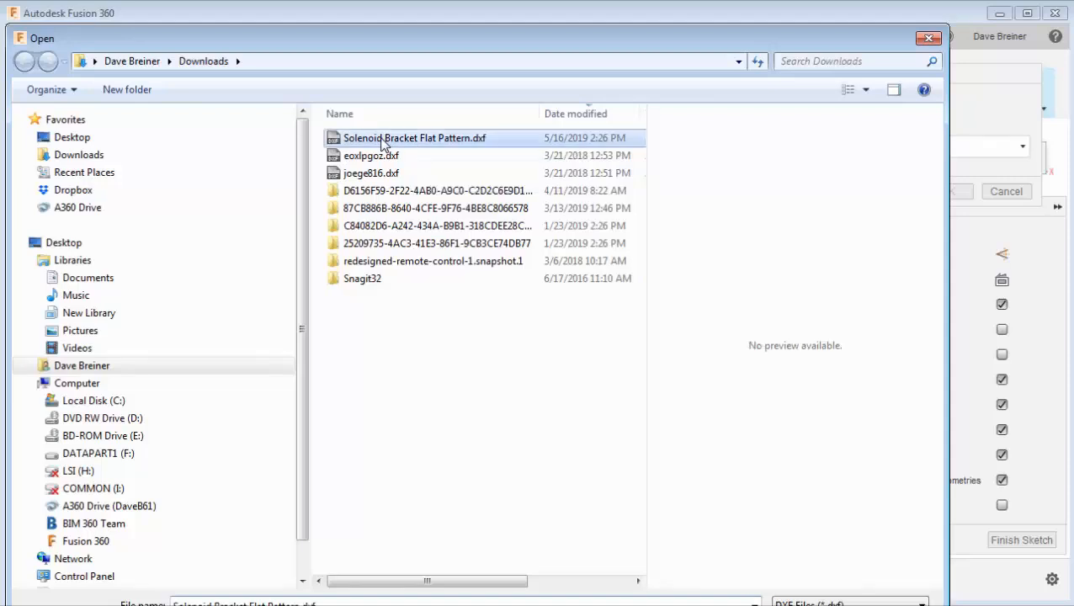
pyautogui.moveTo(586, 471)
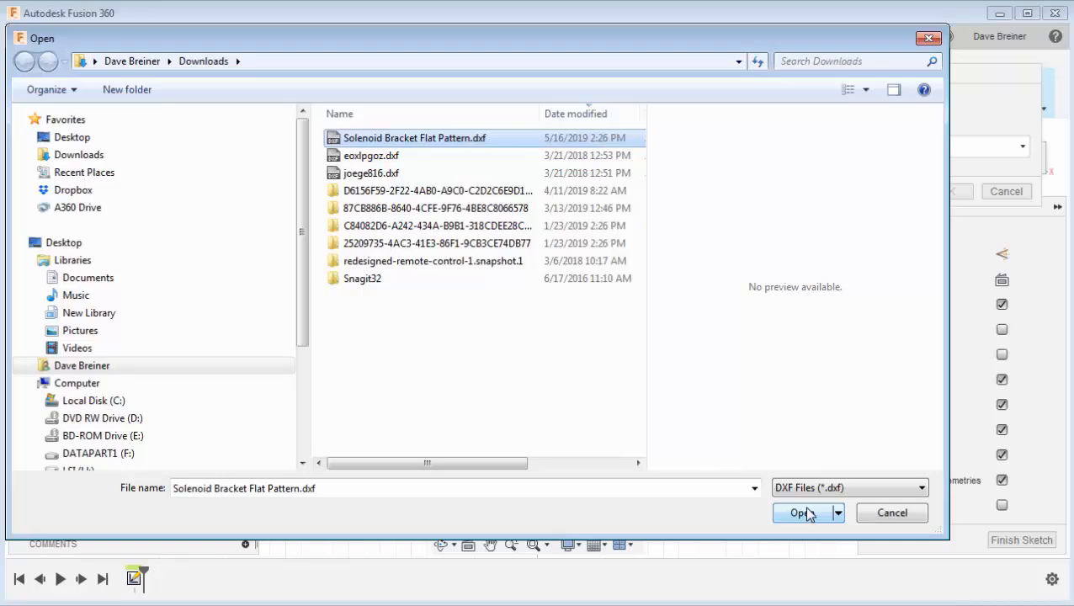
pyautogui.click(800, 512)
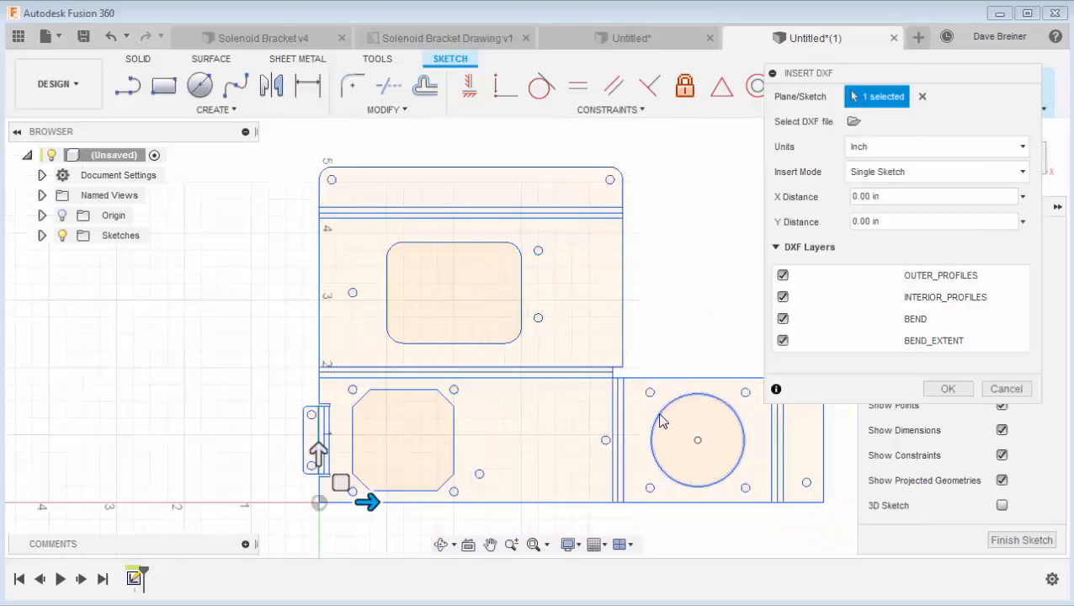
pyautogui.moveTo(328, 532)
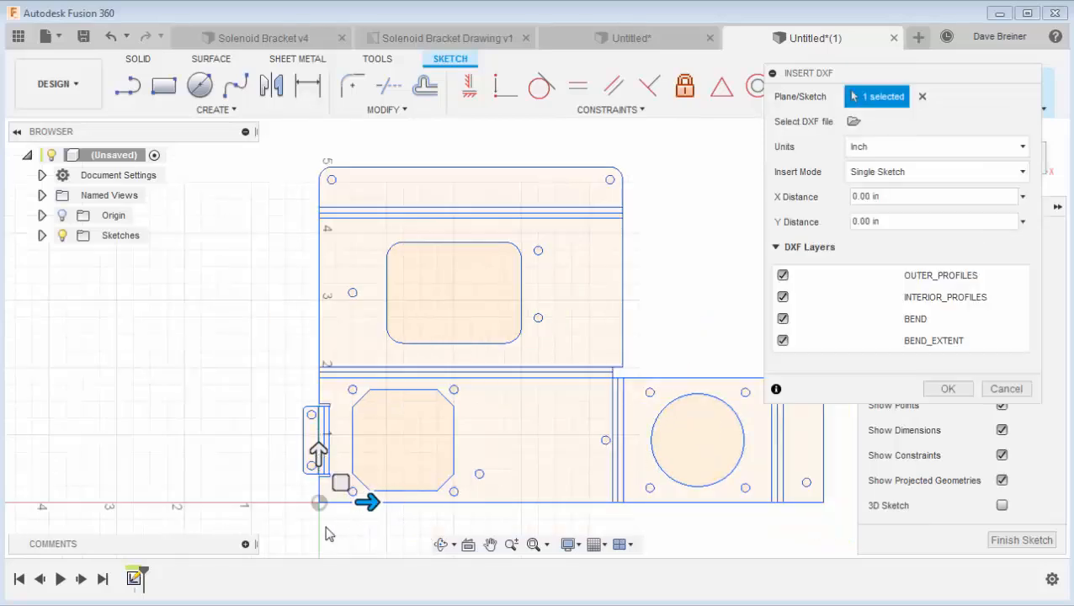
pyautogui.moveTo(607, 320)
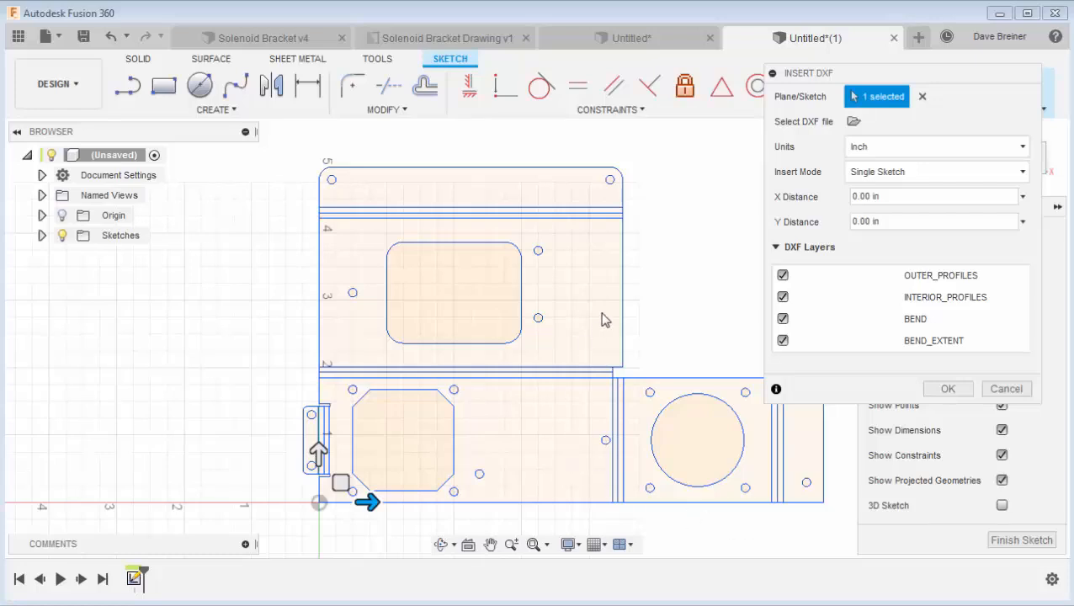
pyautogui.moveTo(674, 297)
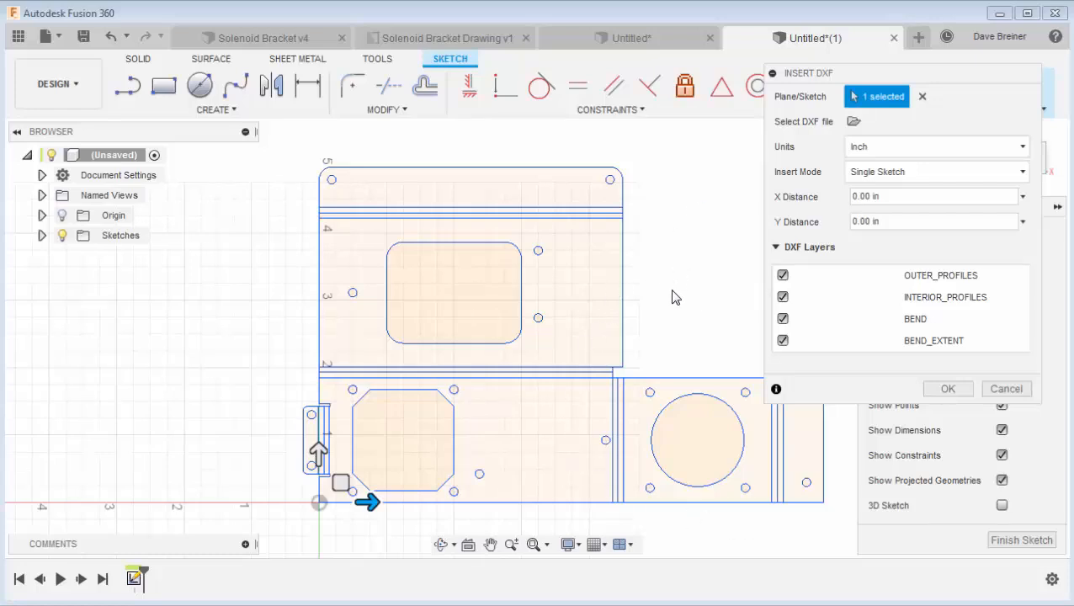
pyautogui.moveTo(673, 268)
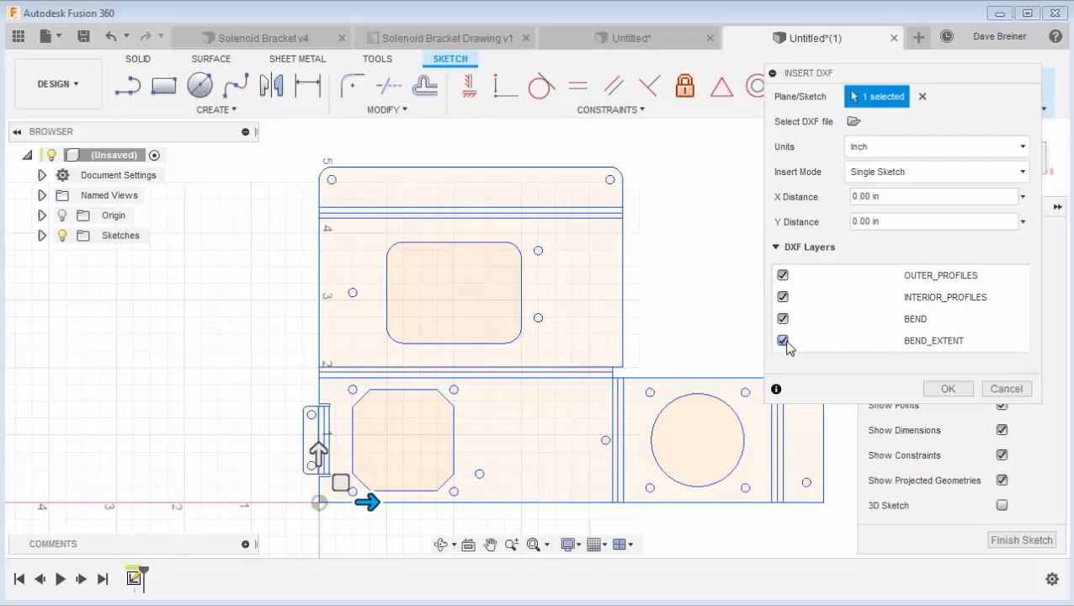
# Exclude BEND_EXTENT, keeping BEND, OUTER_PROFILES and INTERIOR_PROFILES layers in the import.
pyautogui.click(783, 340)
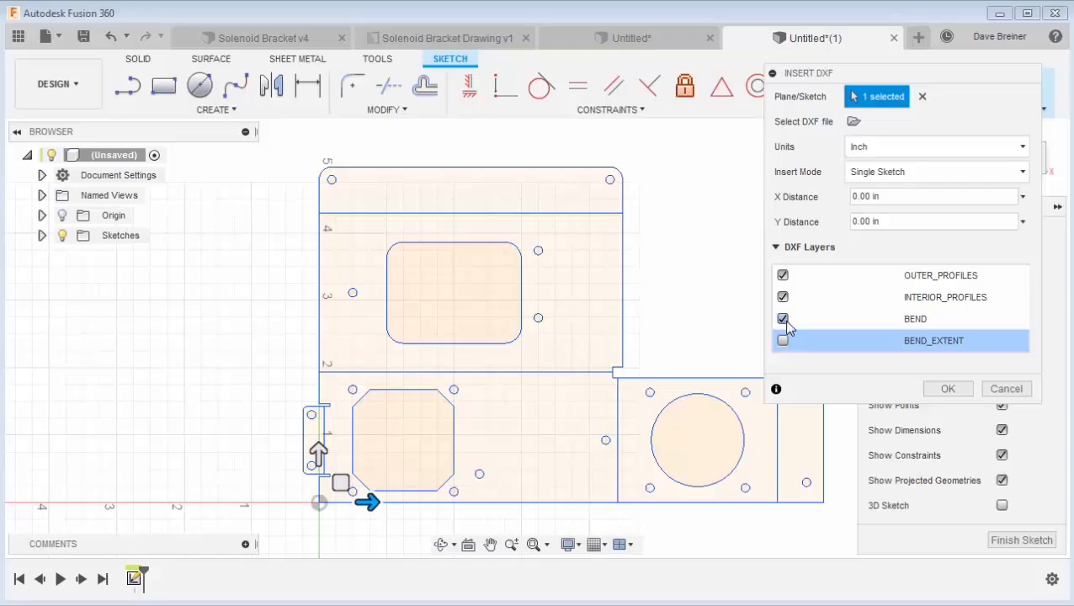
pyautogui.click(783, 318)
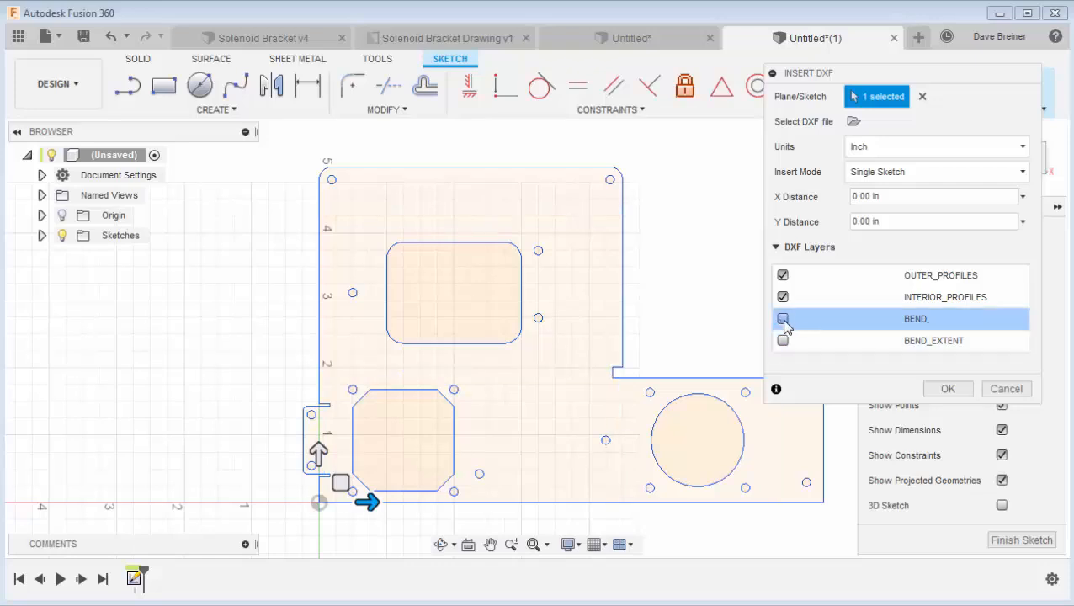
pyautogui.click(783, 318)
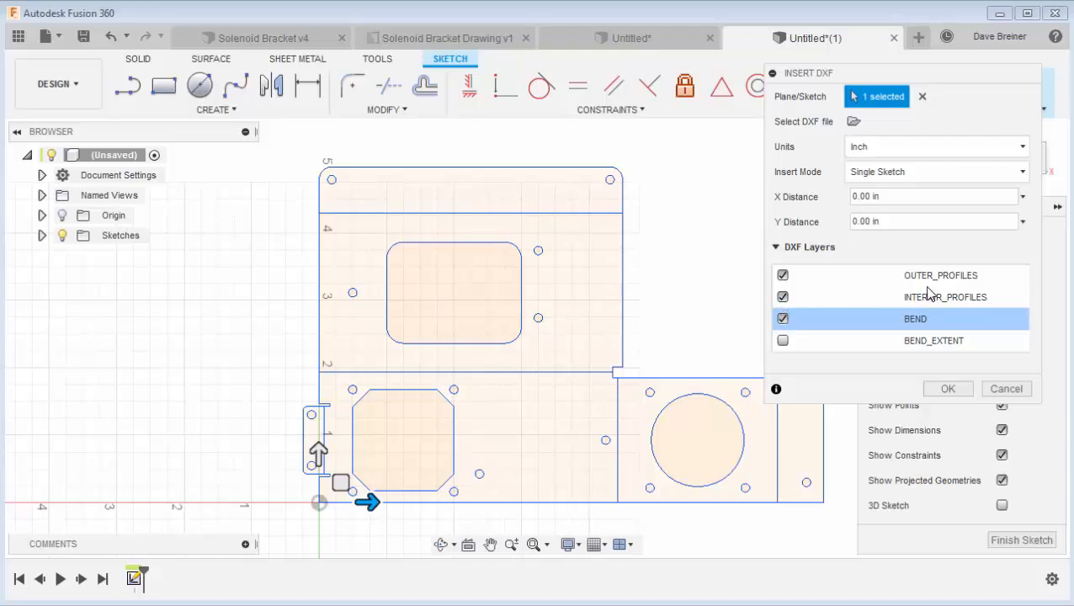
pyautogui.click(783, 296)
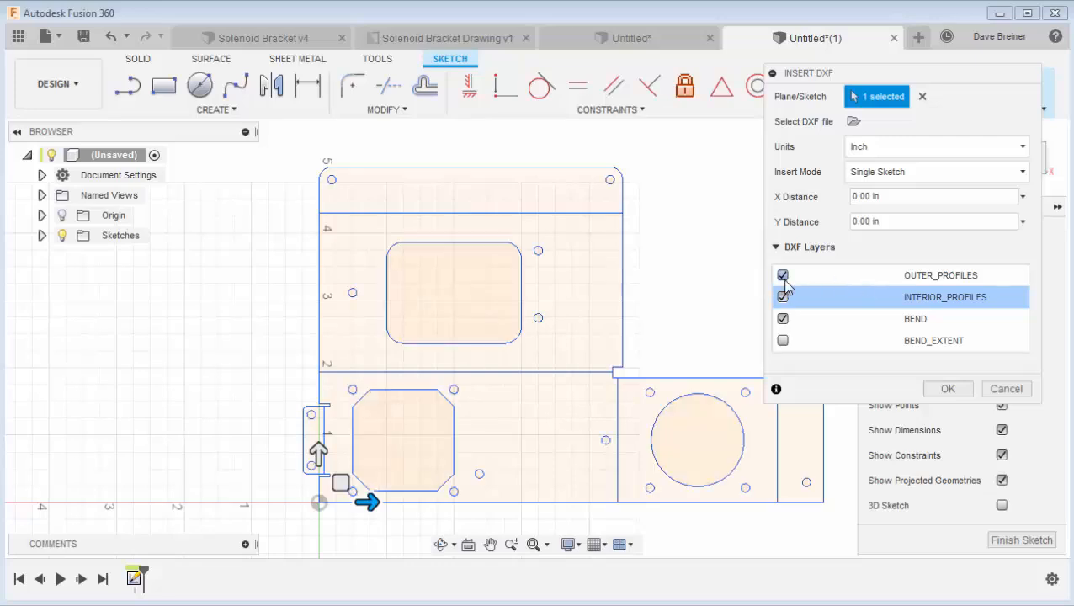
pyautogui.click(781, 296)
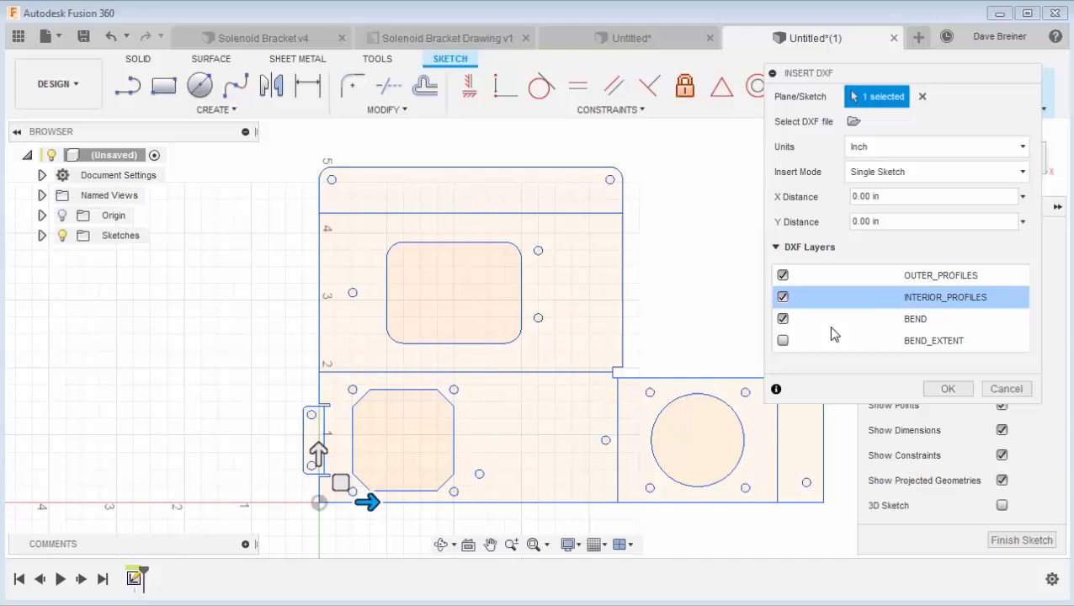
pyautogui.moveTo(859, 296)
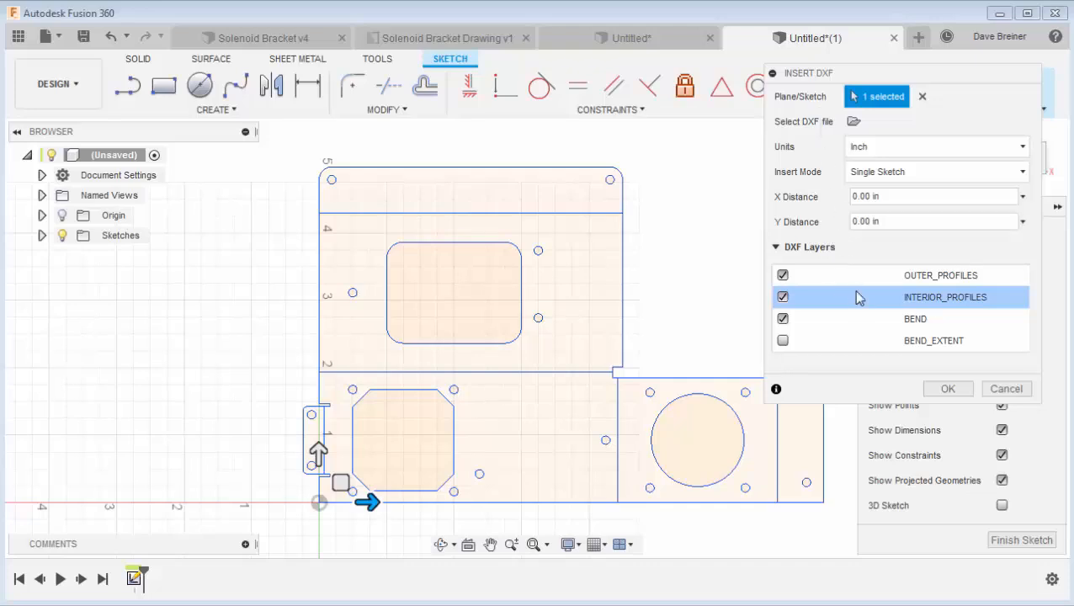
# Confirm the Insert DXF dialog so the bracket's flat pattern lands in the sketch.
pyautogui.click(948, 387)
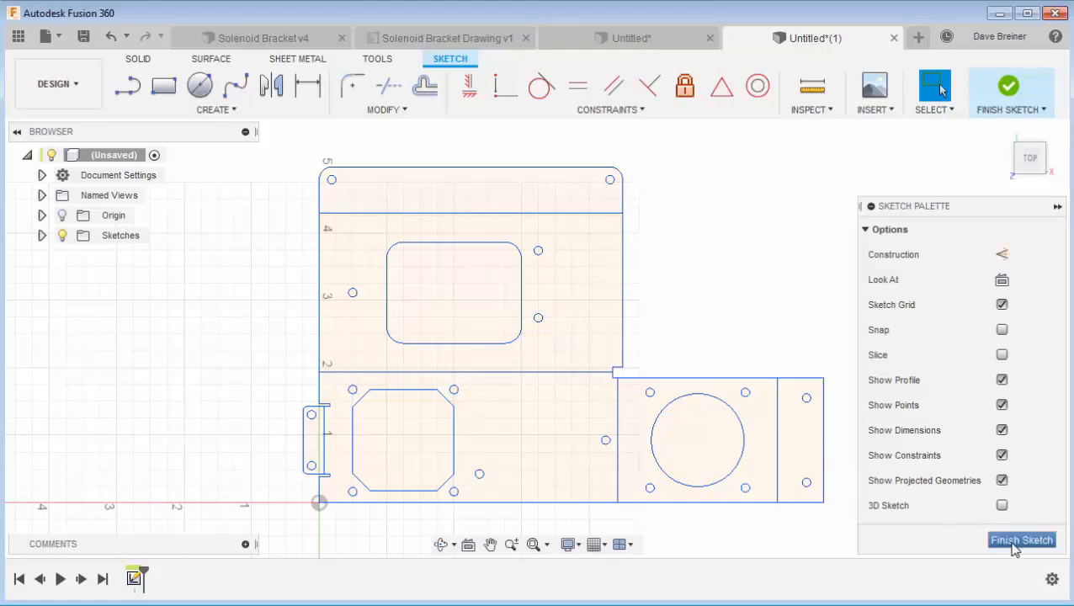
# Finish the imported flat-pattern sketch.
pyautogui.click(1022, 539)
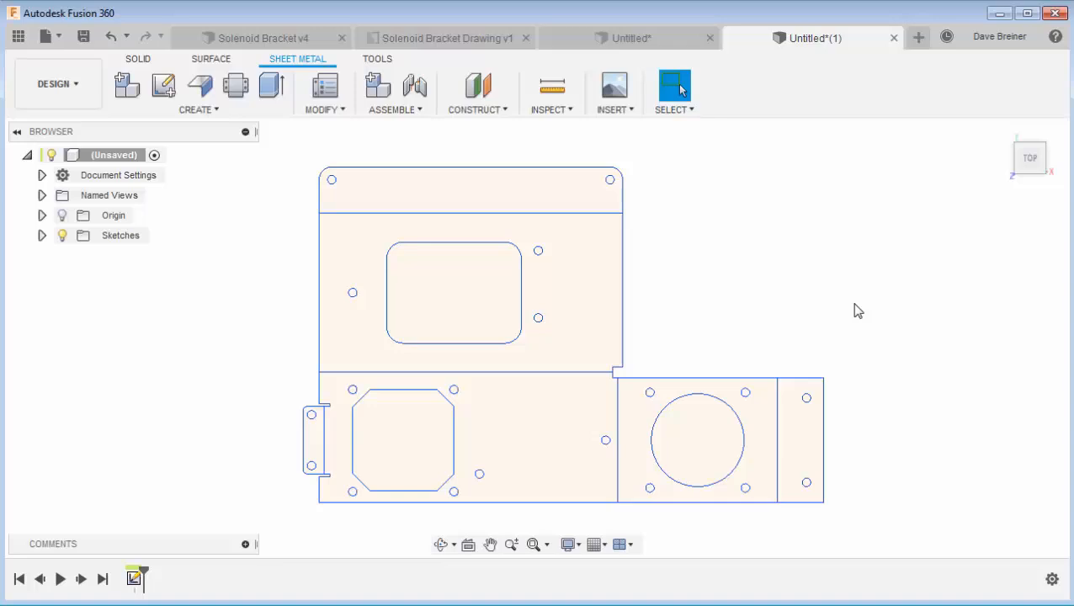
pyautogui.moveTo(848, 302)
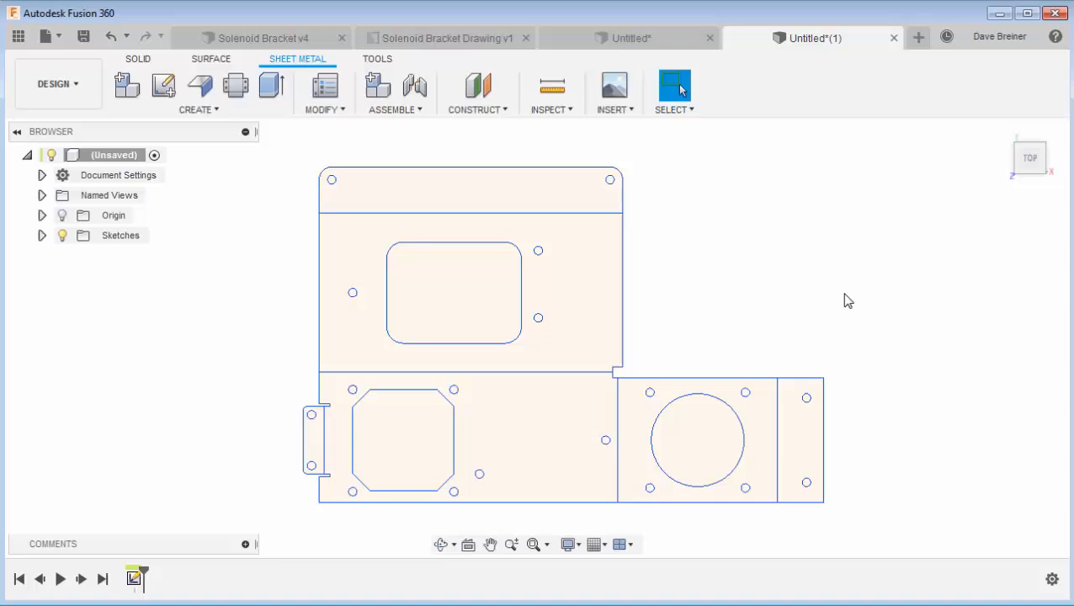
pyautogui.moveTo(242, 155)
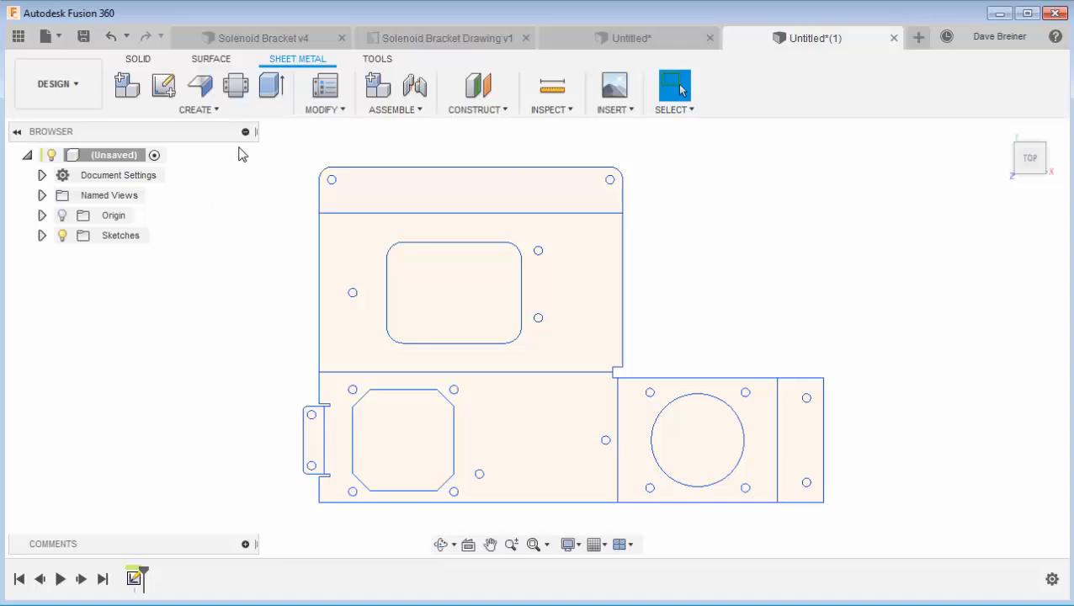
pyautogui.moveTo(279, 206)
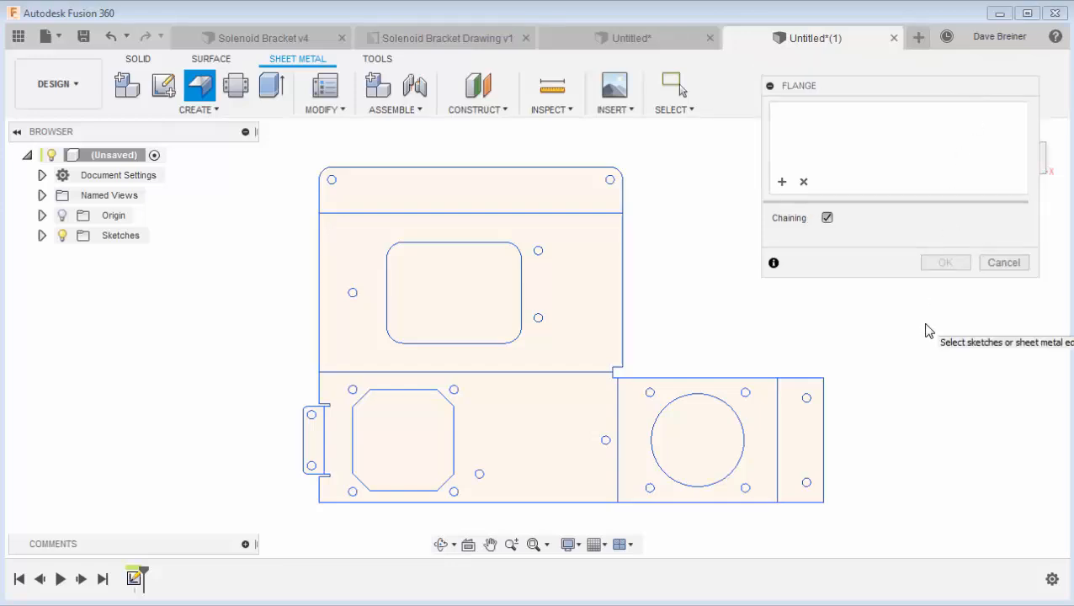
# Select the flat-pattern profiles for the flange, including the top strip and another panel.
pyautogui.click(484, 202)
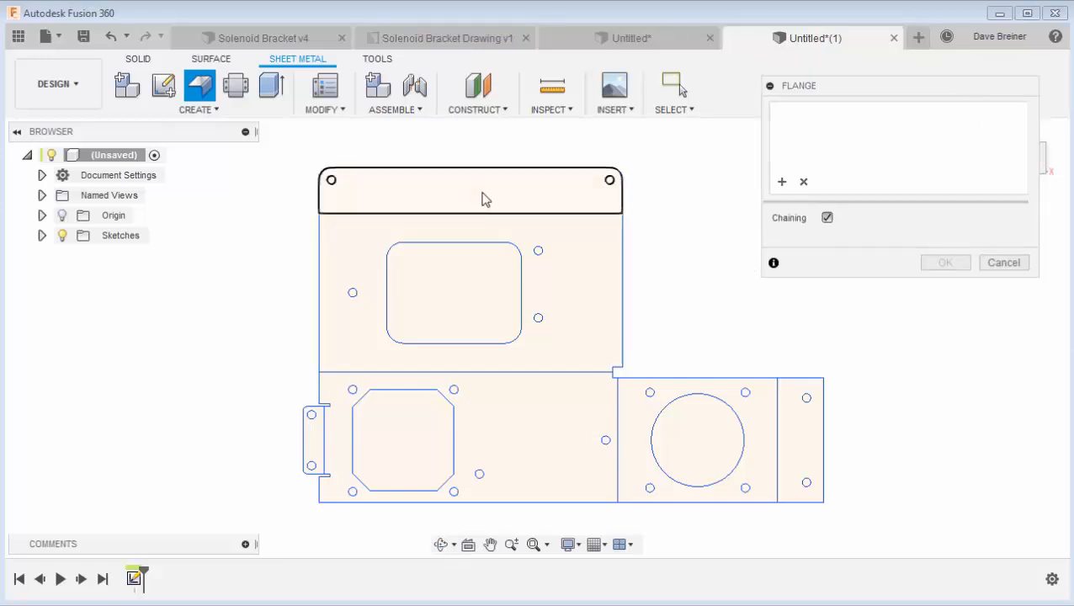
pyautogui.click(469, 188)
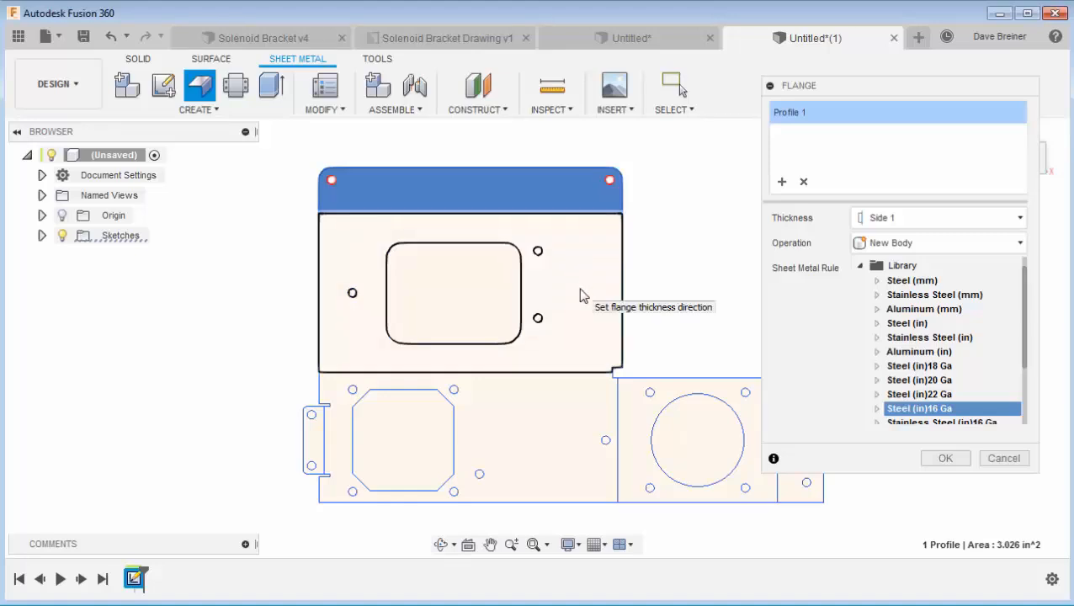
pyautogui.moveTo(566, 283)
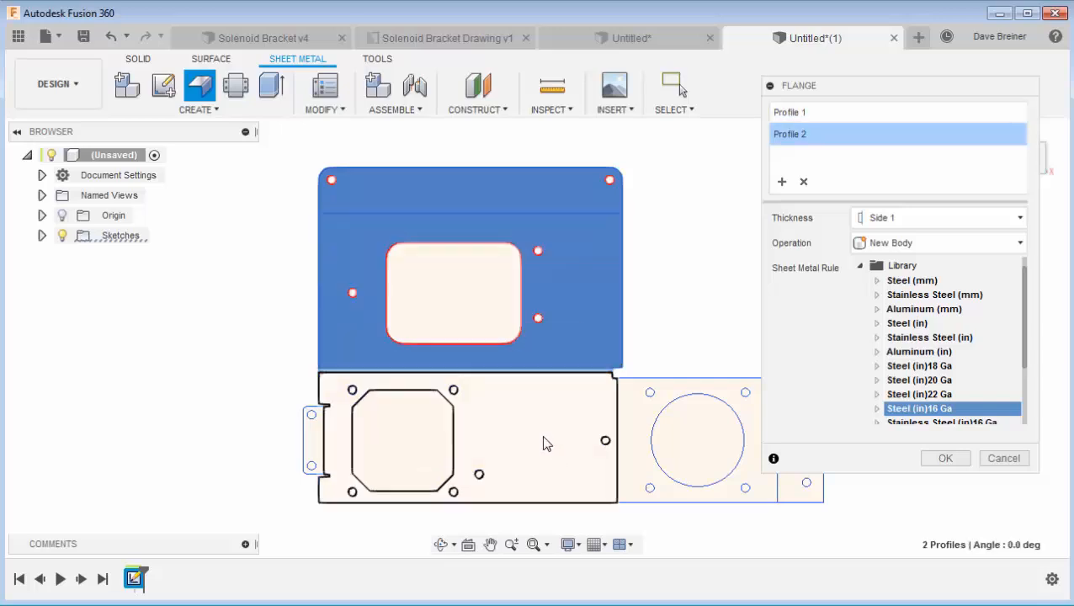
pyautogui.click(547, 444)
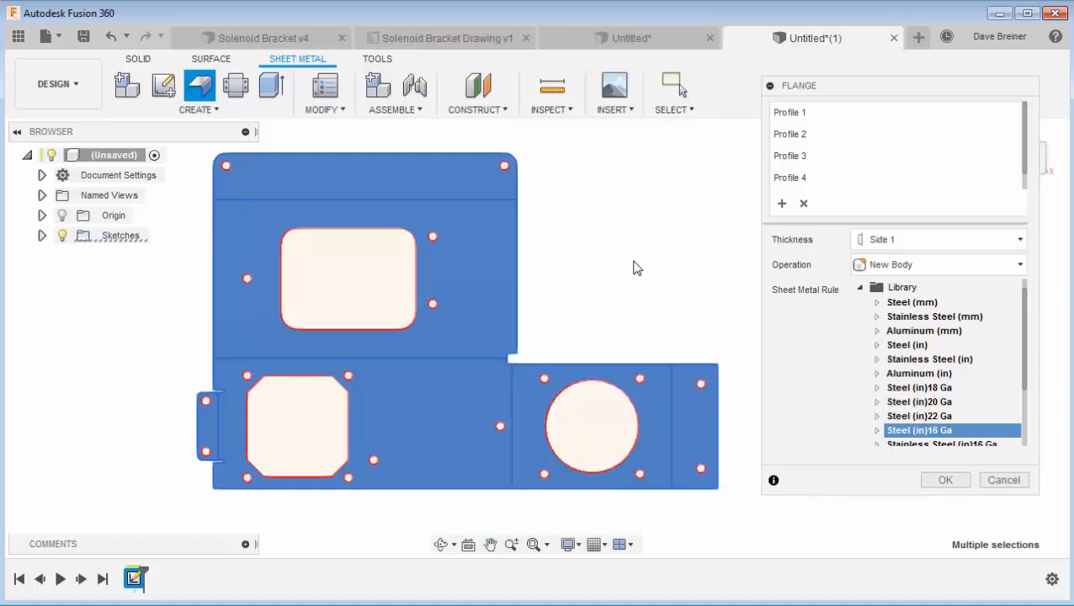
pyautogui.moveTo(946, 480)
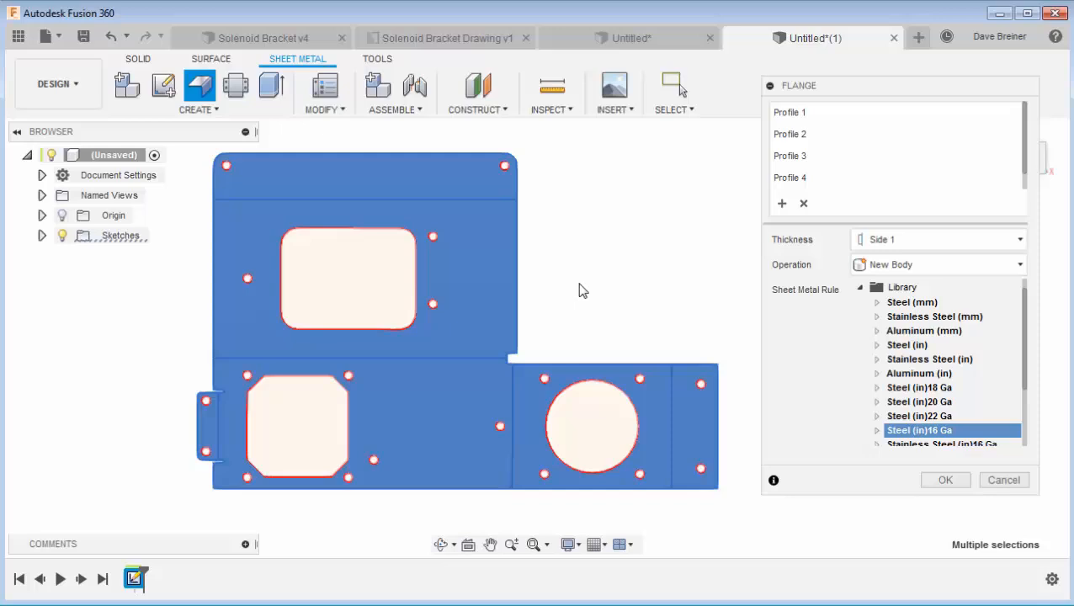
pyautogui.moveTo(553, 293)
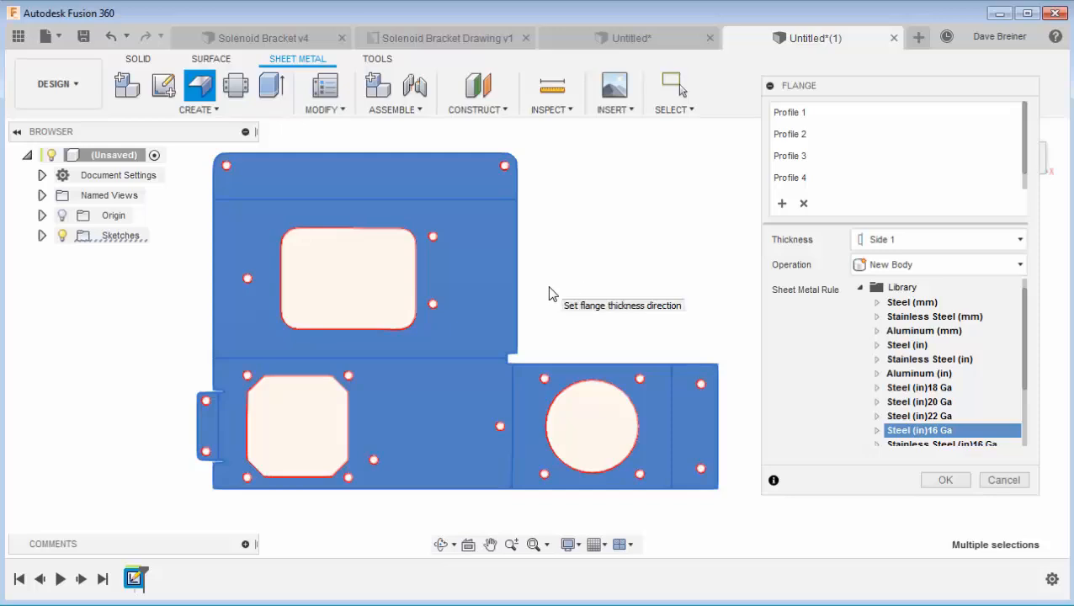
pyautogui.moveTo(589, 279)
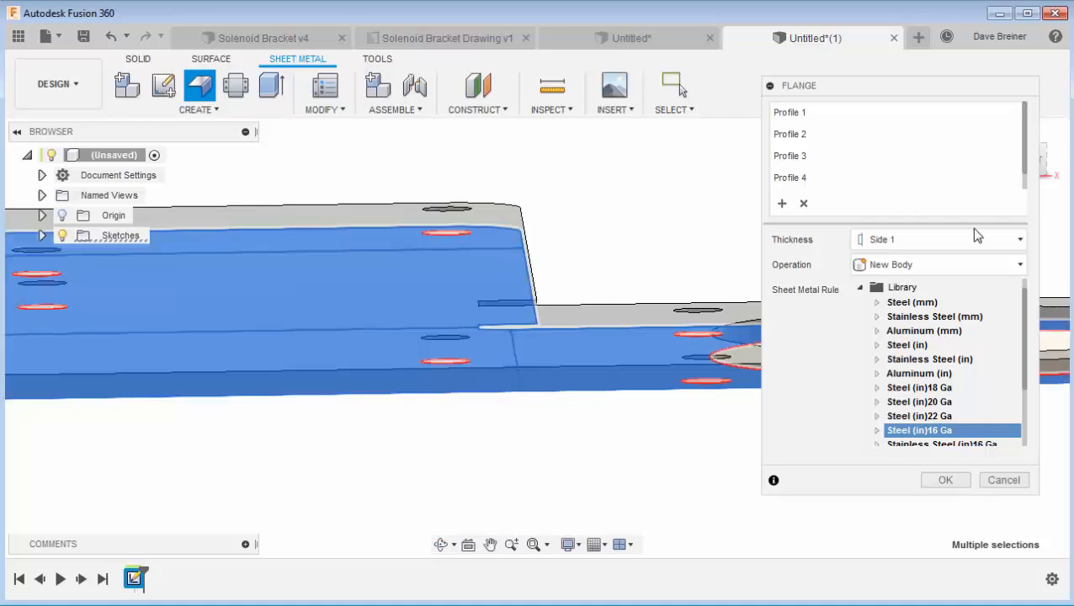
# Put the flange thickness on Side 2 and create the 16-gauge steel body.
pyautogui.click(936, 239)
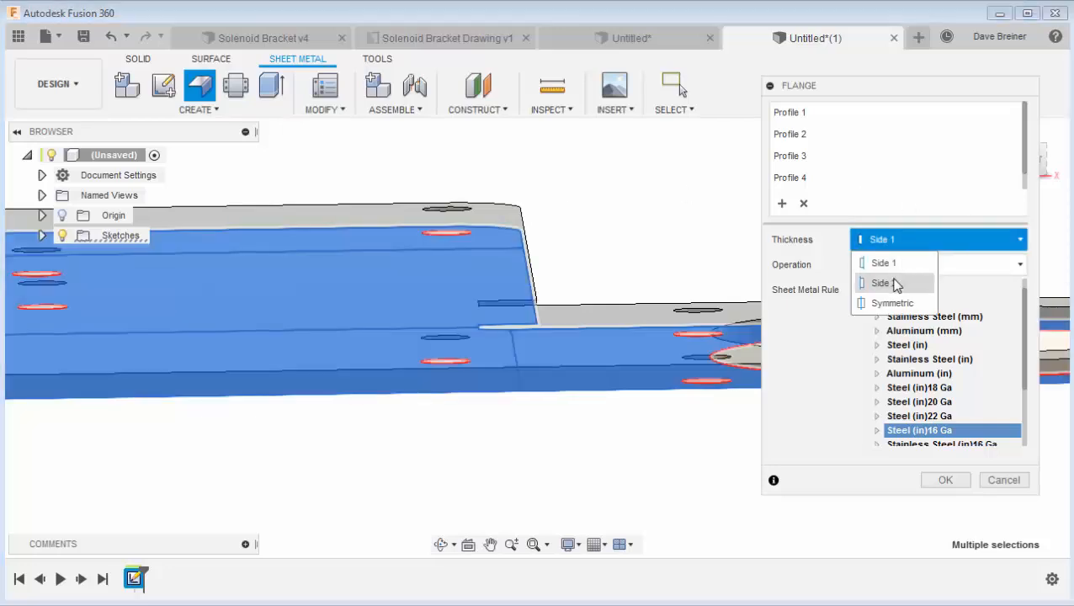
pyautogui.click(882, 283)
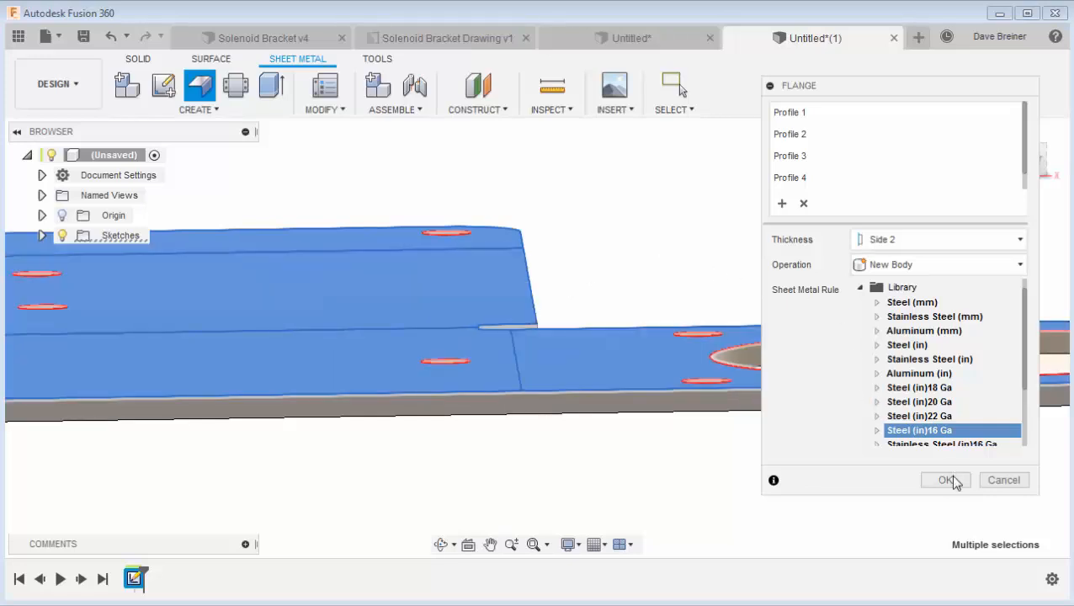
pyautogui.click(946, 480)
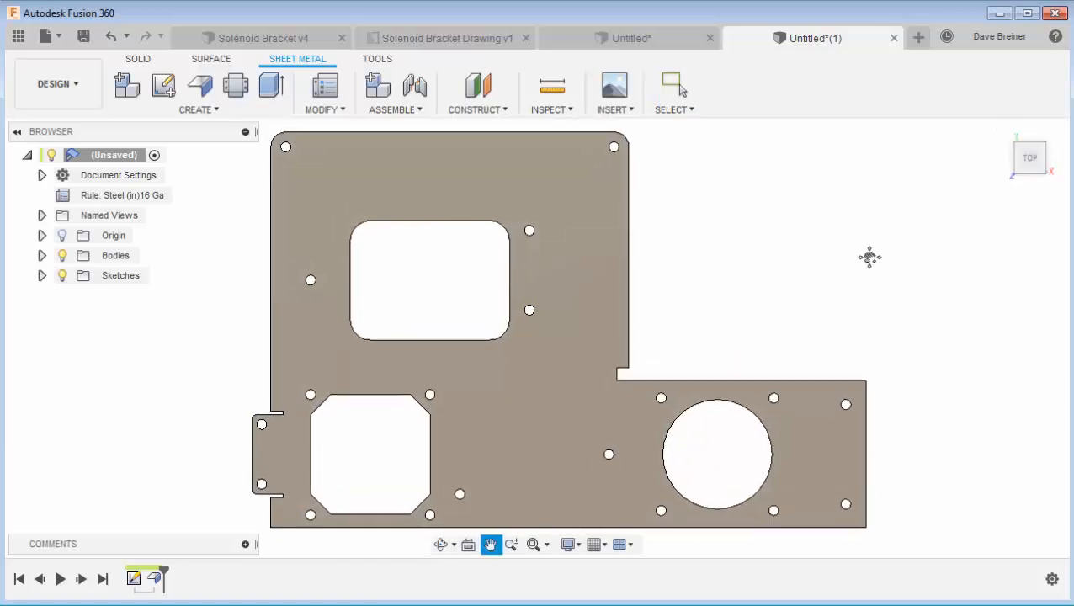
# Show Sketch1 from the Browser so its bend lines overlay the steel body.
pyautogui.click(674, 86)
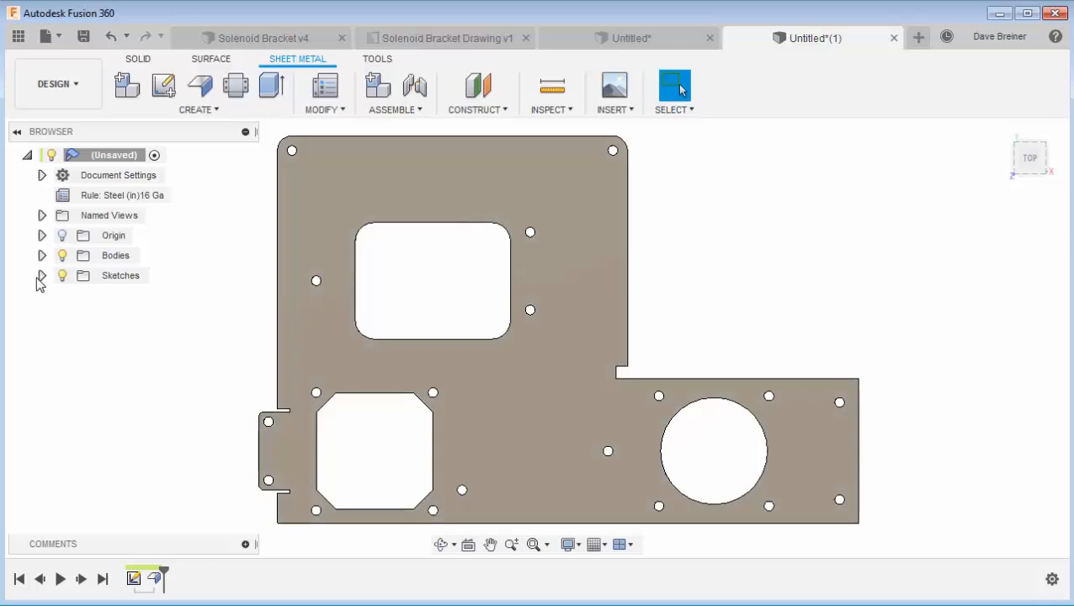
pyautogui.click(42, 276)
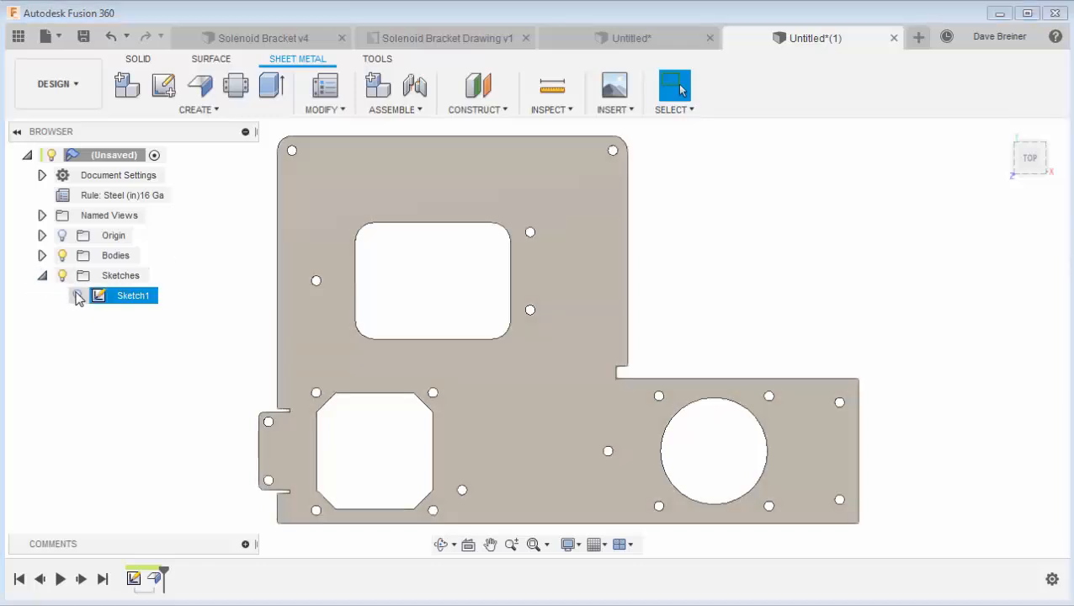
pyautogui.click(78, 296)
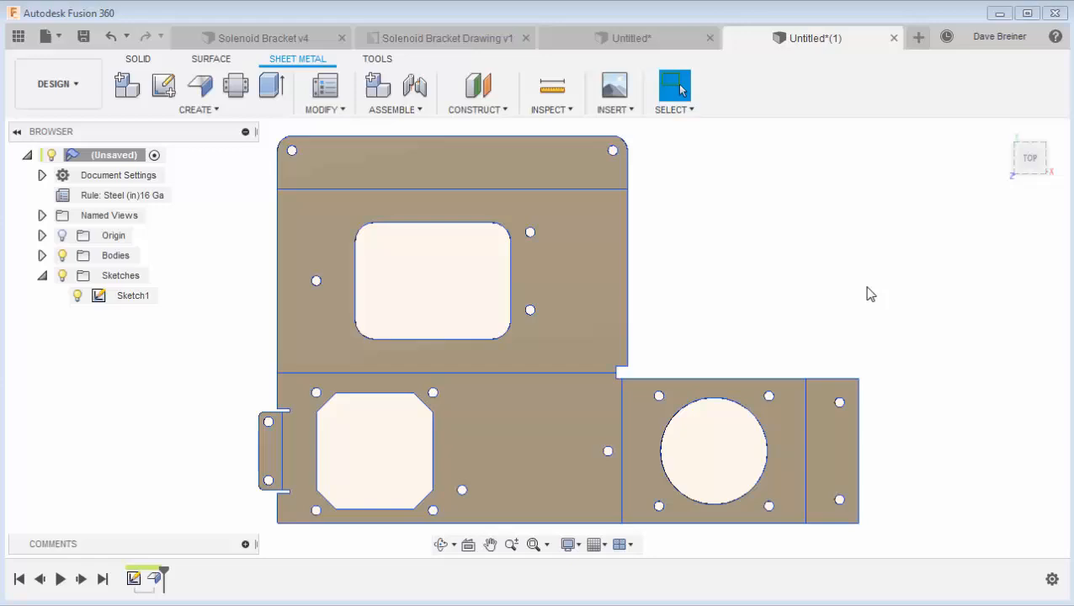
pyautogui.moveTo(866, 280)
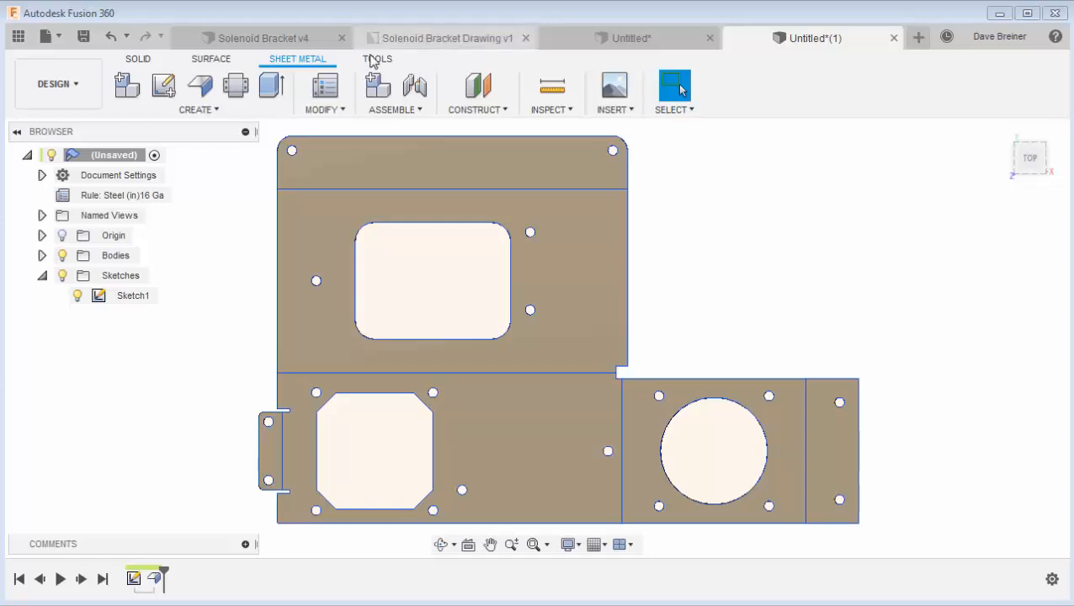
# Start a Bend on the top flap's sketch line at 90° with the direction flipped.
pyautogui.click(199, 110)
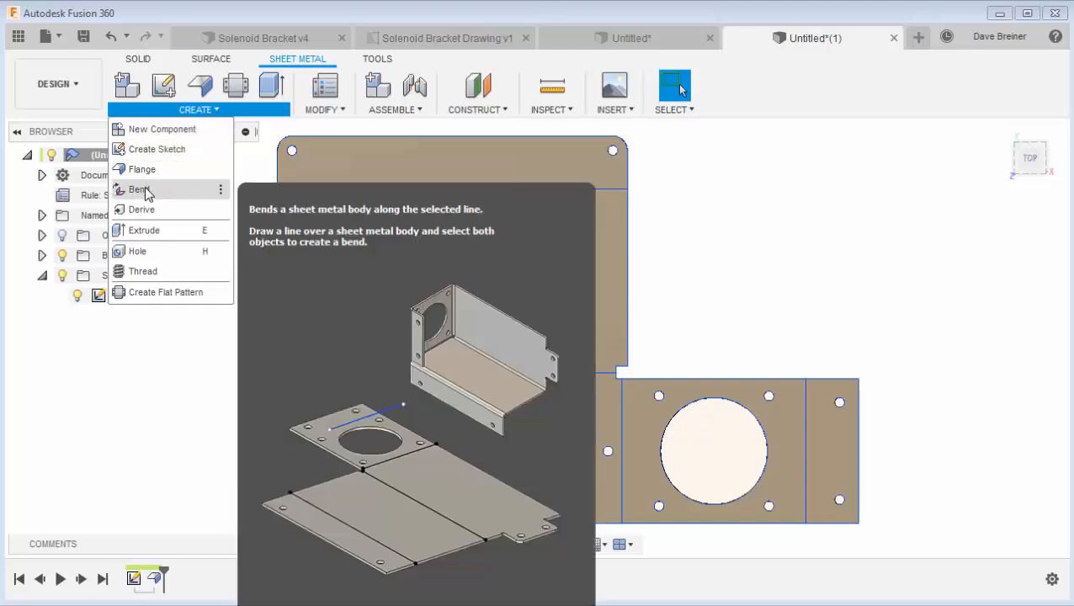
pyautogui.click(138, 188)
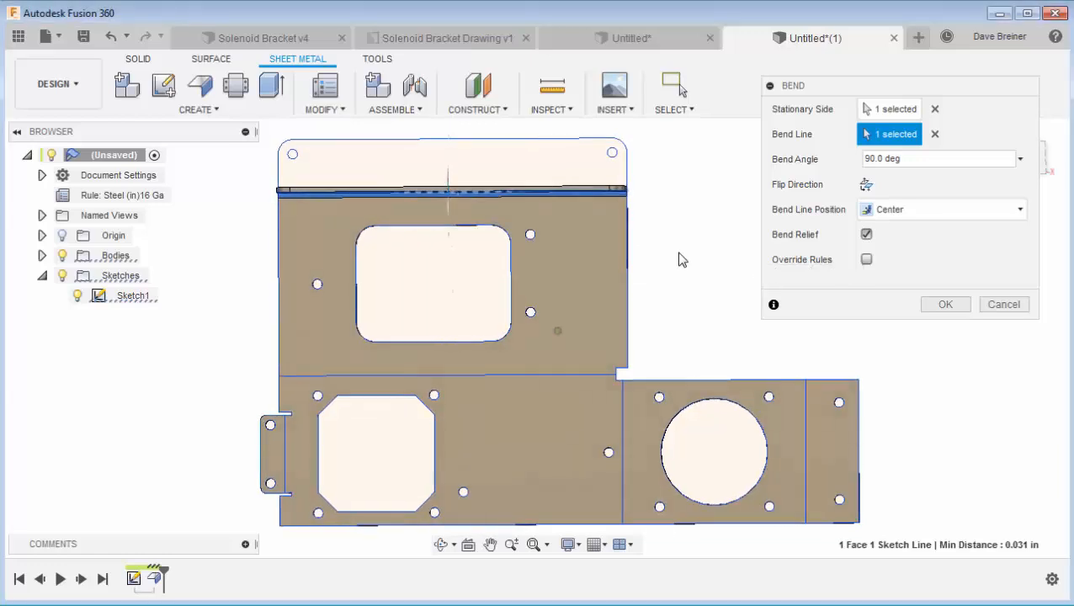
pyautogui.click(865, 184)
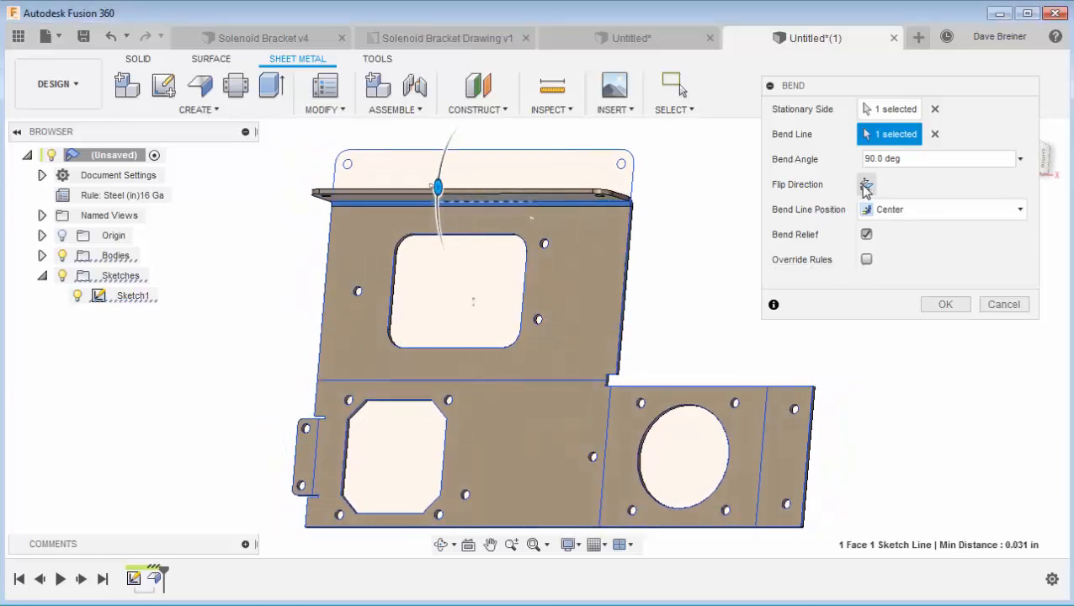
pyautogui.click(866, 184)
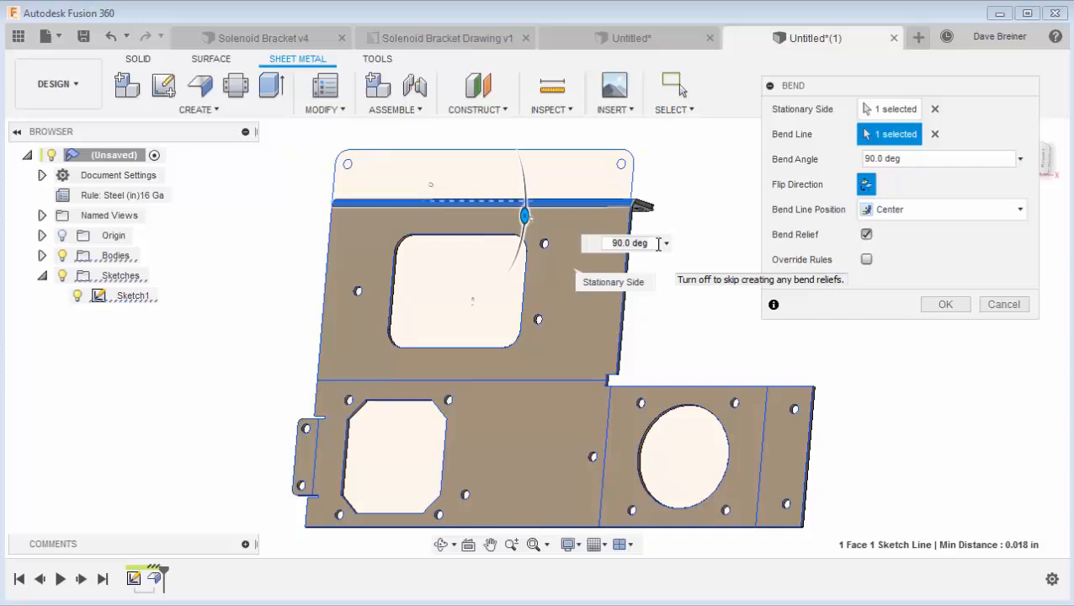
pyautogui.moveTo(657, 325)
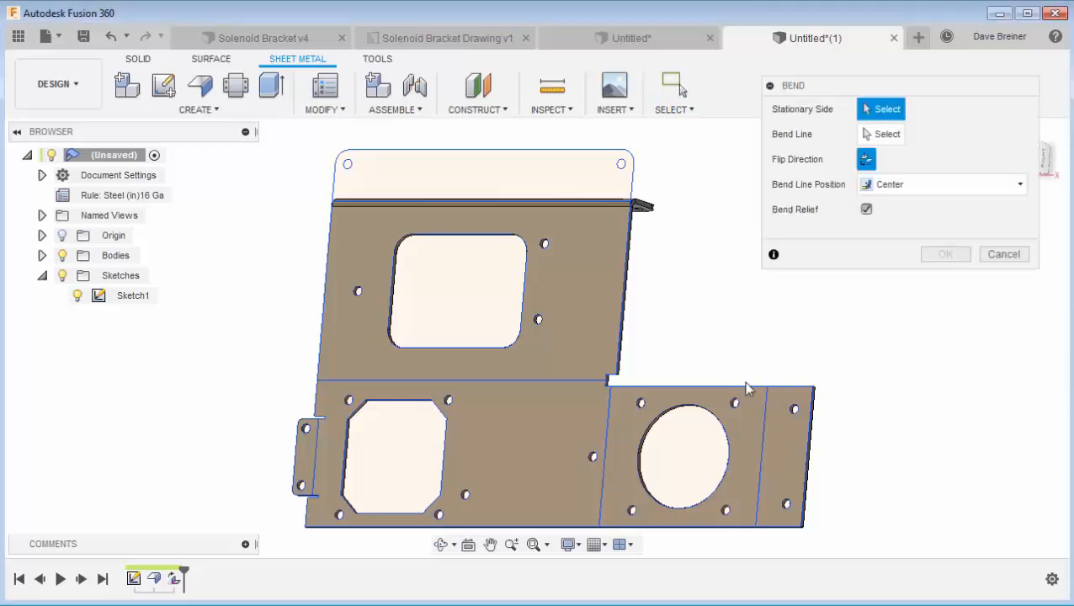
# Bend the right-end strip 90° with flipped direction, fixing the main face.
pyautogui.click(741, 417)
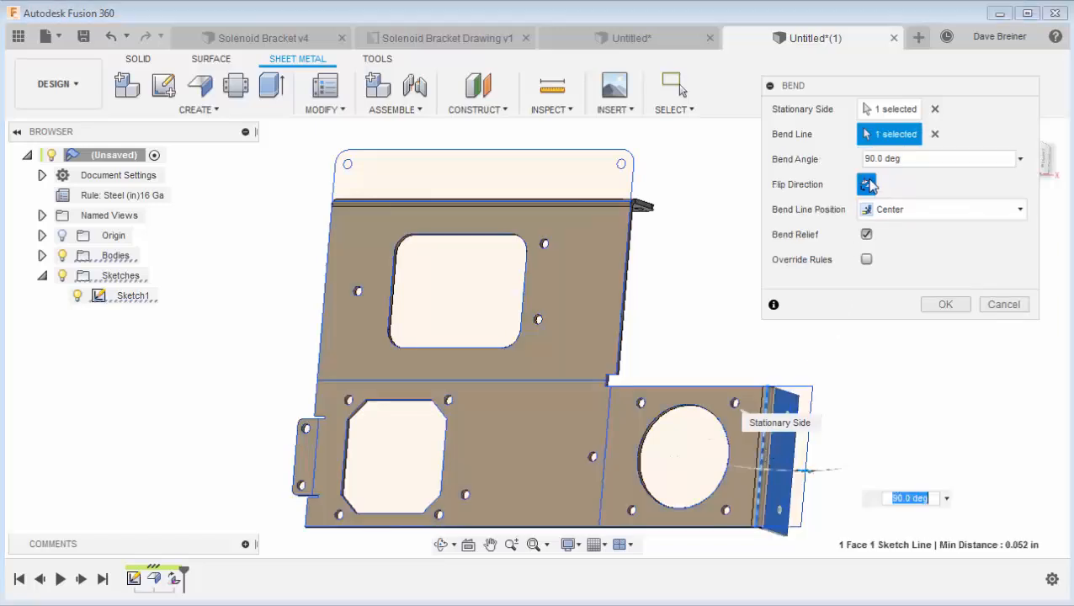
pyautogui.click(866, 183)
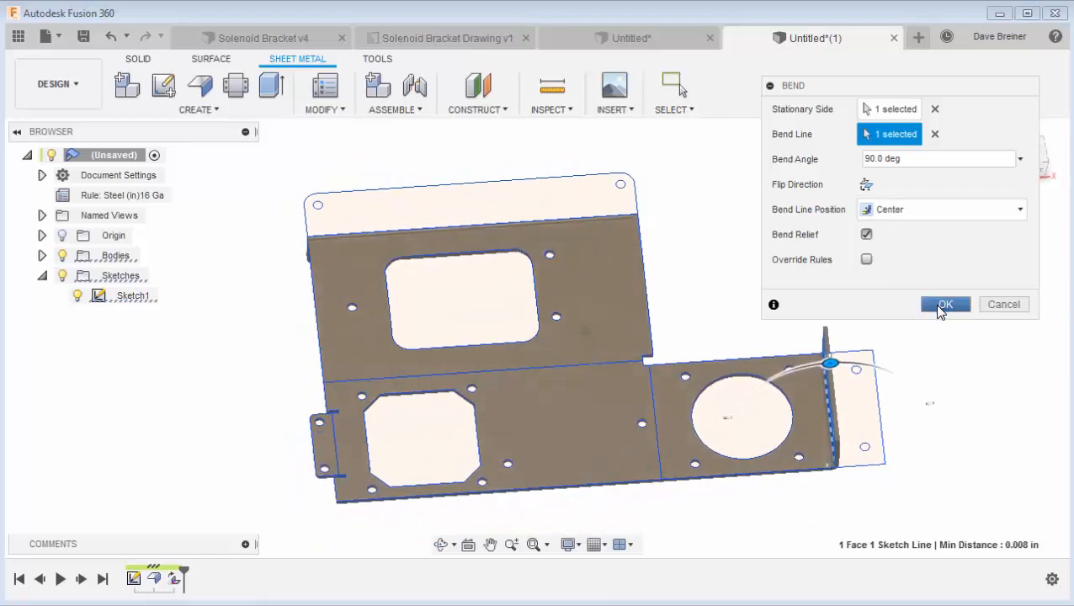
pyautogui.click(947, 303)
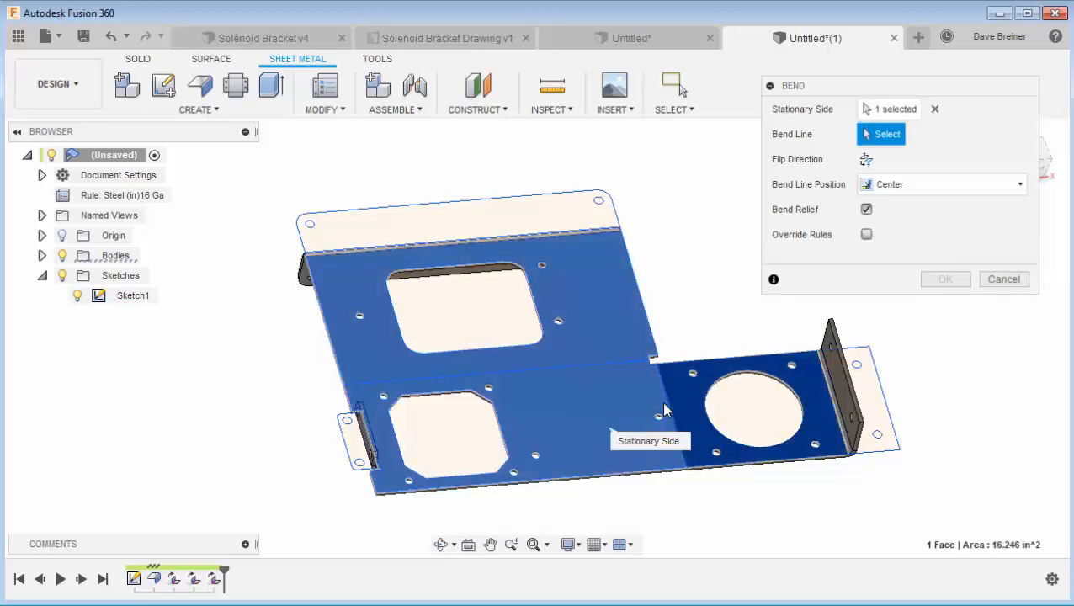
# Bend the round-hole section up 90° and fold the sheet at the main line.
pyautogui.click(880, 134)
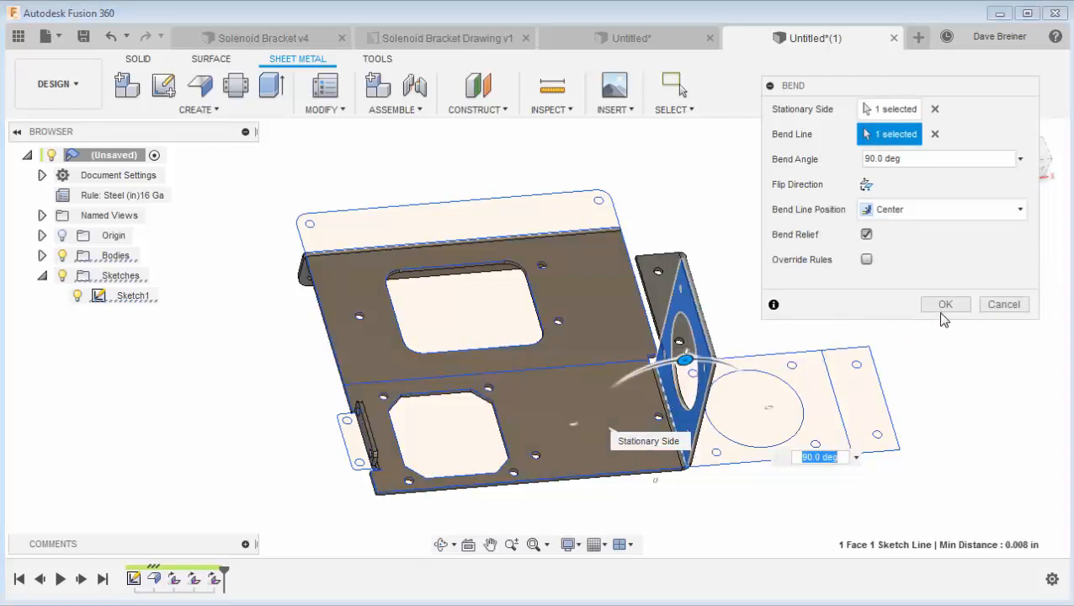
pyautogui.click(944, 303)
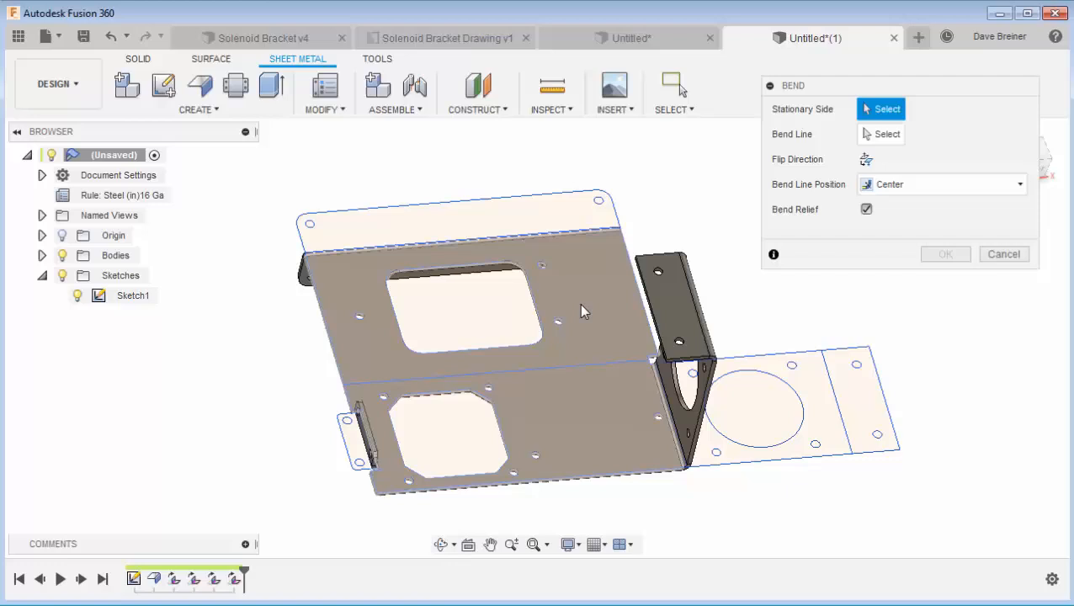
pyautogui.click(588, 374)
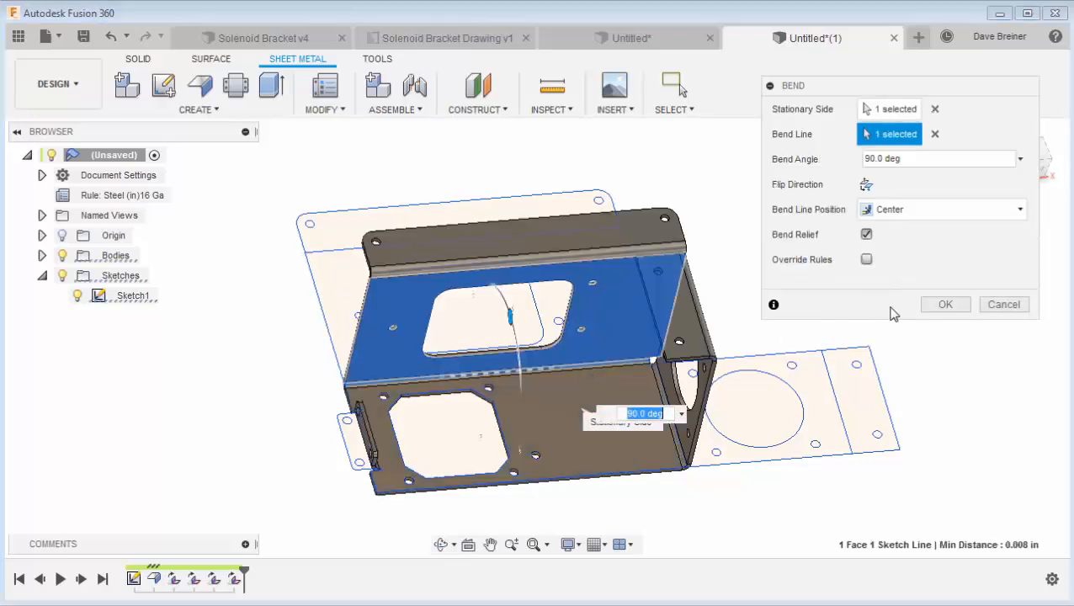
pyautogui.click(945, 303)
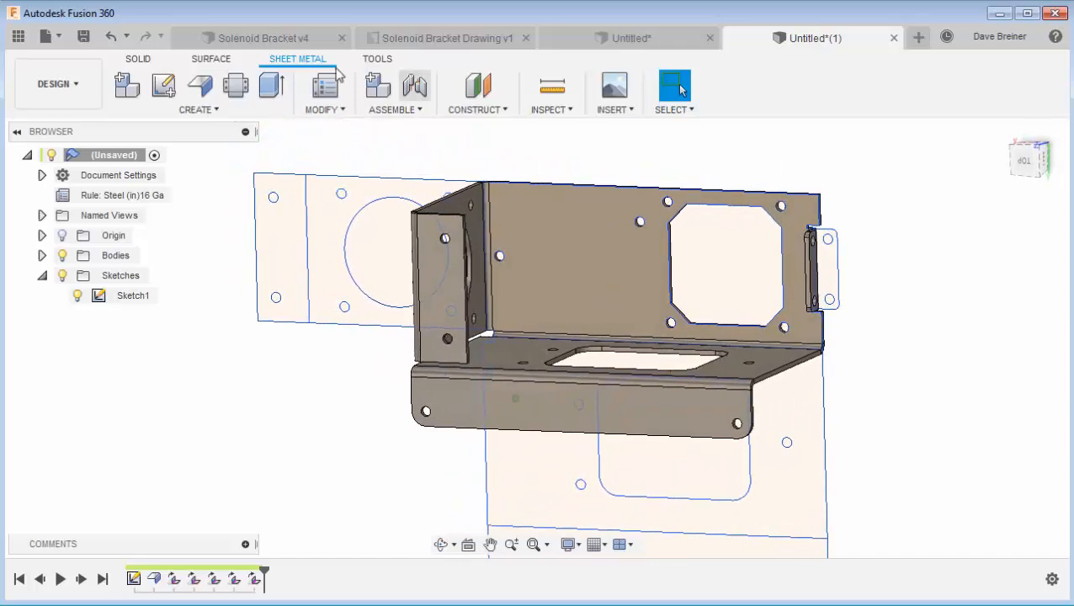
pyautogui.click(263, 37)
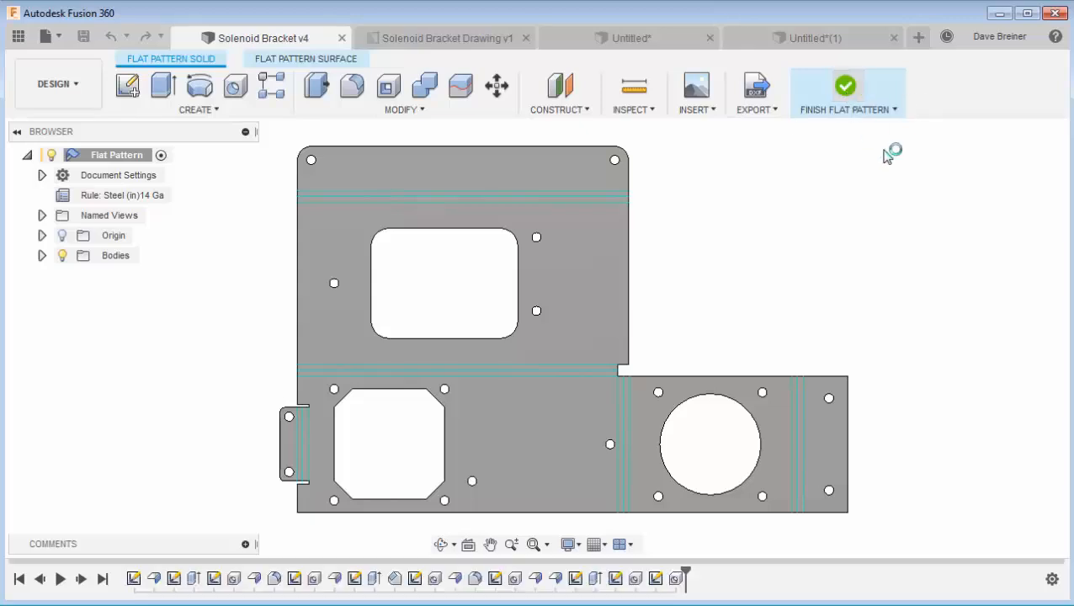
pyautogui.click(845, 91)
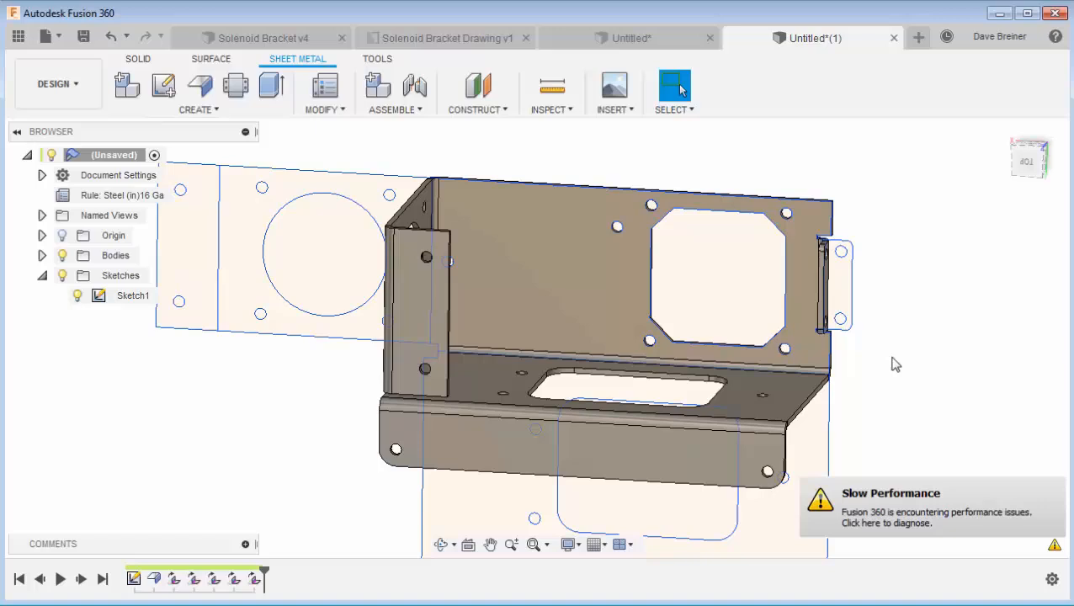
pyautogui.moveTo(1070, 492)
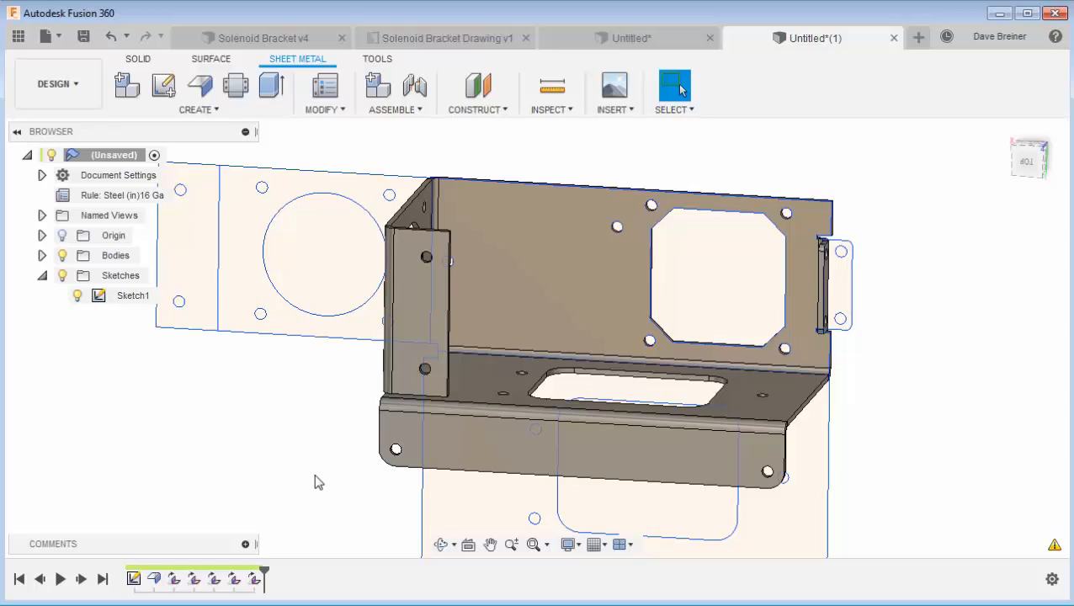
pyautogui.moveTo(325, 480)
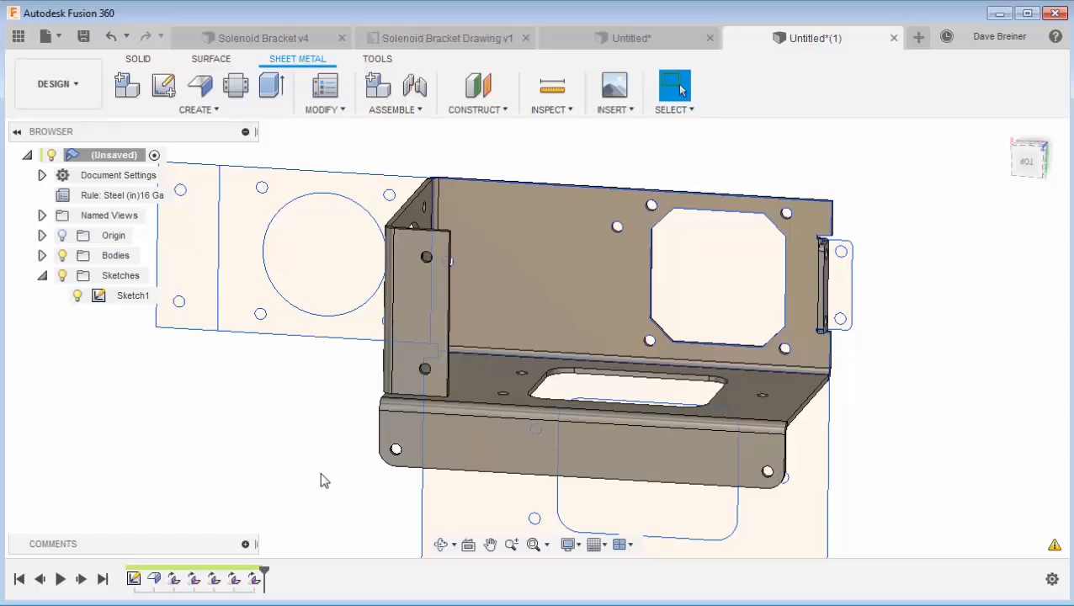